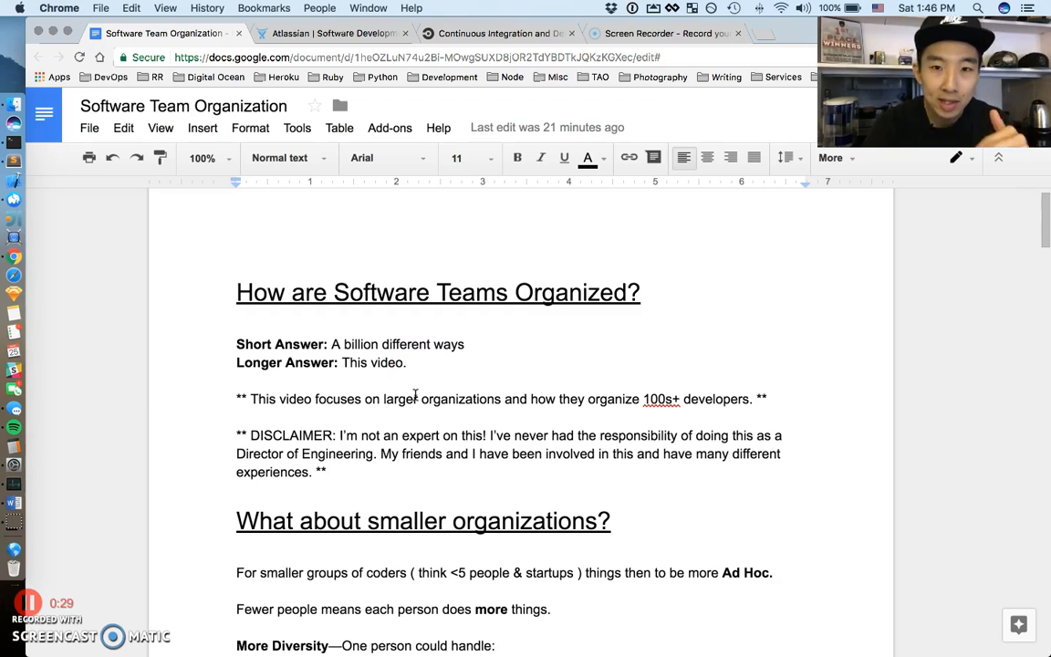
Step: Scroll down through the Silo'ed section, selecting words and lines along the way
{"action": "left_click", "coordinate": [407, 363]}
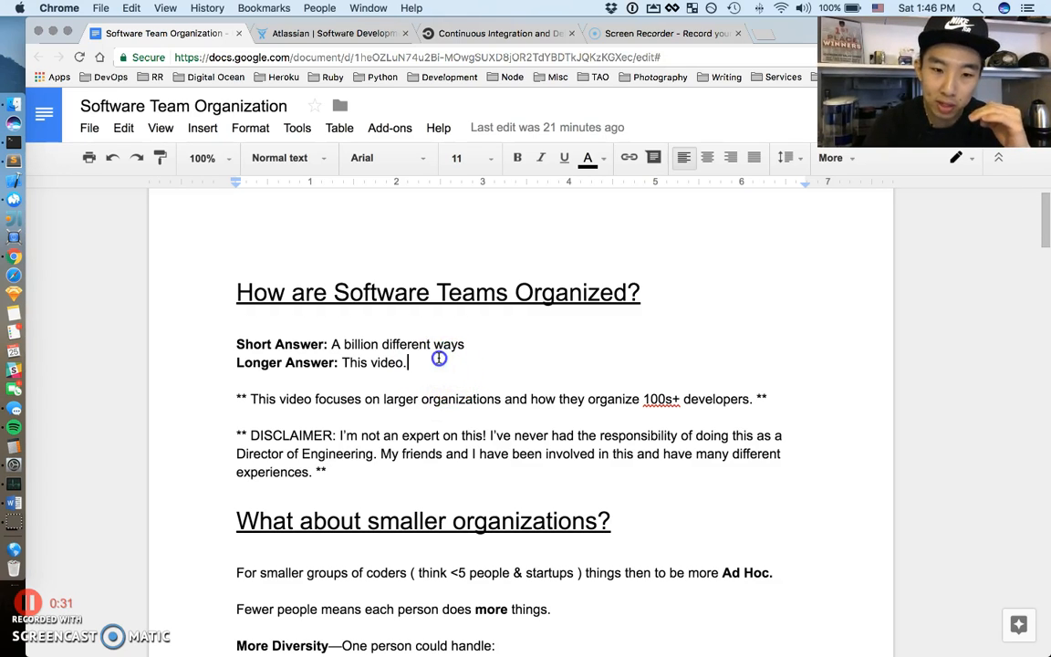
{"action": "mouse_move", "coordinate": [448, 398]}
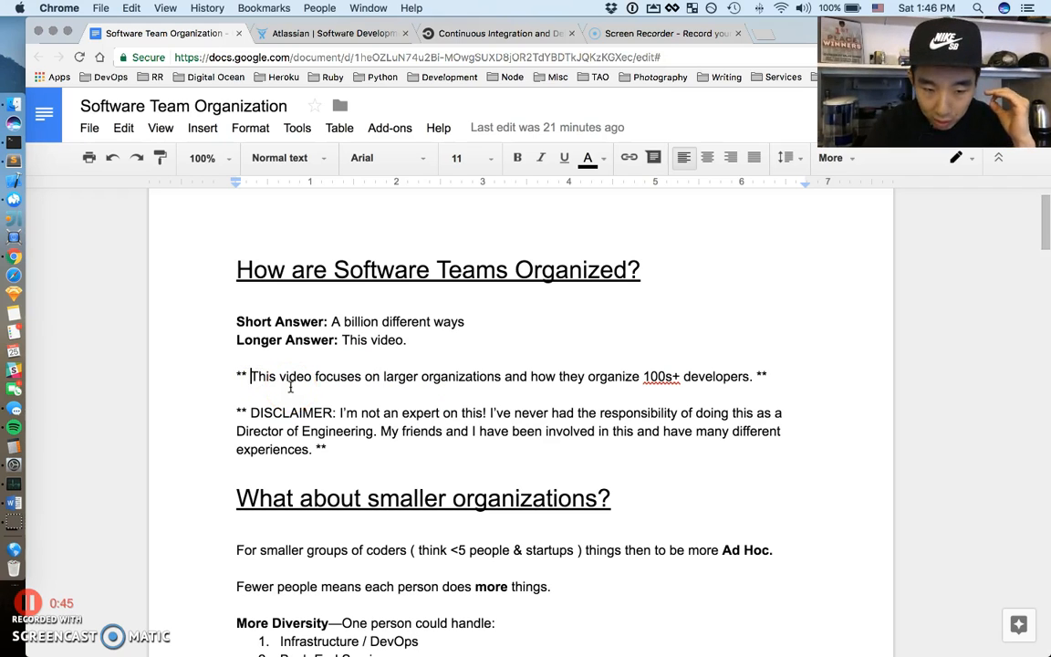
{"action": "mouse_move", "coordinate": [371, 386]}
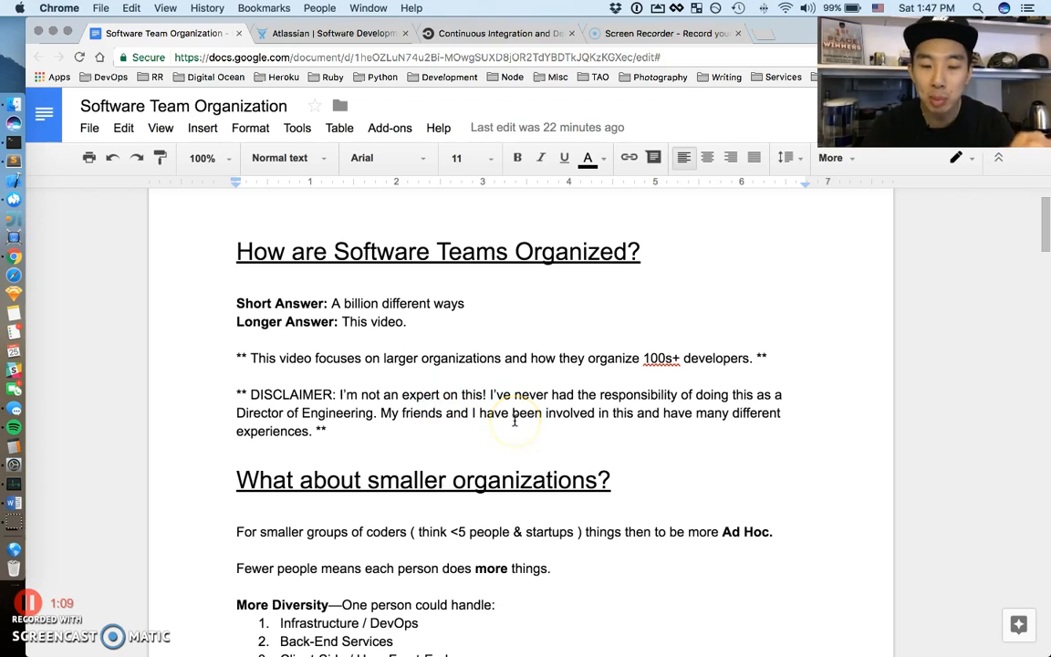
{"action": "mouse_move", "coordinate": [534, 414]}
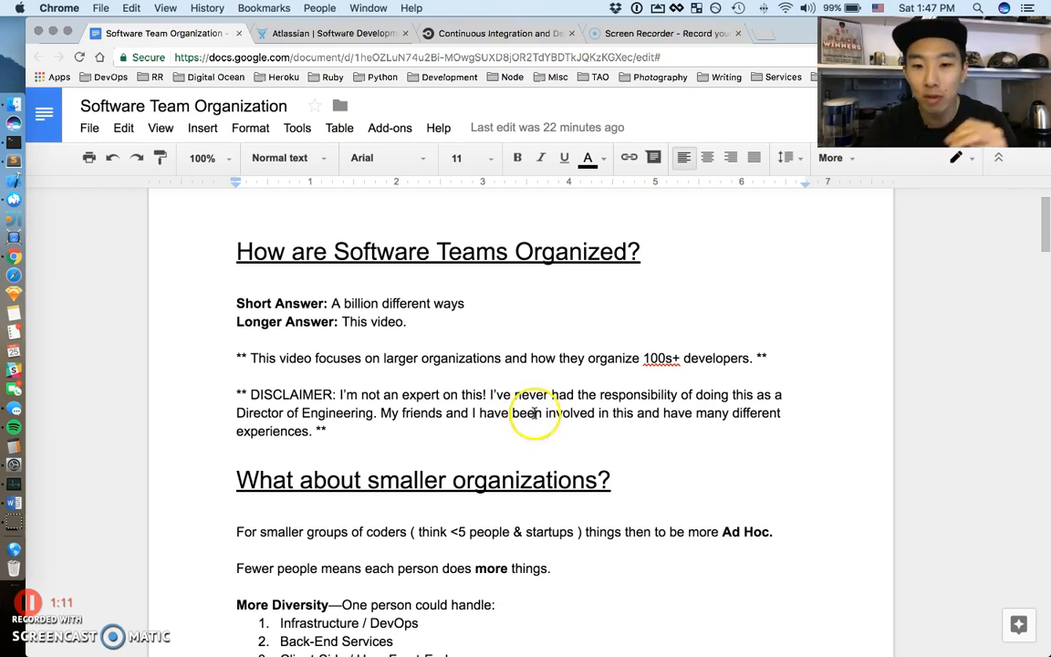
{"action": "mouse_move", "coordinate": [618, 412]}
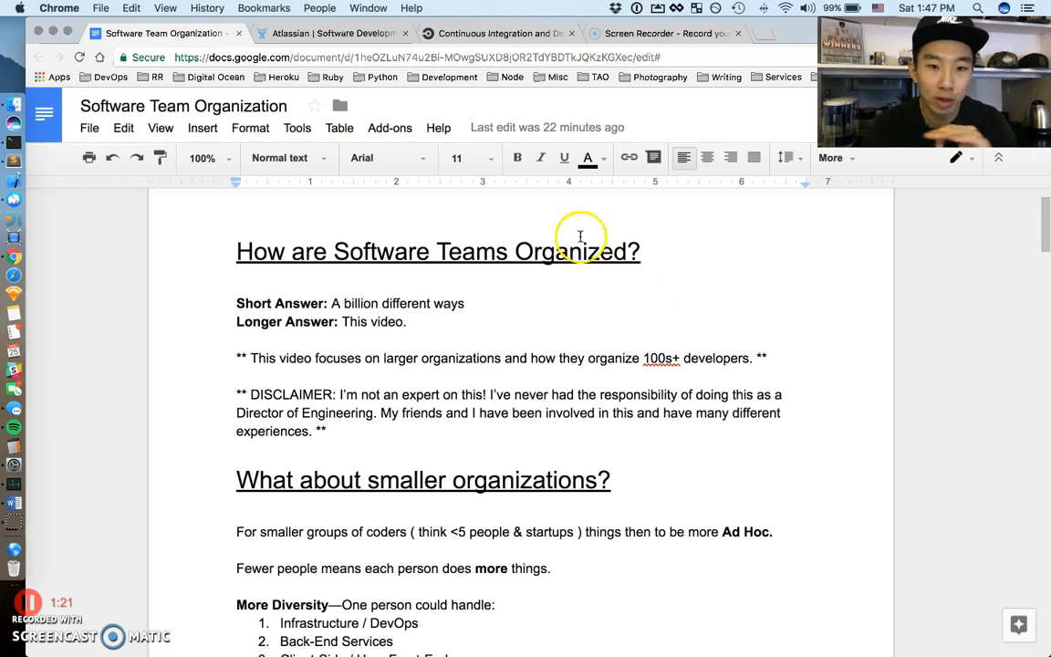
{"action": "mouse_move", "coordinate": [490, 380]}
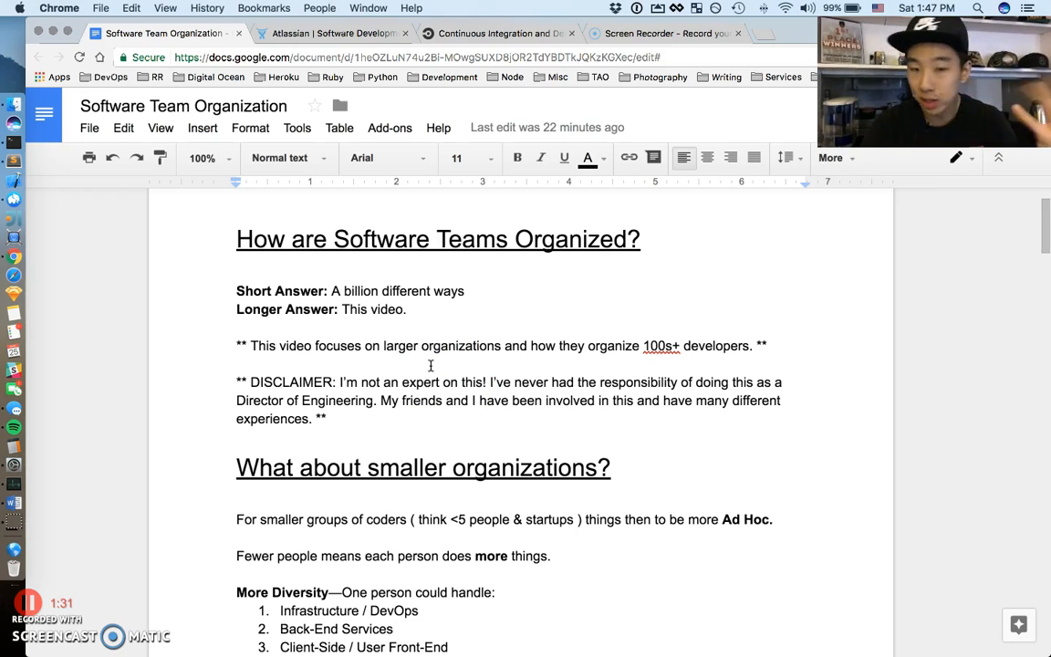
{"action": "scroll", "scroll_direction": "down", "scroll_amount": 3}
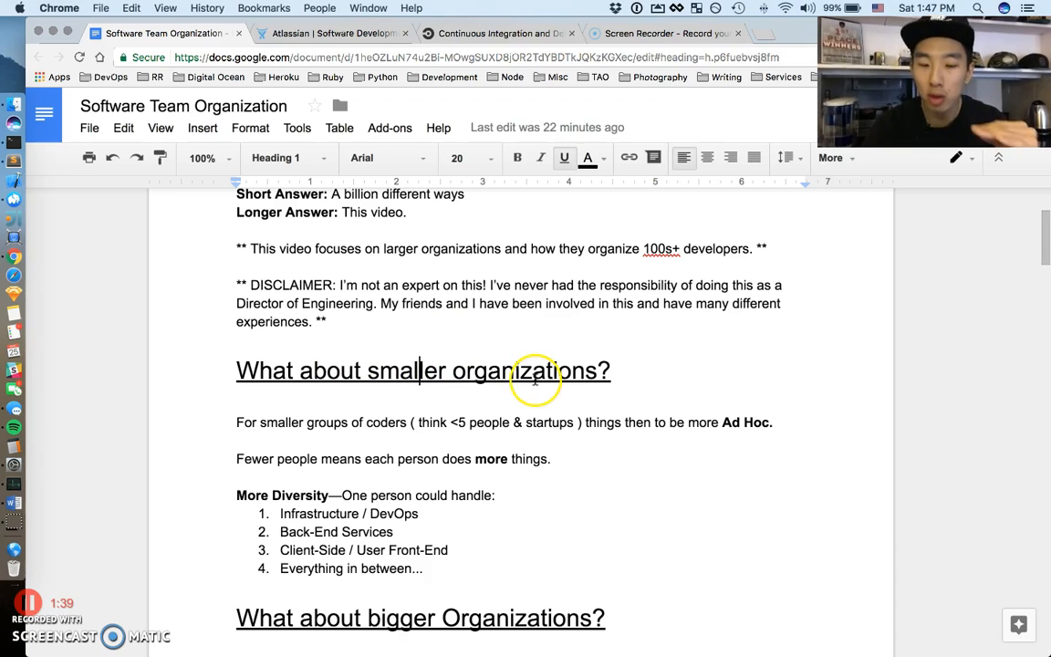
{"action": "mouse_move", "coordinate": [461, 266]}
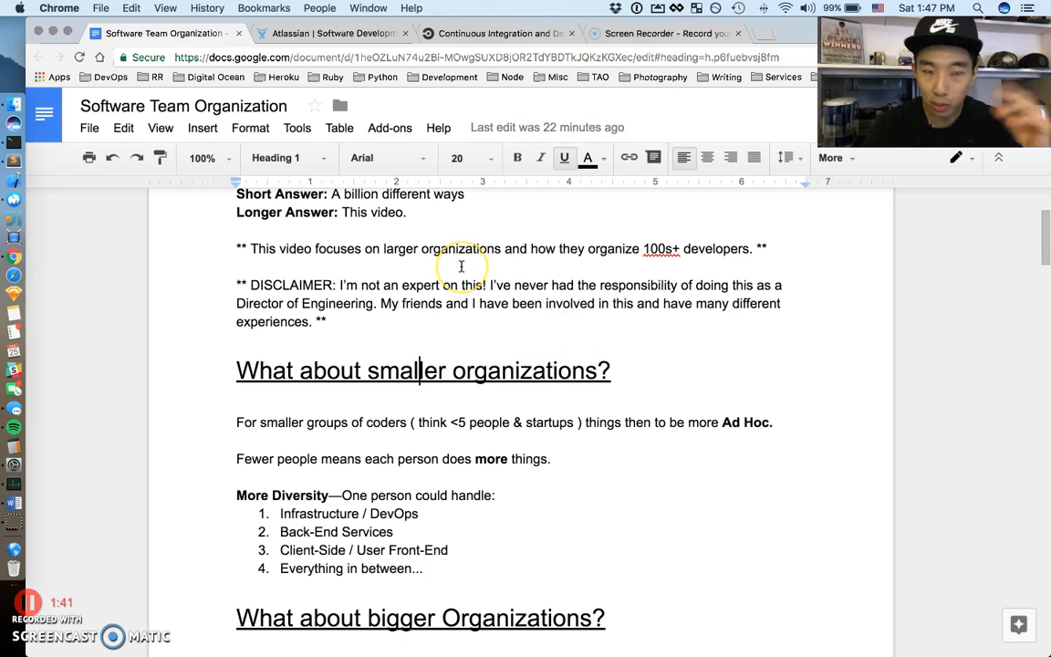
{"action": "mouse_move", "coordinate": [630, 374]}
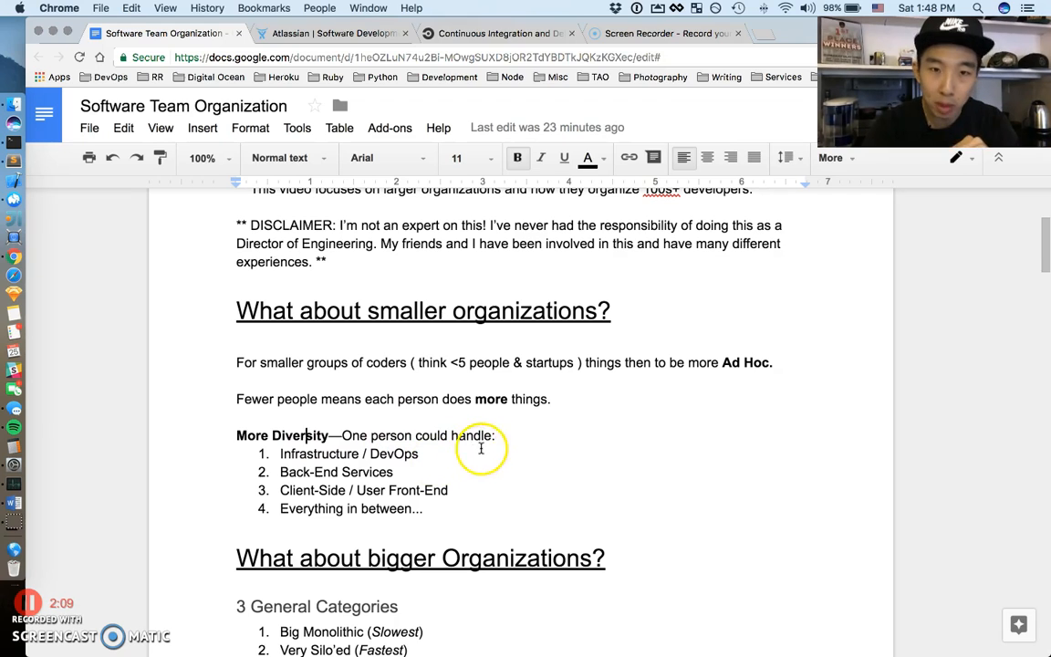
{"action": "mouse_move", "coordinate": [529, 398]}
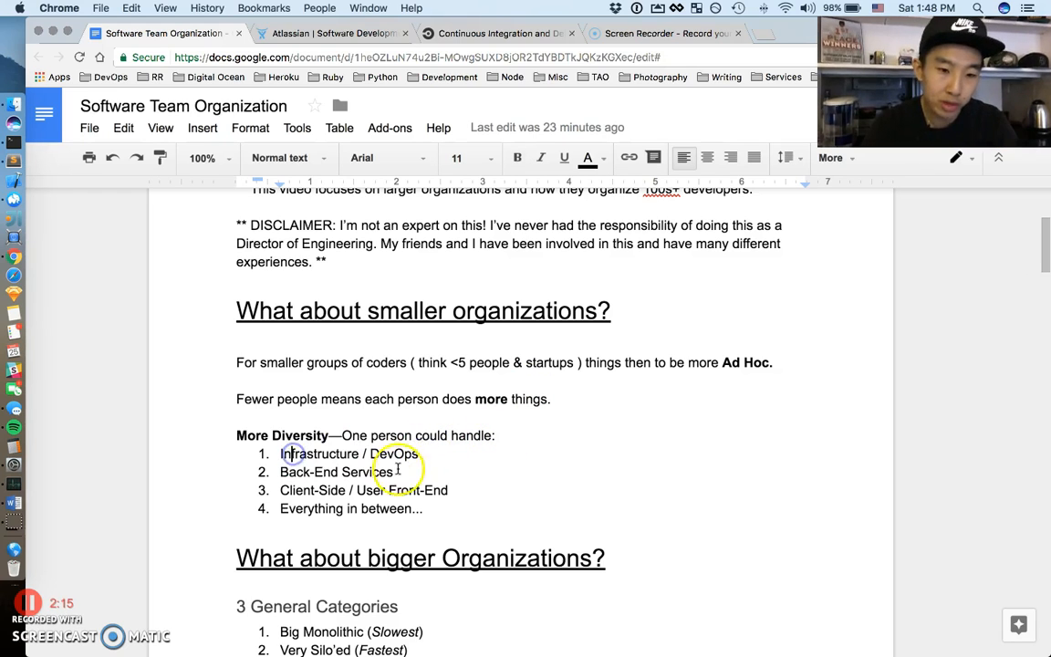
{"action": "double_click", "coordinate": [308, 471]}
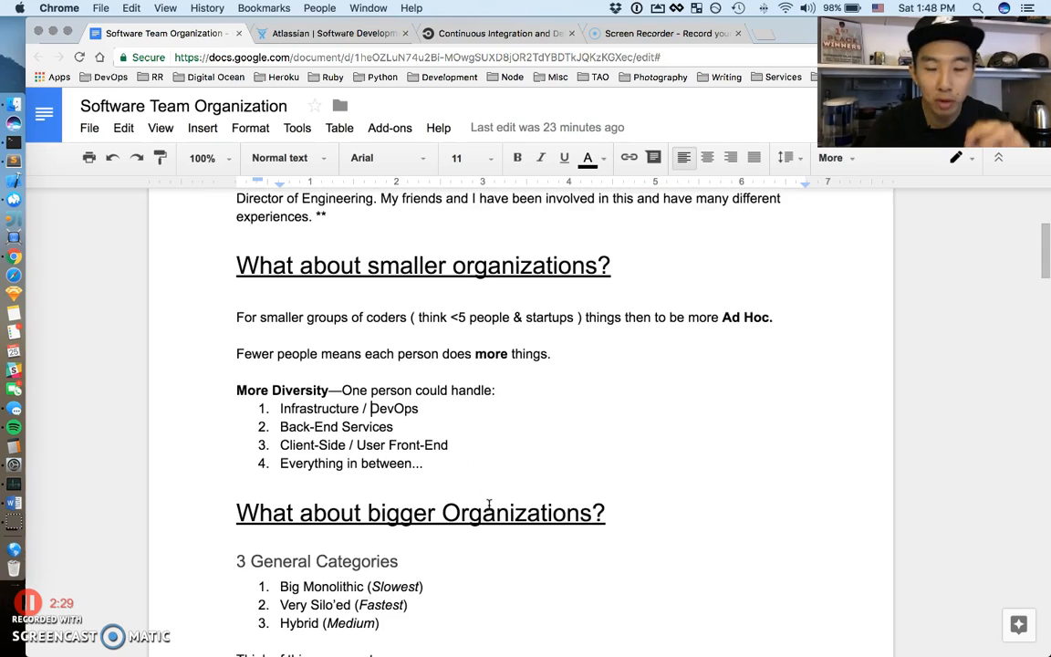
{"action": "scroll", "scroll_direction": "down", "scroll_amount": 3}
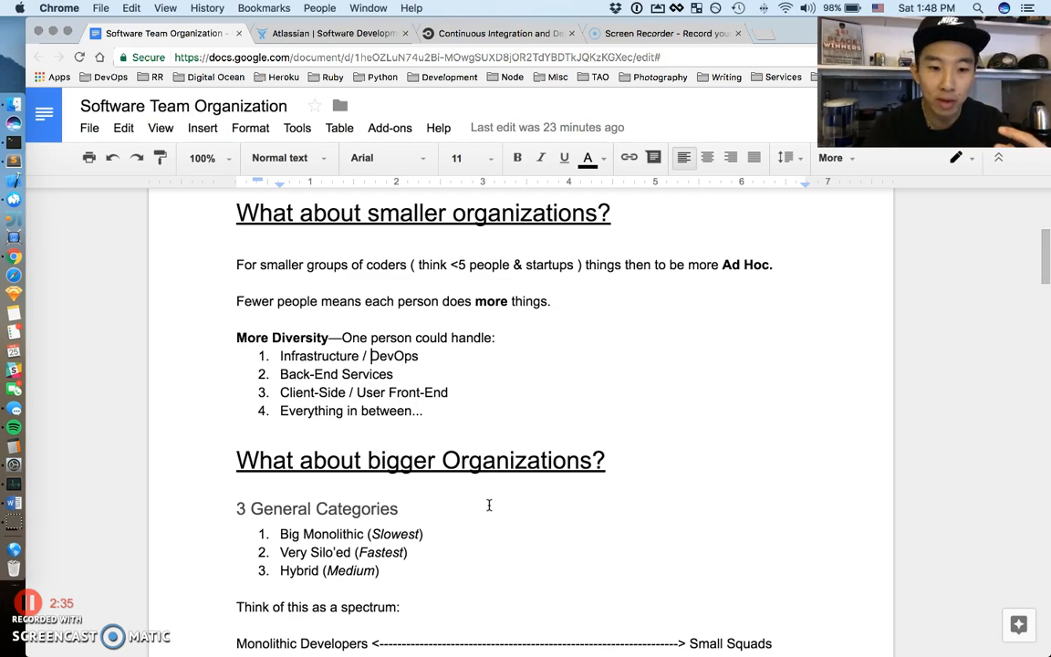
{"action": "scroll", "scroll_direction": "down", "scroll_amount": 3}
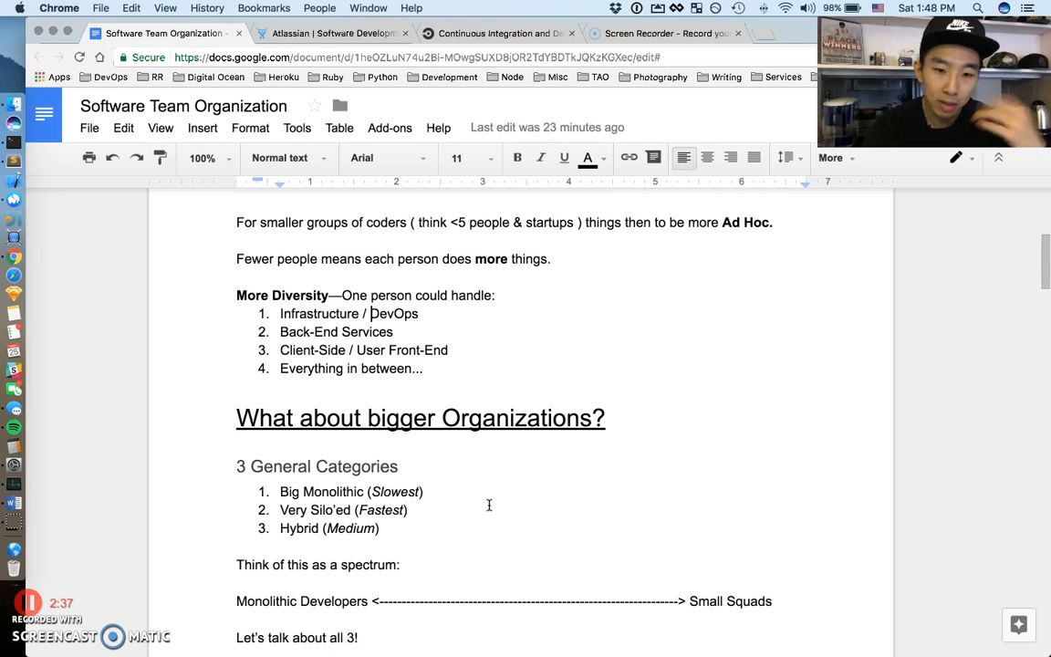
{"action": "scroll", "scroll_direction": "down", "scroll_amount": 3}
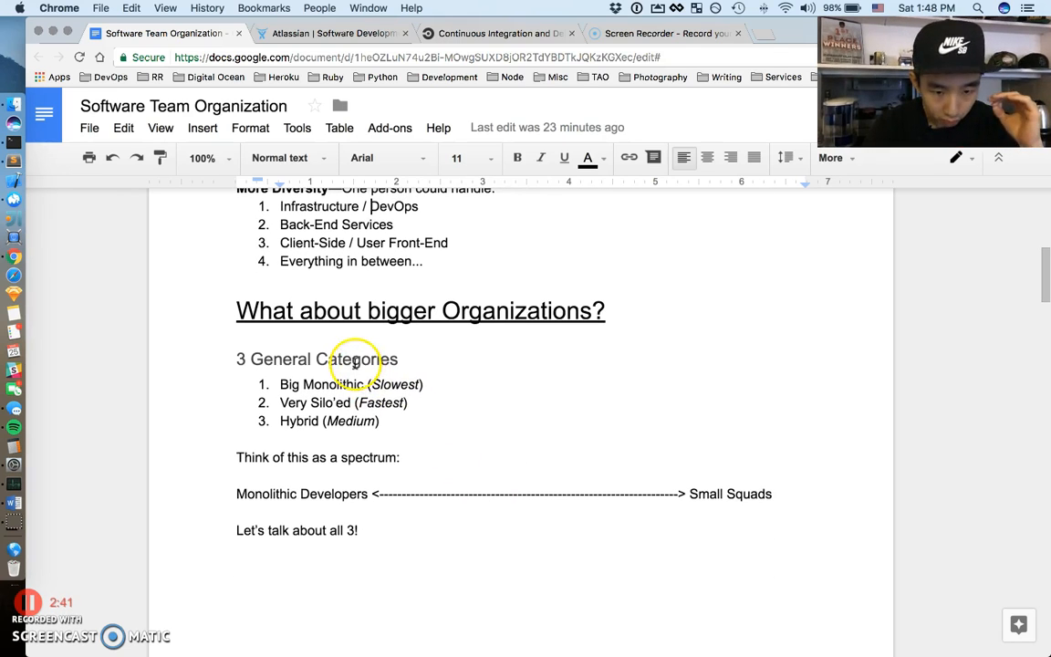
{"action": "triple_click", "coordinate": [316, 359]}
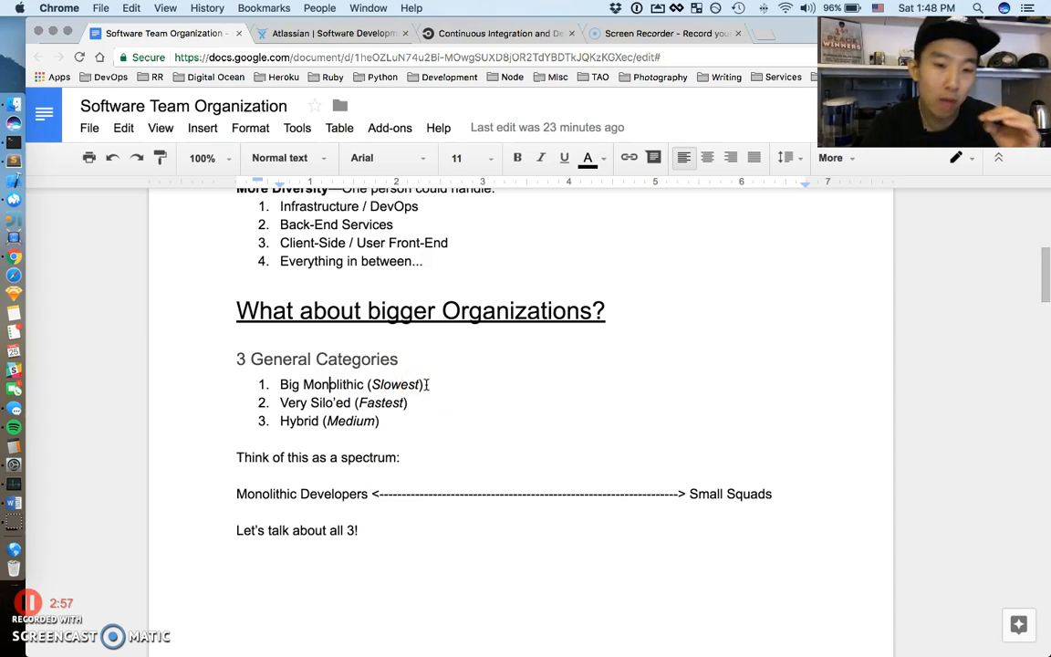
{"action": "double_click", "coordinate": [394, 384]}
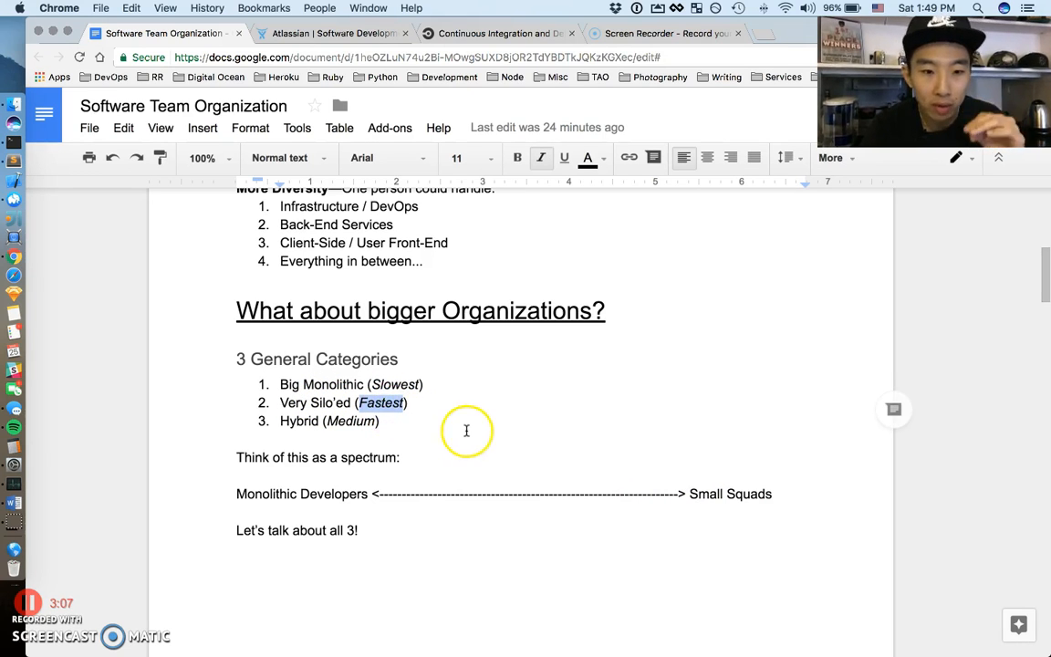
Step: Emphasize 'Fastest', 'Developers', 'Monolithic Developers' and 'Squads' in the categories and spectrum lines
{"action": "double_click", "coordinate": [748, 494]}
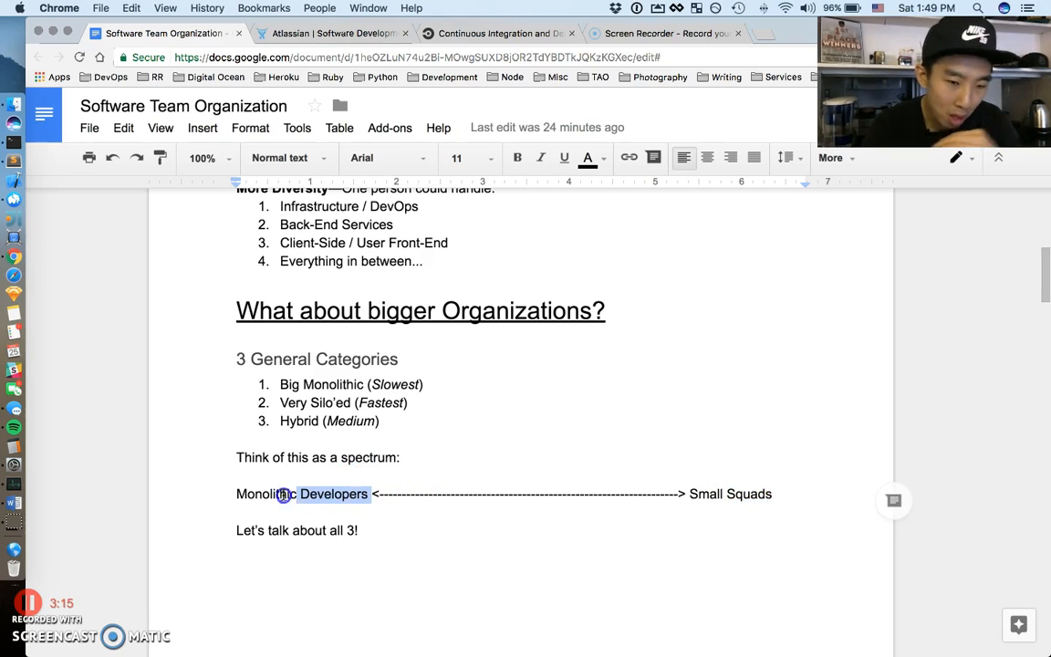
{"action": "double_click", "coordinate": [264, 493]}
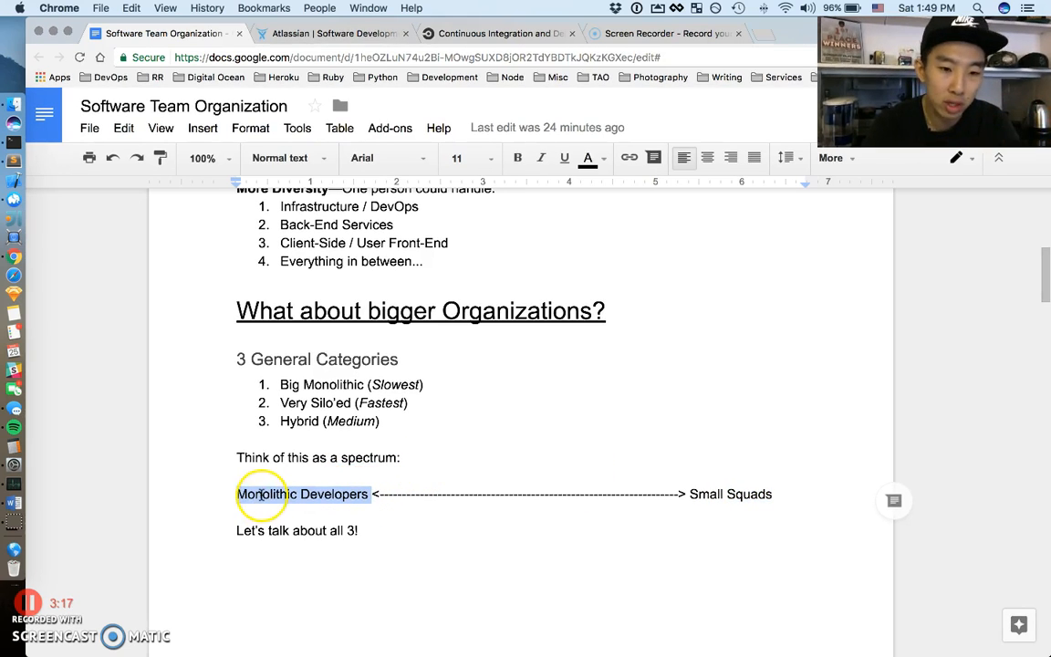
{"action": "left_click", "coordinate": [731, 494]}
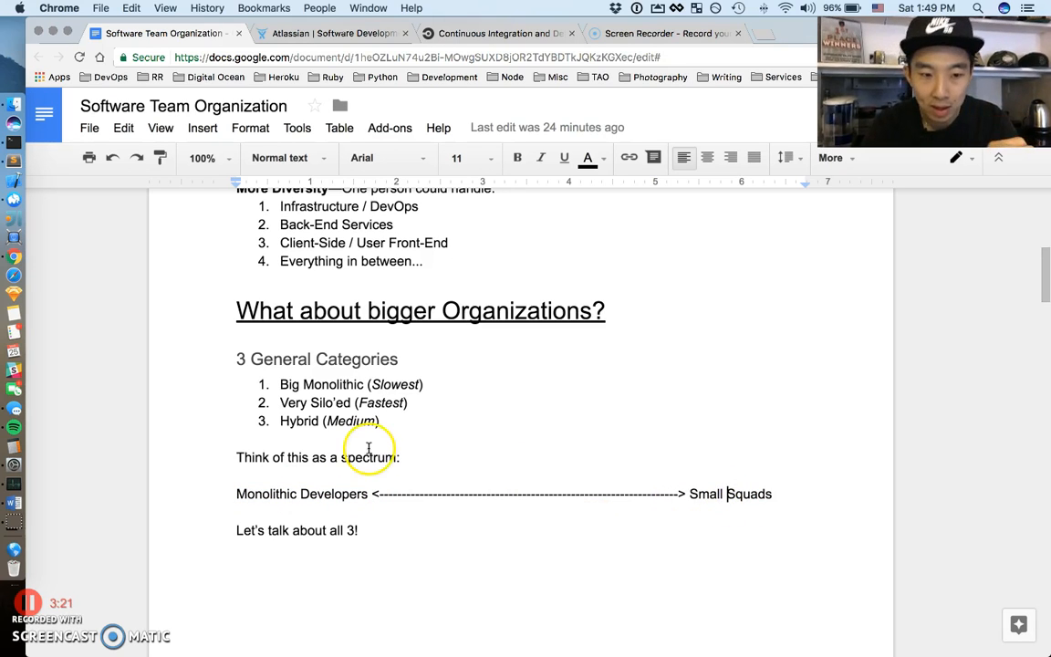
{"action": "double_click", "coordinate": [329, 421]}
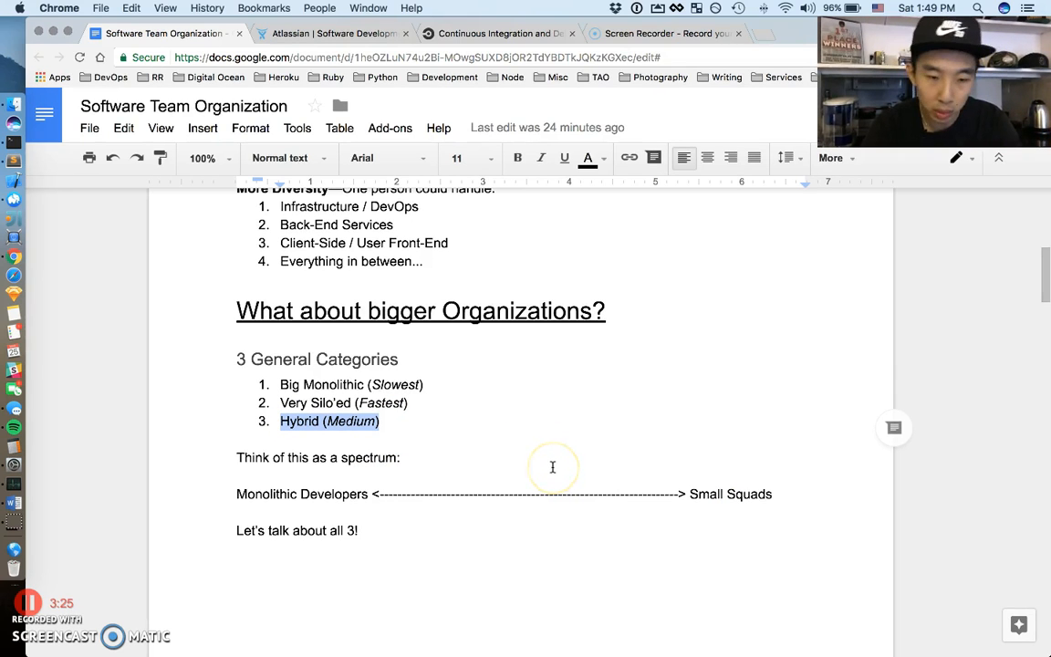
{"action": "mouse_move", "coordinate": [552, 467]}
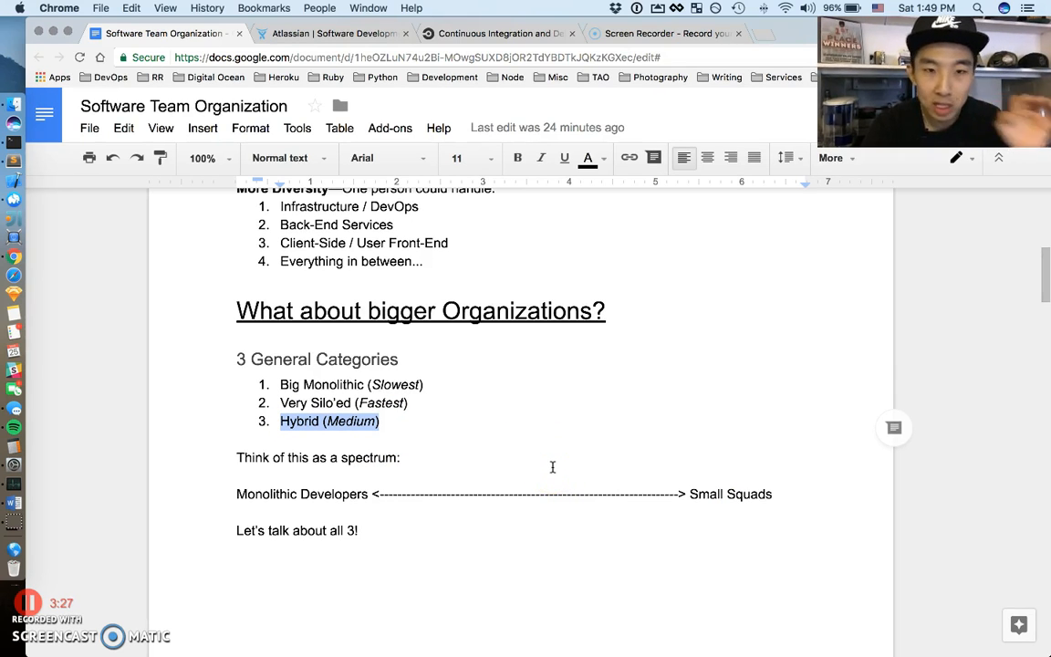
{"action": "left_click", "coordinate": [336, 493]}
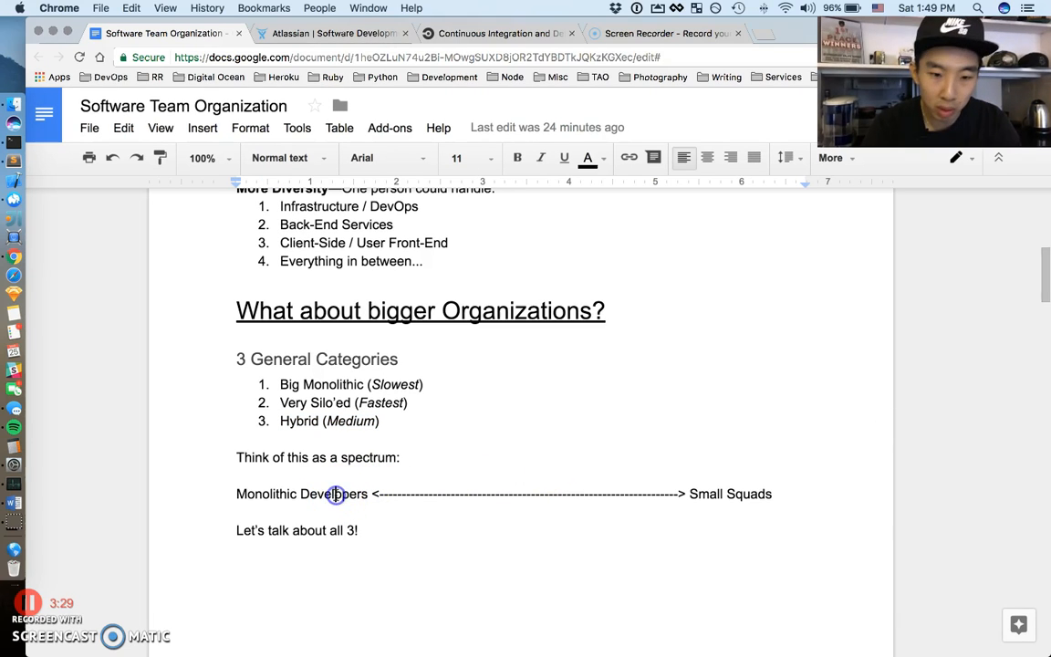
{"action": "double_click", "coordinate": [334, 493]}
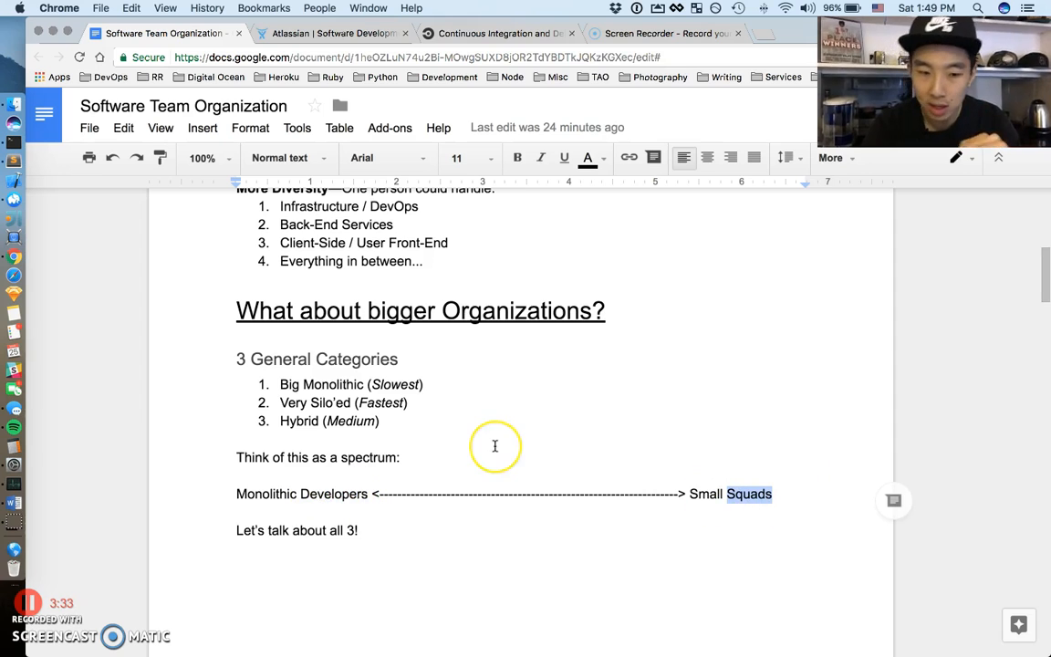
{"action": "mouse_move", "coordinate": [423, 408]}
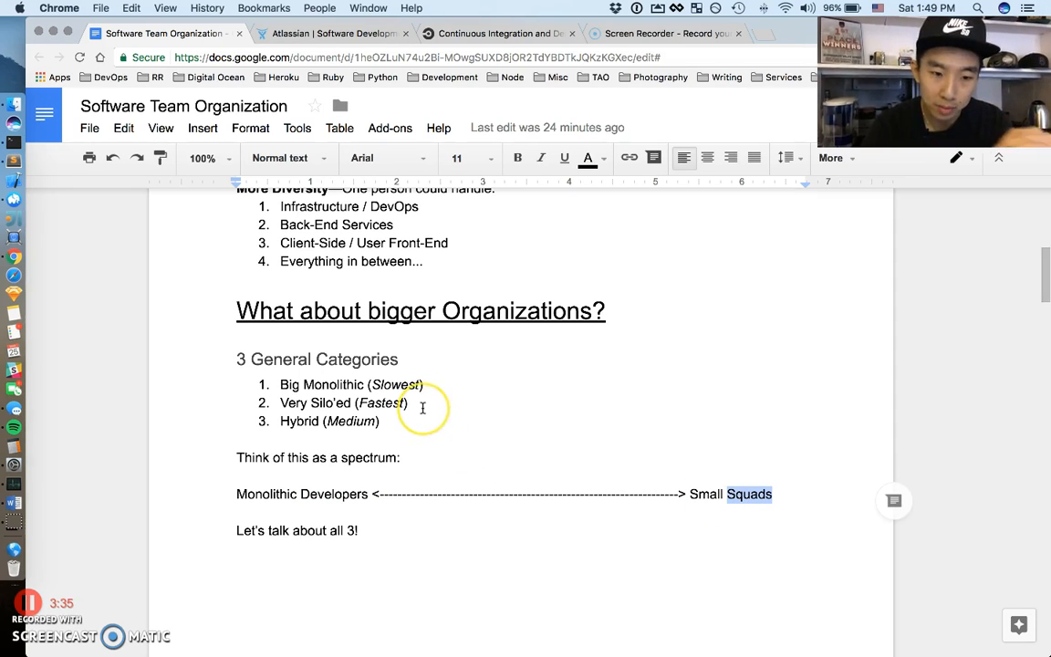
Step: Scroll on and emphasize the single-product Gist line and the Pros line
{"action": "scroll", "scroll_direction": "down", "scroll_amount": 3}
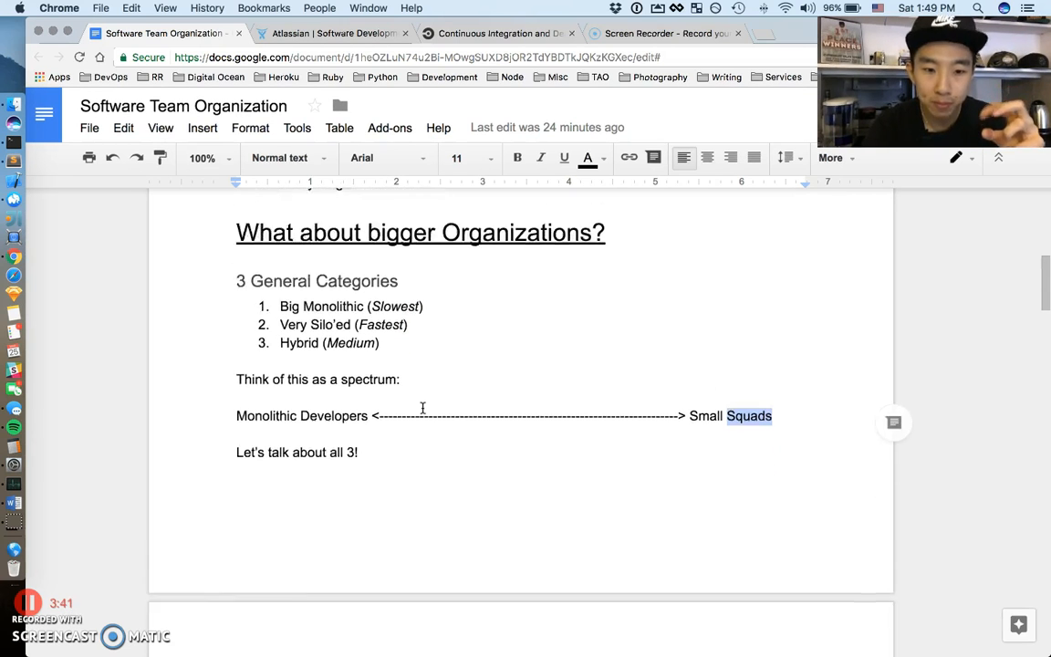
{"action": "scroll", "scroll_direction": "down", "scroll_amount": 3}
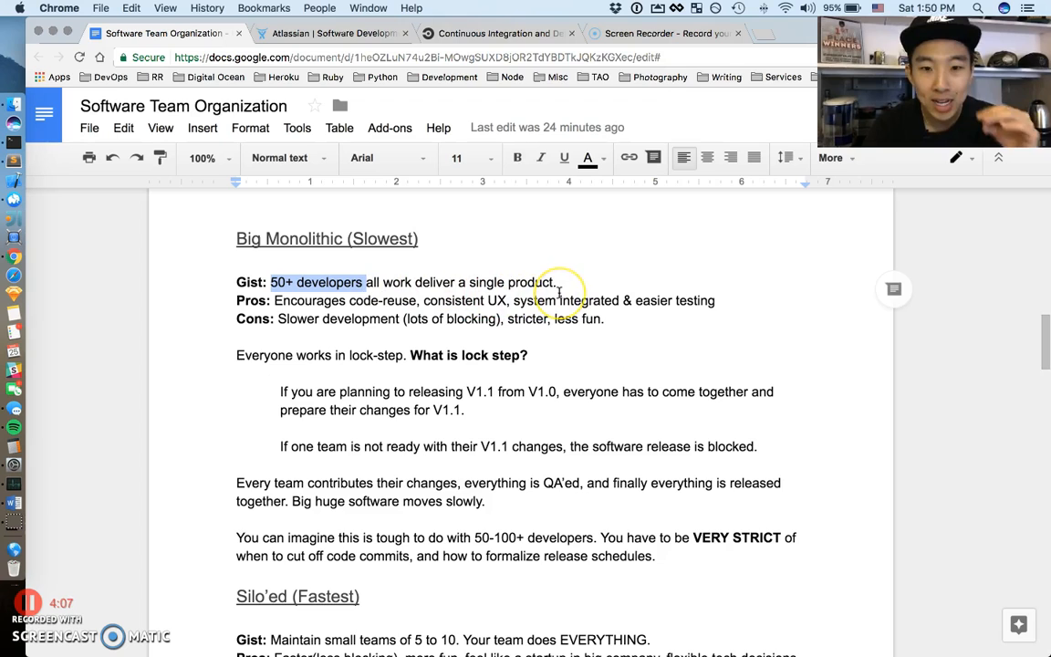
{"action": "left_click", "coordinate": [563, 282]}
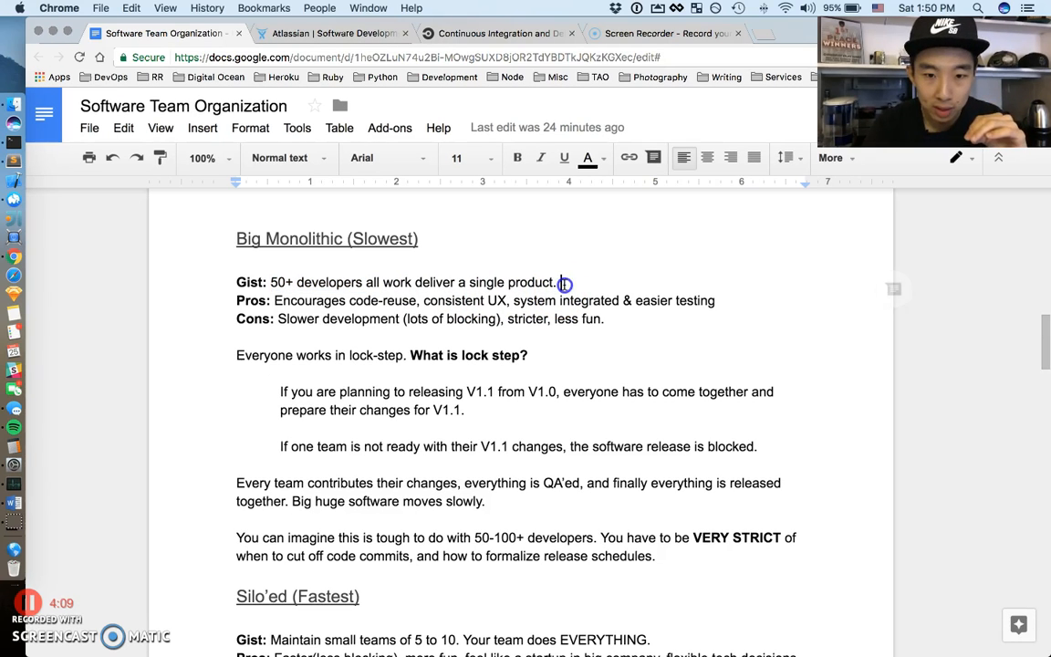
{"action": "left_click", "coordinate": [518, 158]}
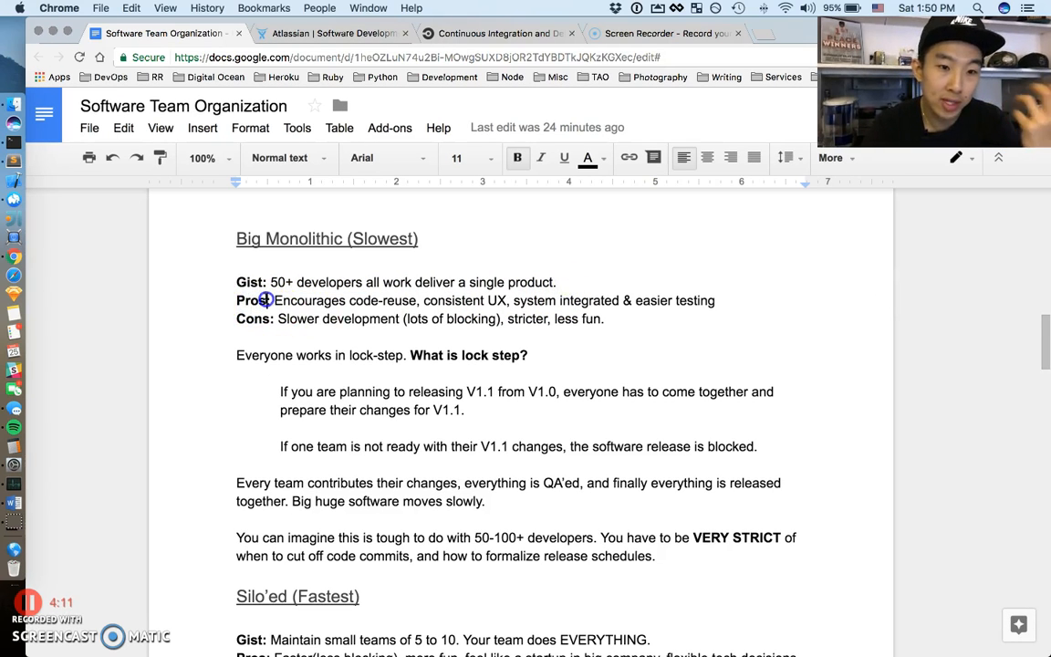
{"action": "left_click_drag", "start_coordinate": [278, 301], "coordinate": [418, 301]}
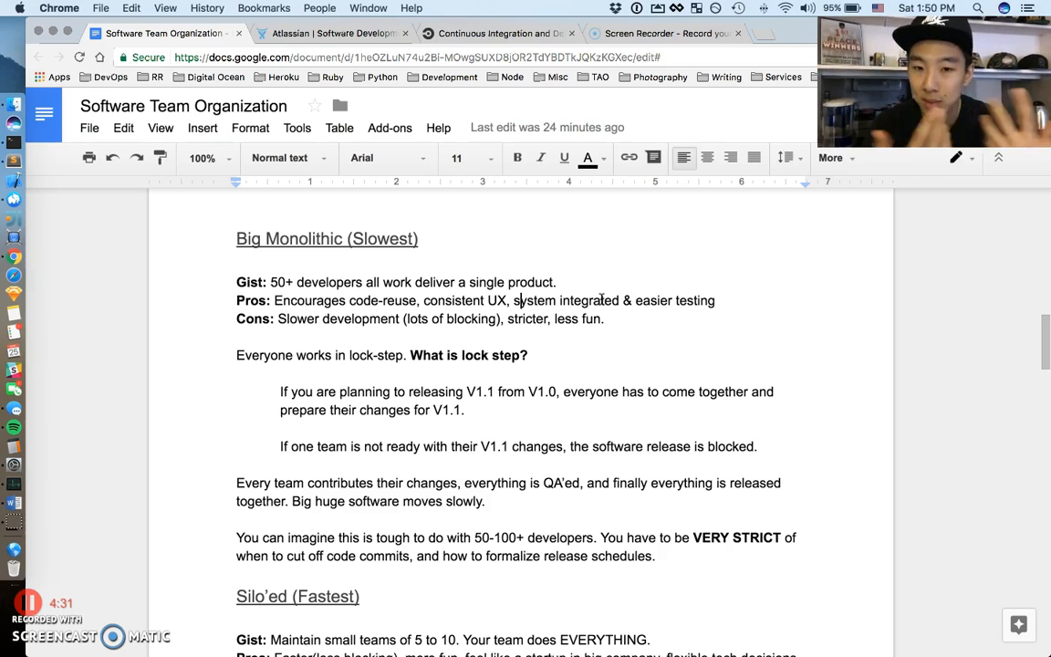
{"action": "mouse_move", "coordinate": [691, 300]}
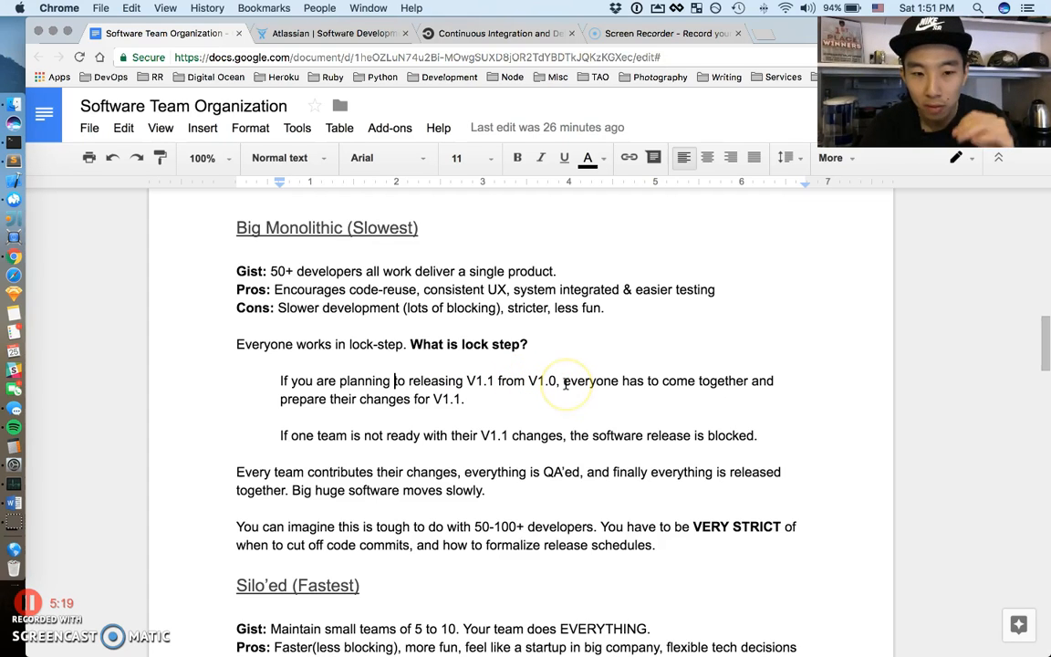
{"action": "mouse_move", "coordinate": [707, 386]}
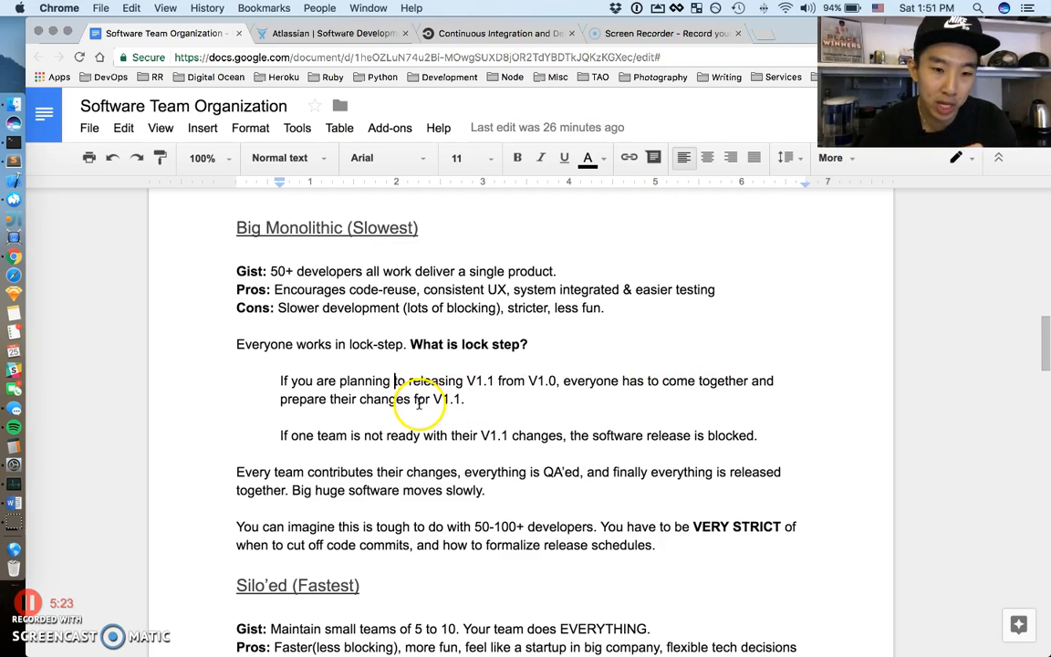
Step: Highlight, then clear, the 'finally everything is released together' sentence
{"action": "double_click", "coordinate": [447, 399]}
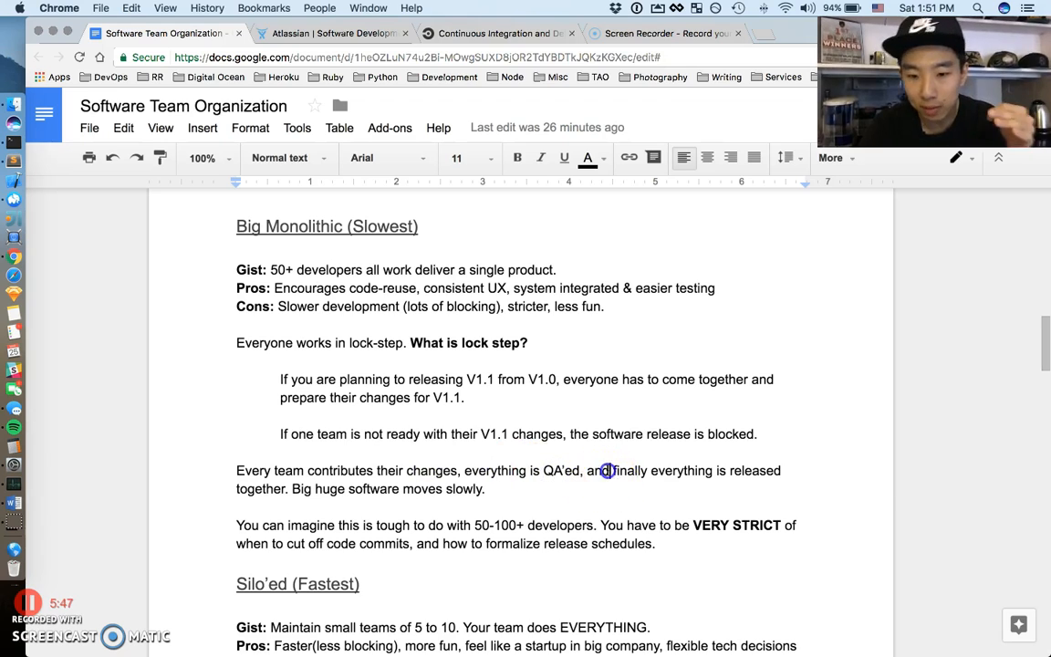
{"action": "left_click_drag", "start_coordinate": [613, 470], "coordinate": [484, 490]}
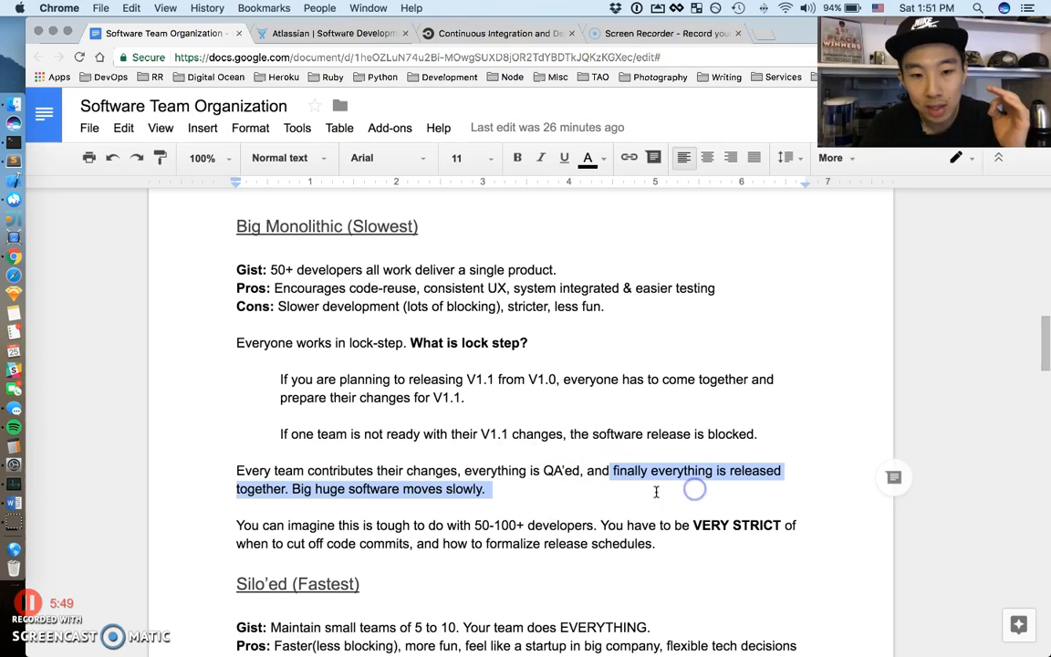
{"action": "left_click", "coordinate": [488, 489]}
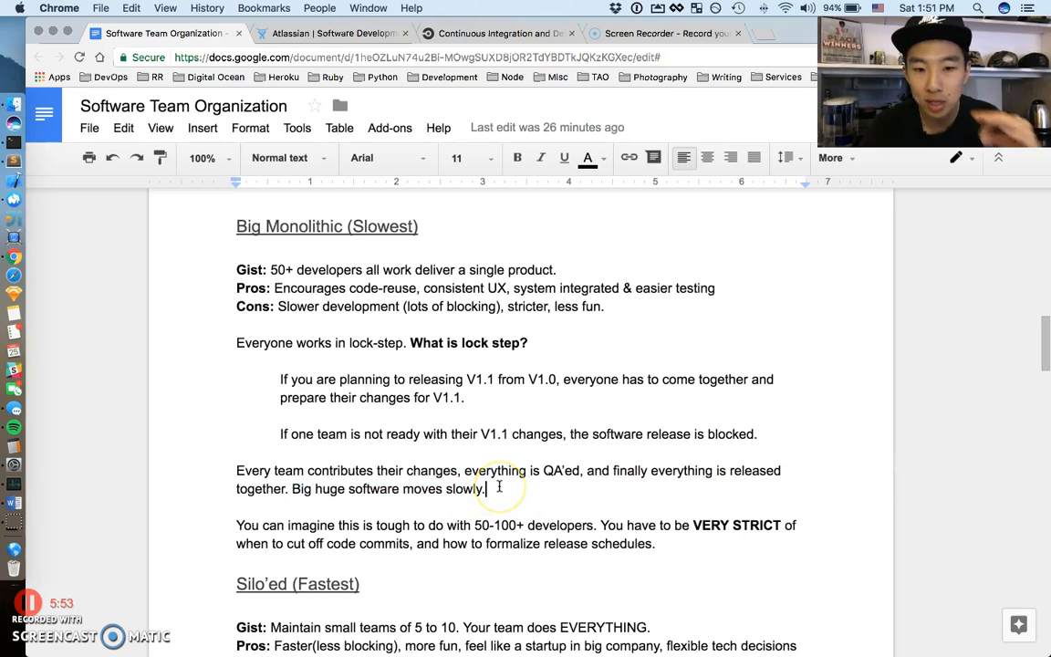
{"action": "scroll", "scroll_direction": "down", "scroll_amount": 3}
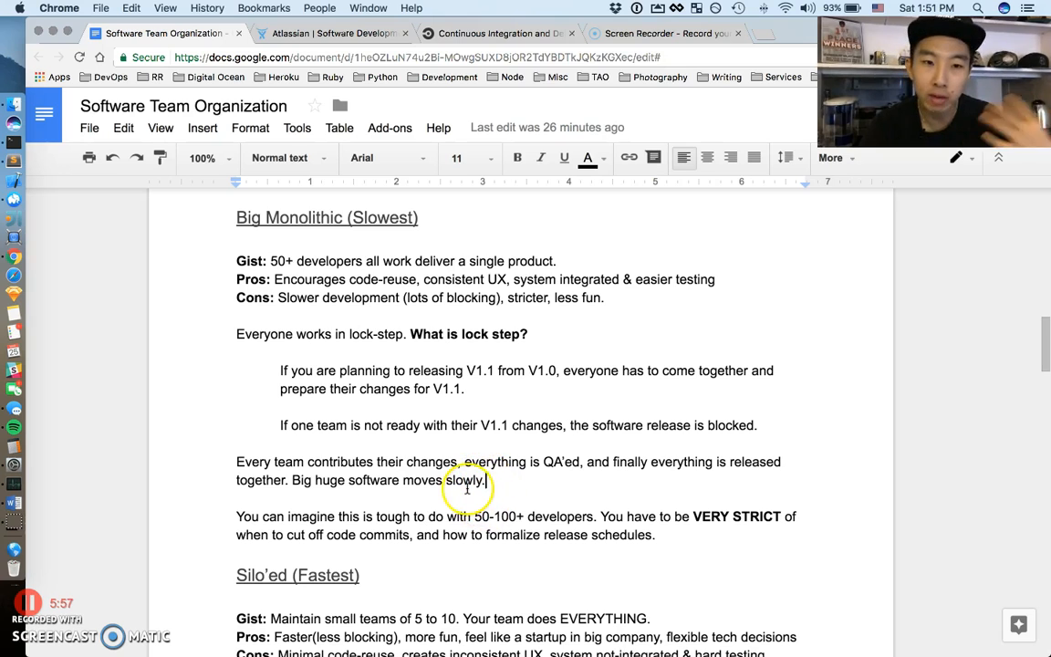
{"action": "scroll", "scroll_direction": "down", "scroll_amount": 3}
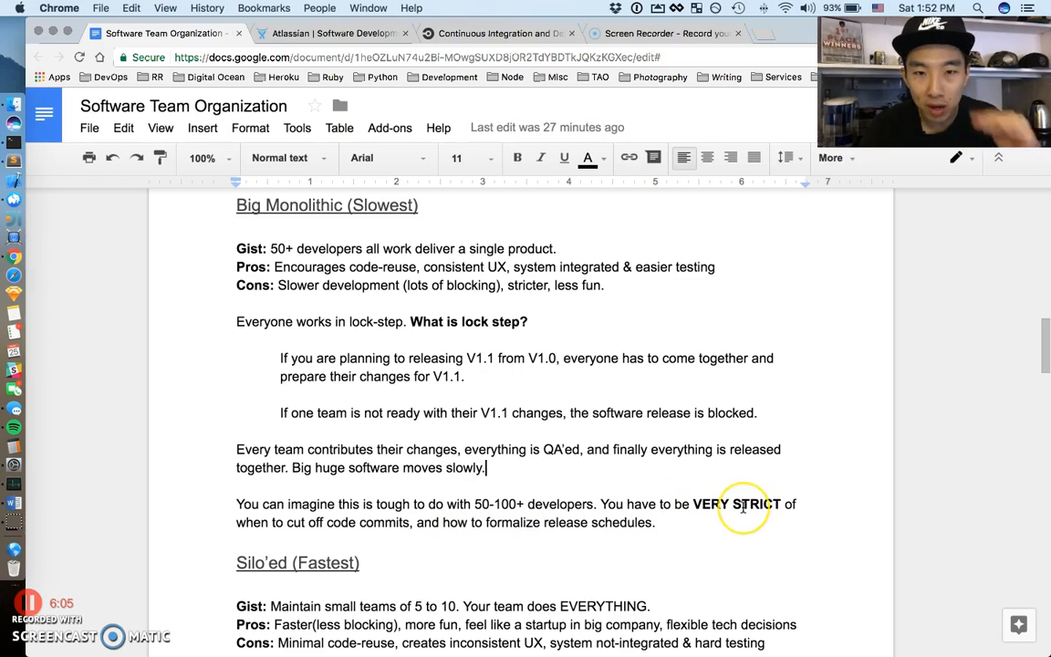
{"action": "mouse_move", "coordinate": [742, 509]}
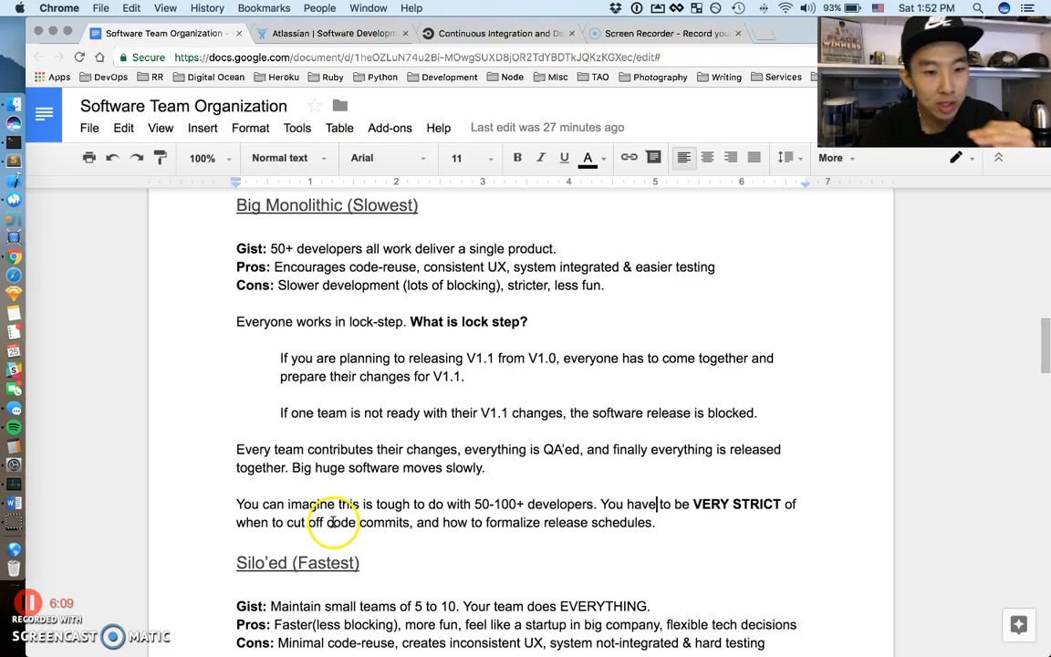
{"action": "mouse_move", "coordinate": [461, 522]}
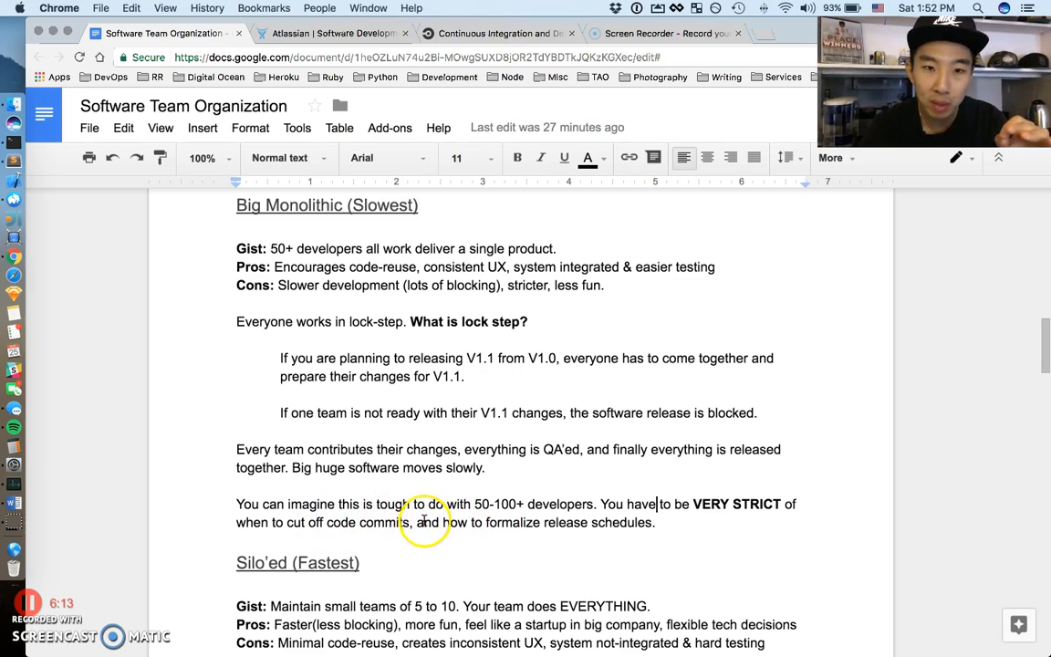
{"action": "mouse_move", "coordinate": [611, 523]}
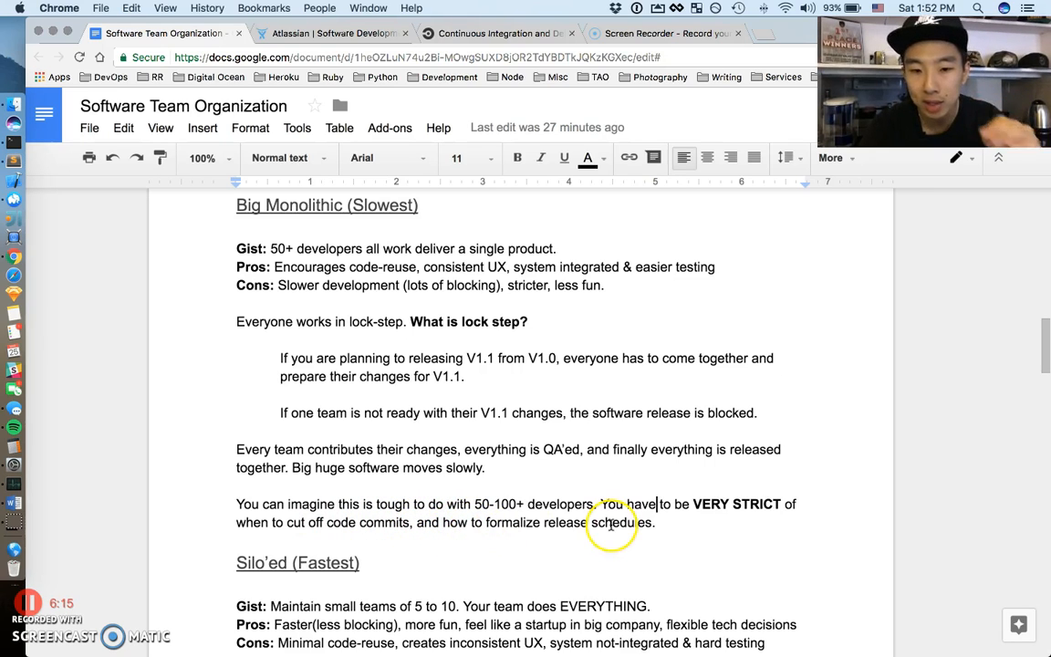
{"action": "mouse_move", "coordinate": [677, 535]}
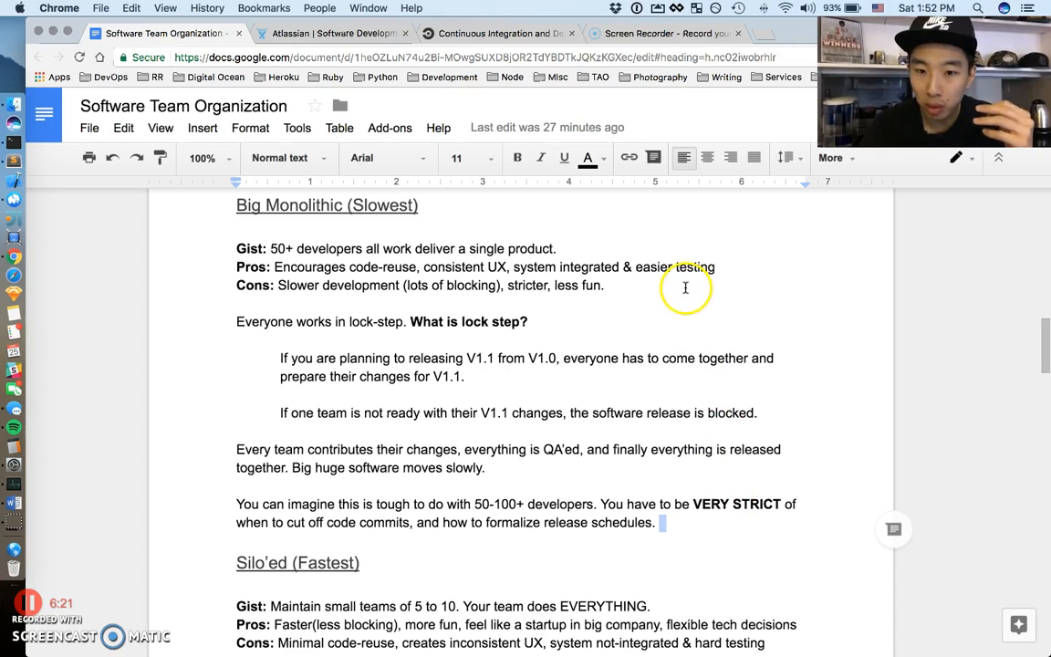
{"action": "mouse_move", "coordinate": [703, 267]}
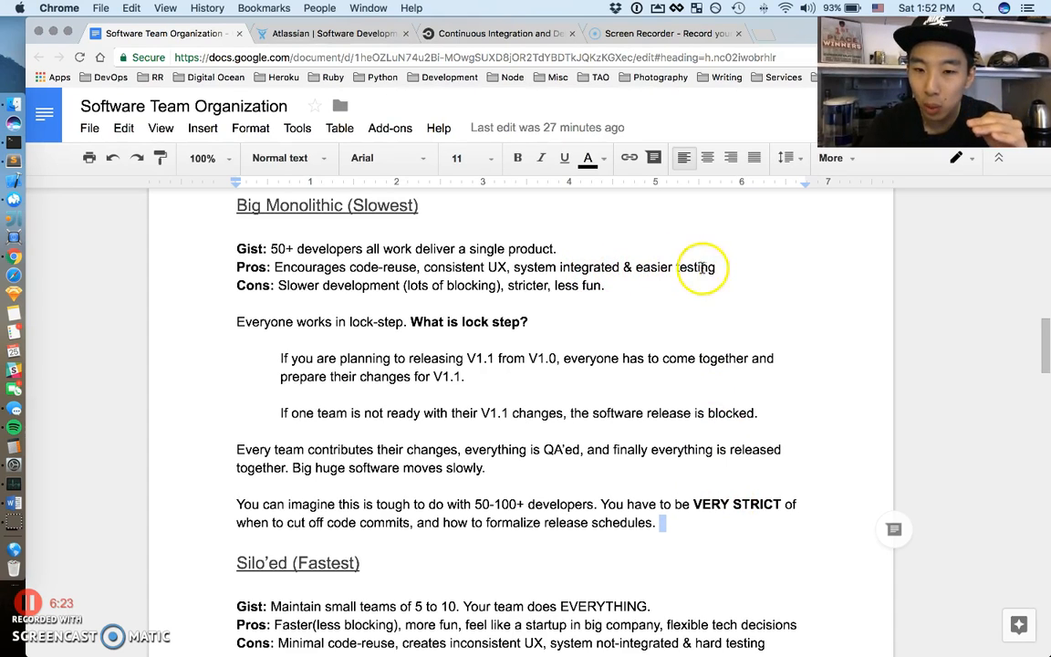
Step: Highlight and clear 'easier testing' and the Silo'ed (Fastest) heading
{"action": "double_click", "coordinate": [675, 267]}
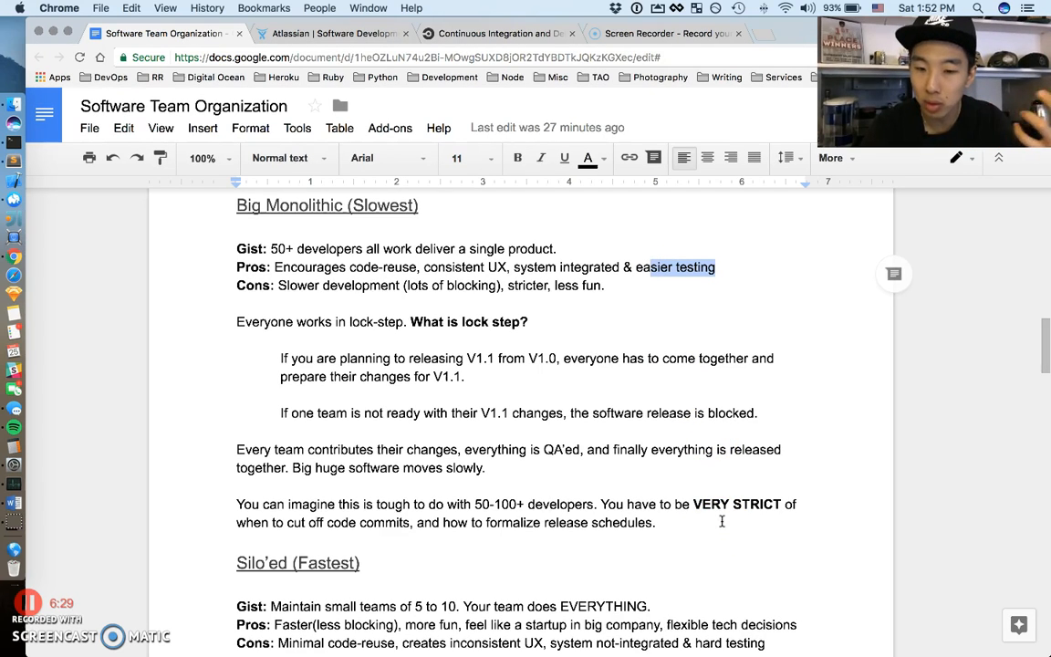
{"action": "left_click", "coordinate": [659, 522]}
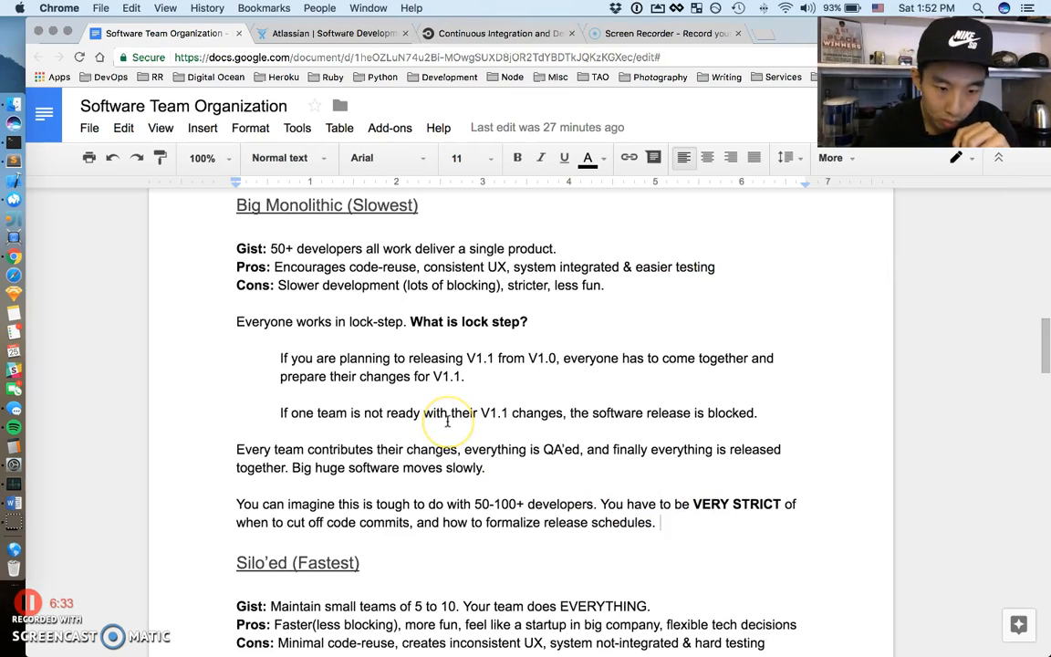
{"action": "scroll", "scroll_direction": "down", "scroll_amount": 3}
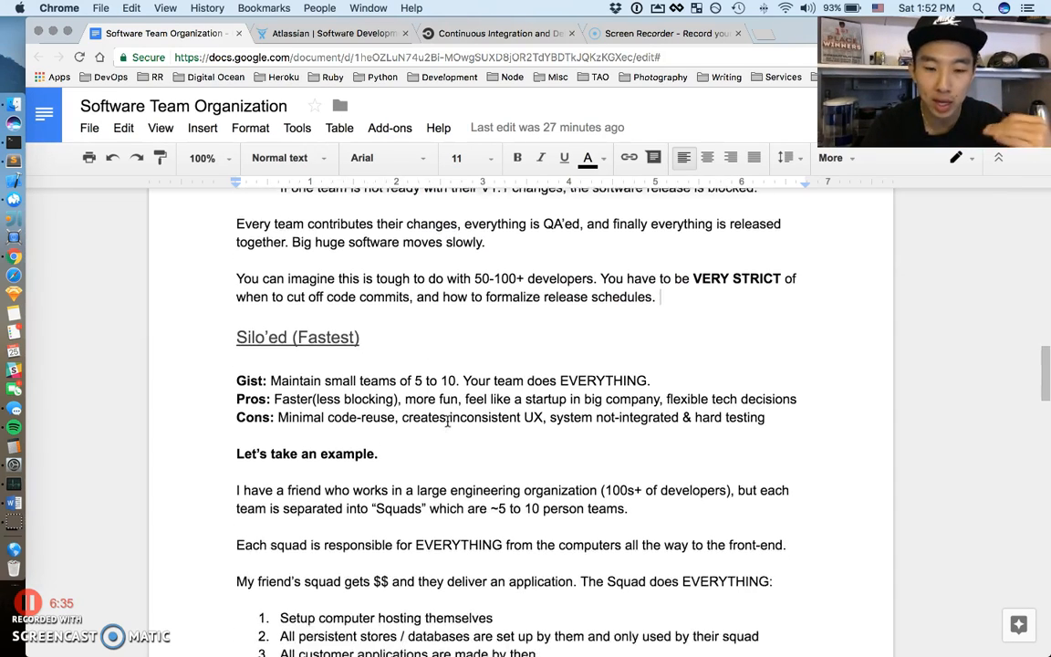
{"action": "scroll", "scroll_direction": "down", "scroll_amount": 3}
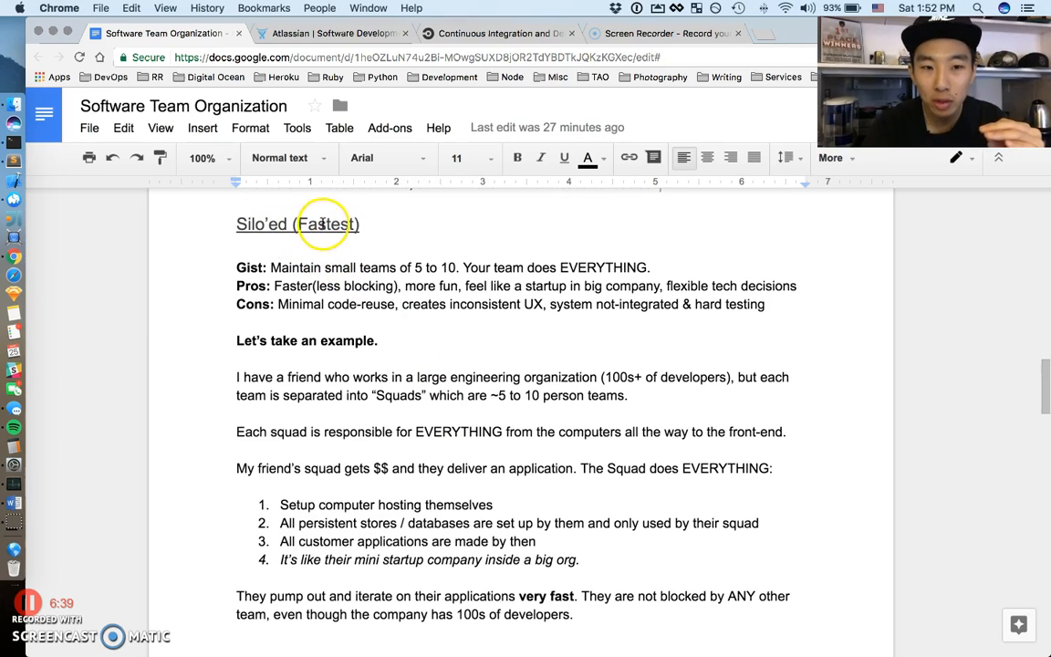
{"action": "triple_click", "coordinate": [298, 224]}
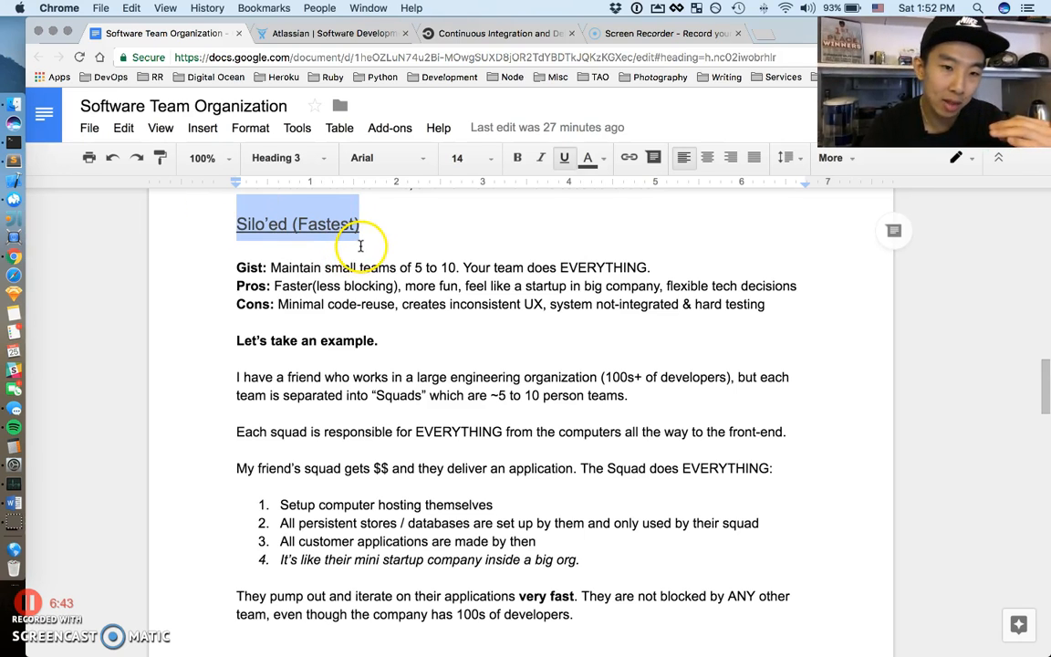
{"action": "left_click", "coordinate": [360, 223]}
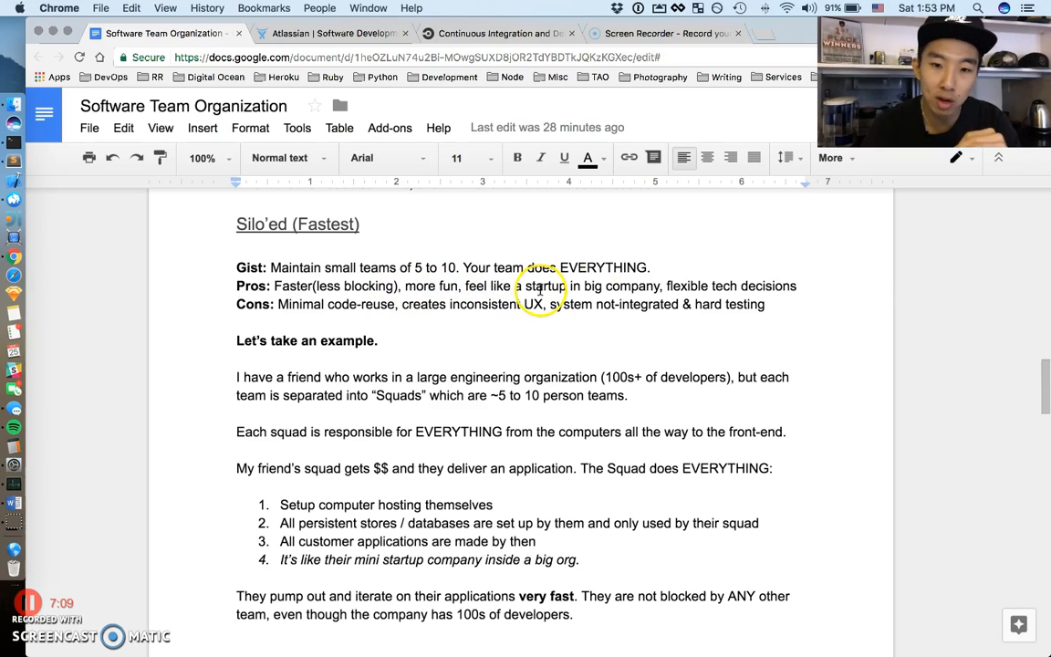
{"action": "mouse_move", "coordinate": [698, 283]}
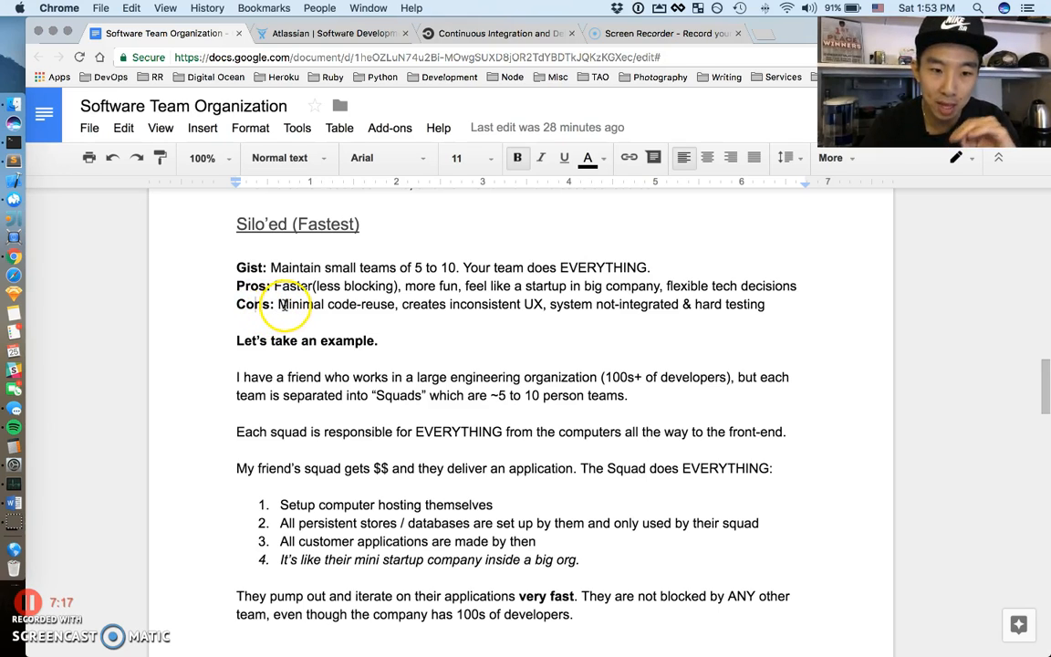
{"action": "mouse_move", "coordinate": [357, 315]}
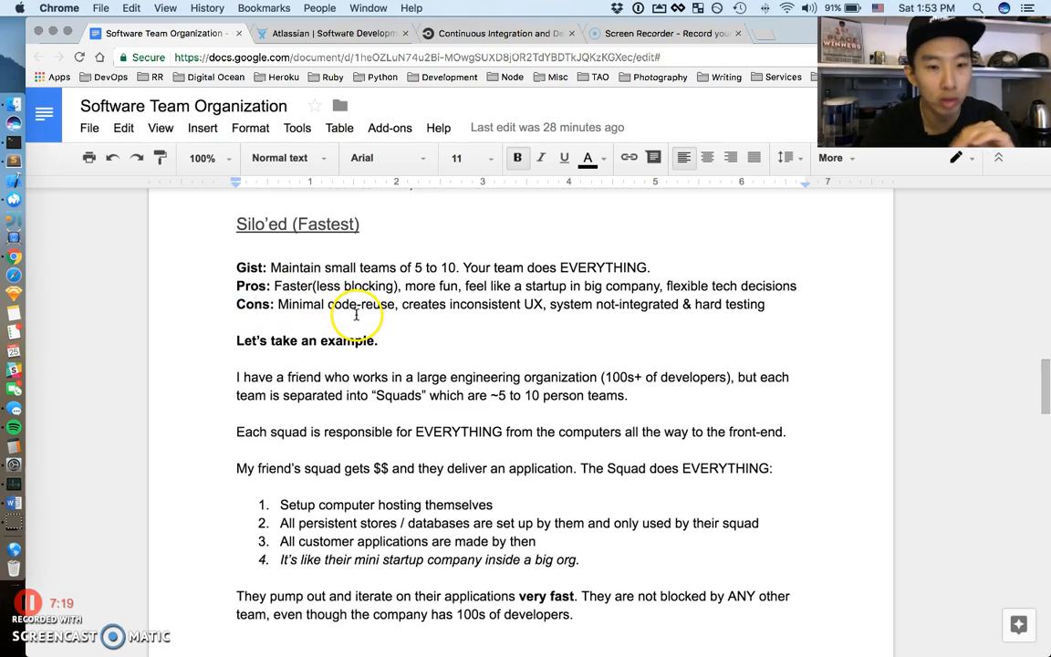
{"action": "mouse_move", "coordinate": [467, 313]}
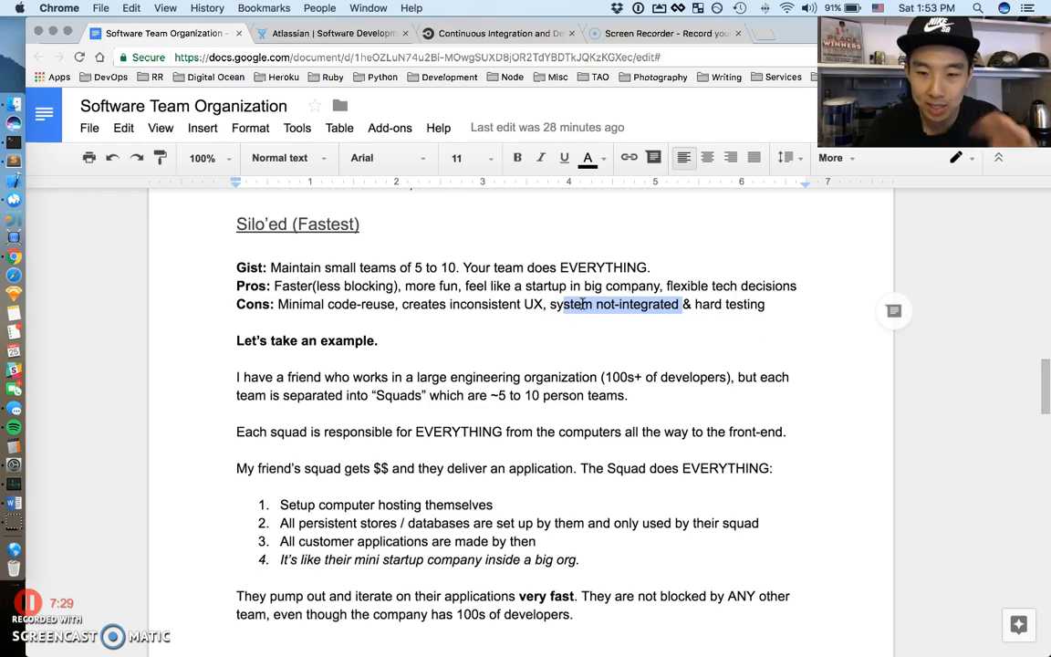
{"action": "mouse_move", "coordinate": [383, 332]}
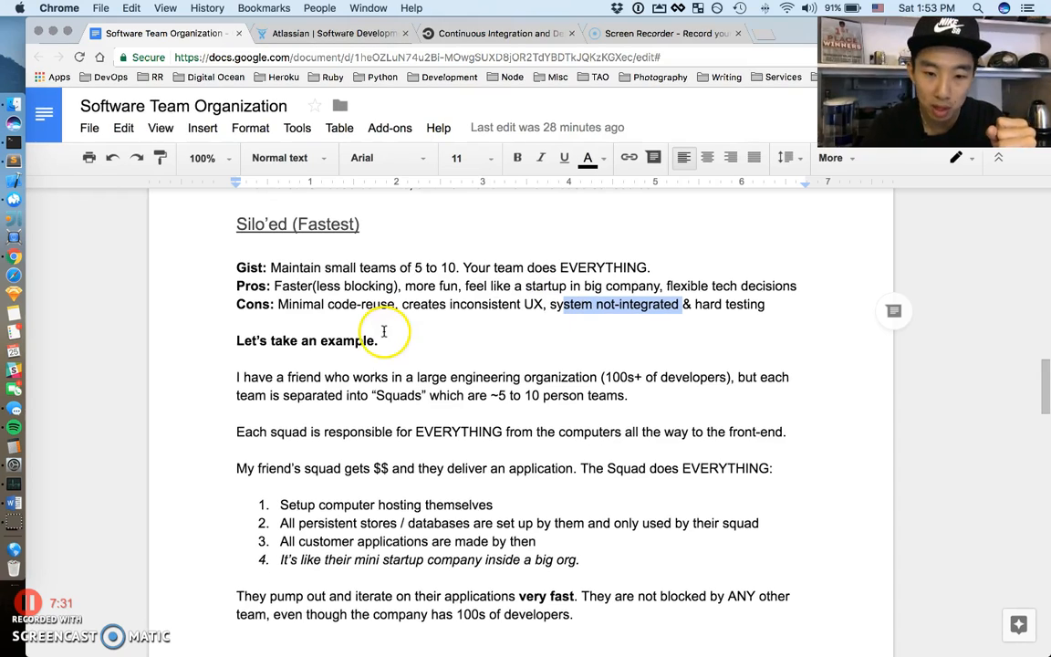
Step: Highlight 'Squads' and 'squad' in the squad example, then select its list items
{"action": "left_click", "coordinate": [383, 340]}
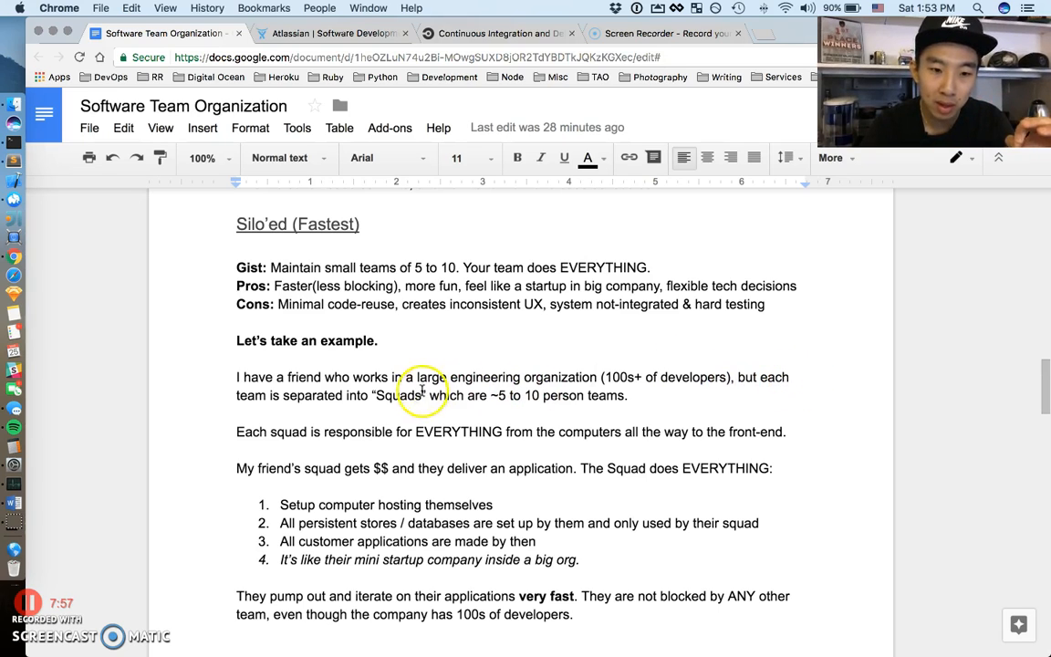
{"action": "double_click", "coordinate": [399, 395]}
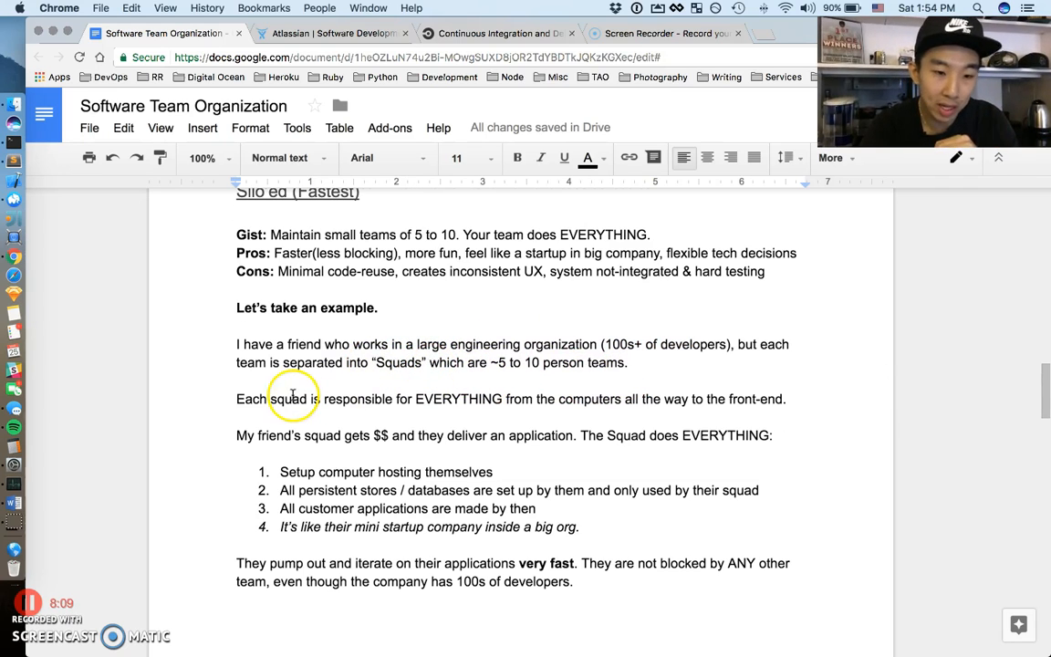
{"action": "double_click", "coordinate": [289, 398]}
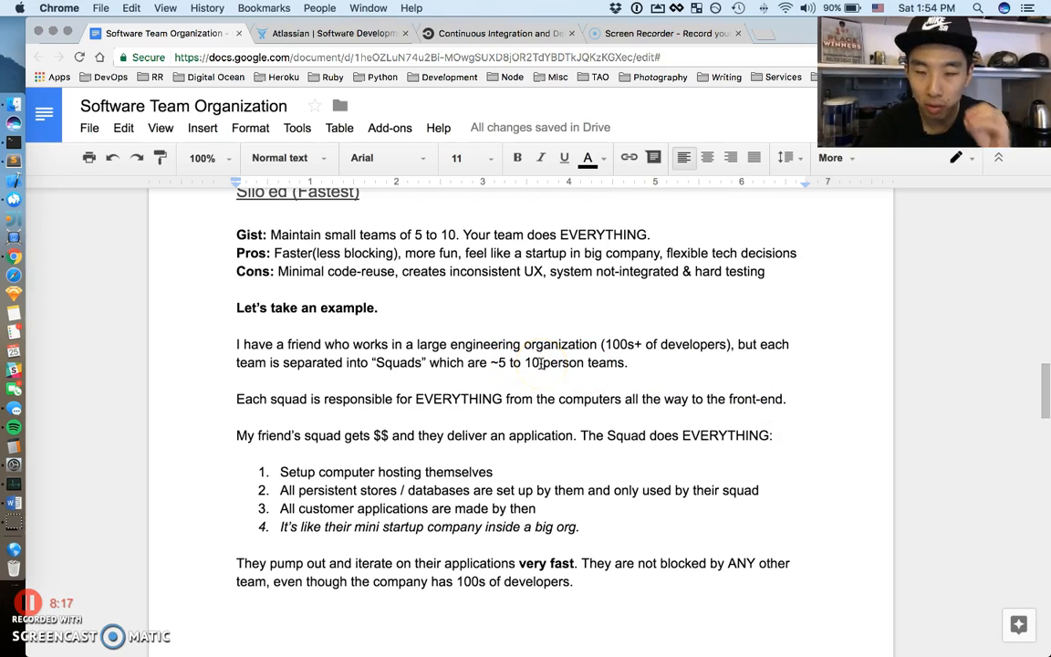
{"action": "mouse_move", "coordinate": [343, 411]}
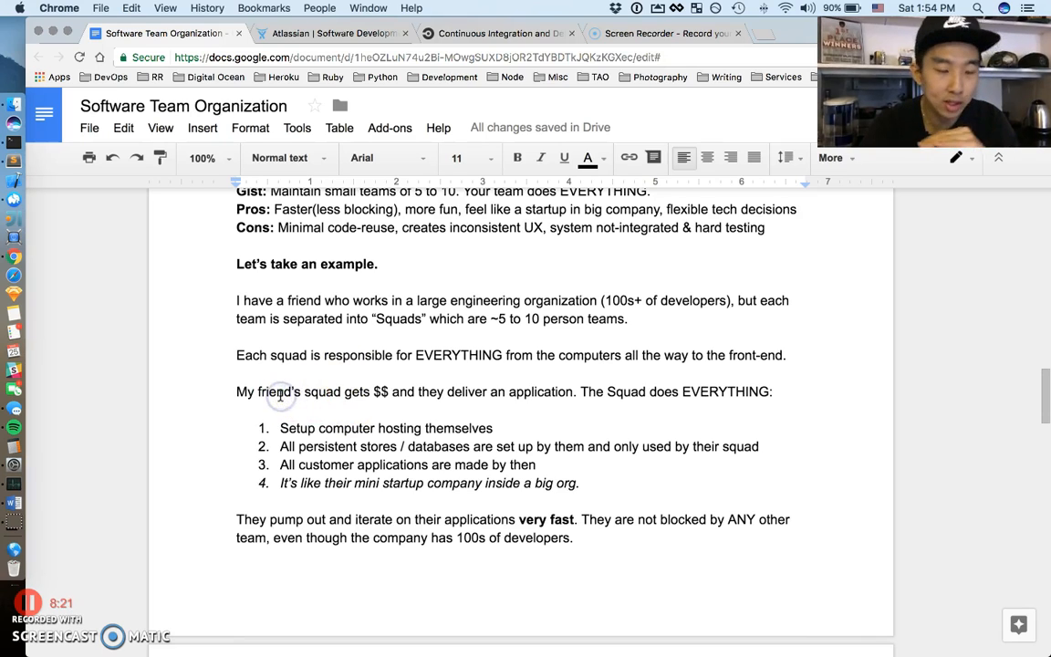
{"action": "left_click_drag", "start_coordinate": [237, 391], "coordinate": [387, 391]}
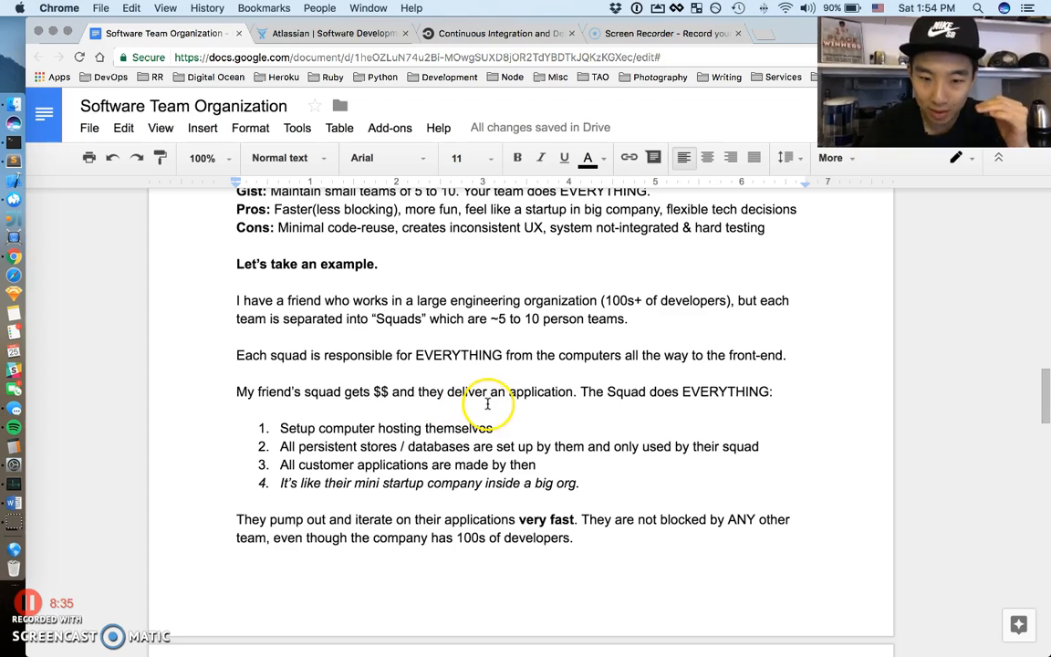
{"action": "double_click", "coordinate": [626, 391]}
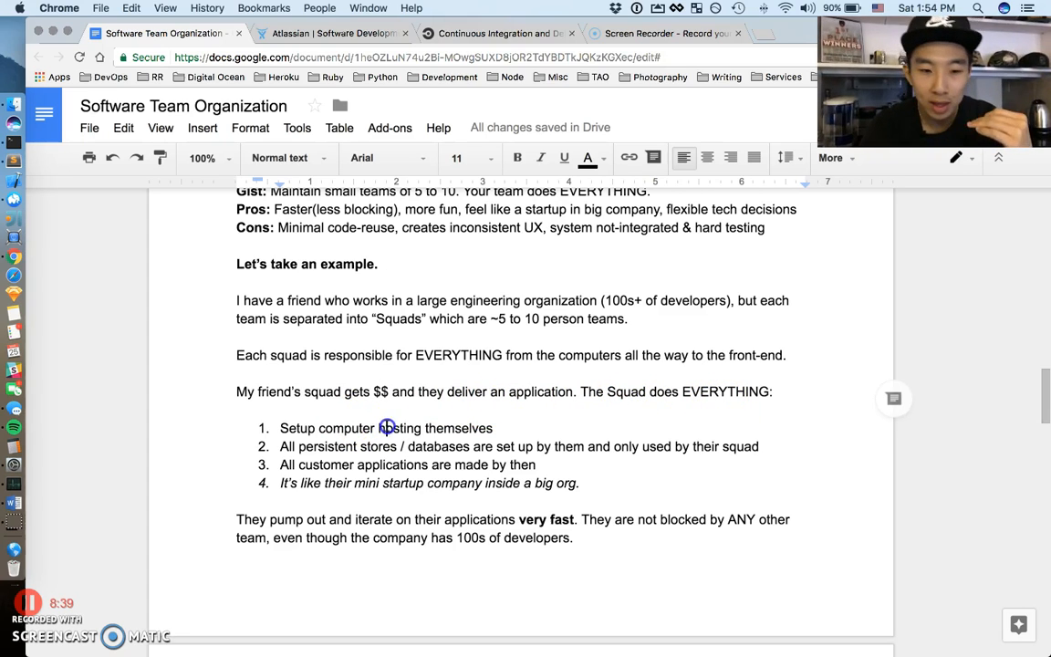
{"action": "triple_click", "coordinate": [386, 428]}
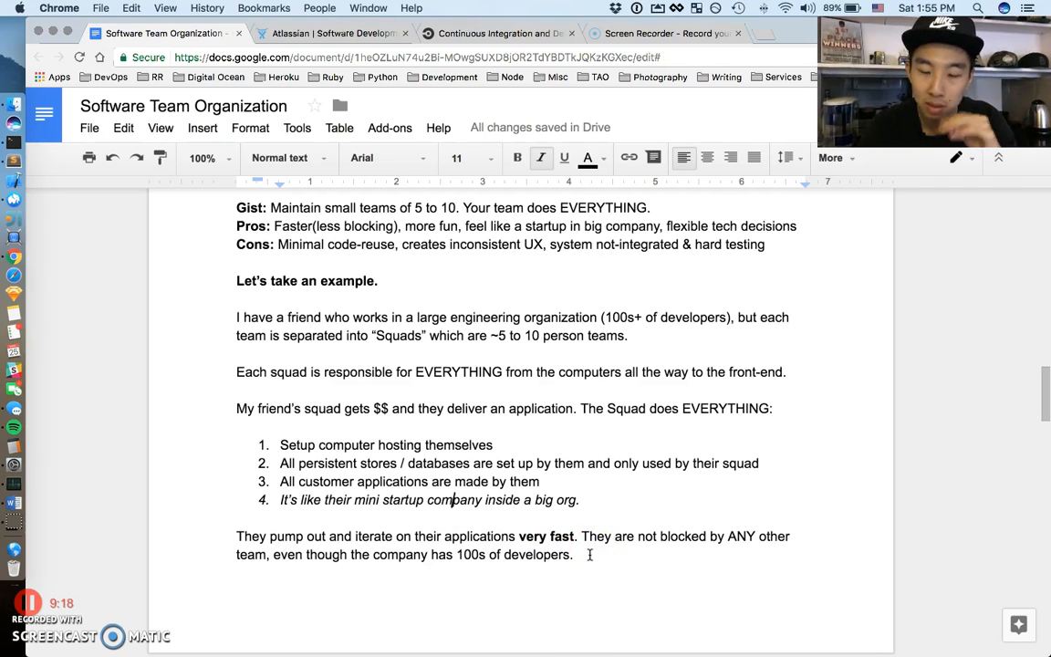
Step: Highlight the silo-ed squads and code re-use phrases, then add 'UX' after 'users'
{"action": "scroll", "scroll_direction": "down", "scroll_amount": 3}
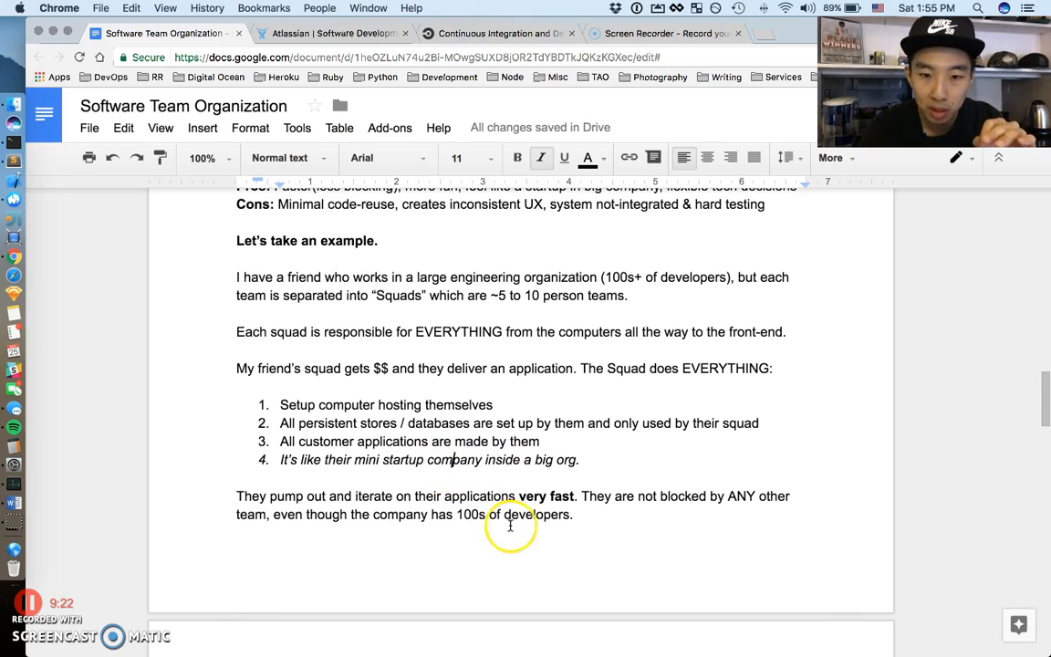
{"action": "left_click_drag", "start_coordinate": [414, 495], "coordinate": [573, 513]}
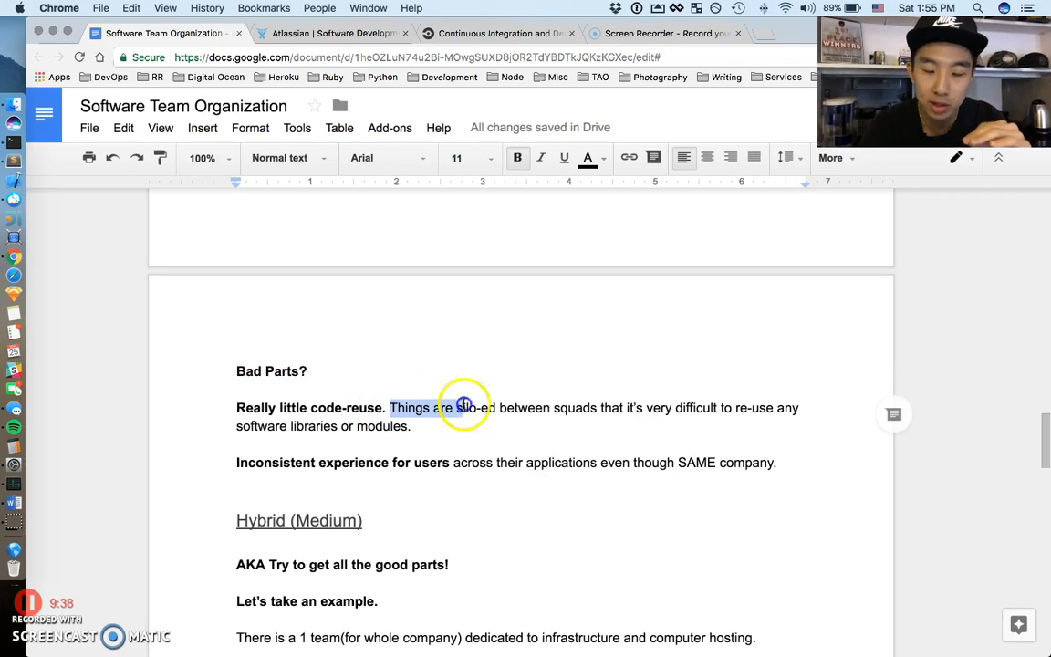
{"action": "left_click_drag", "start_coordinate": [466, 408], "coordinate": [565, 408]}
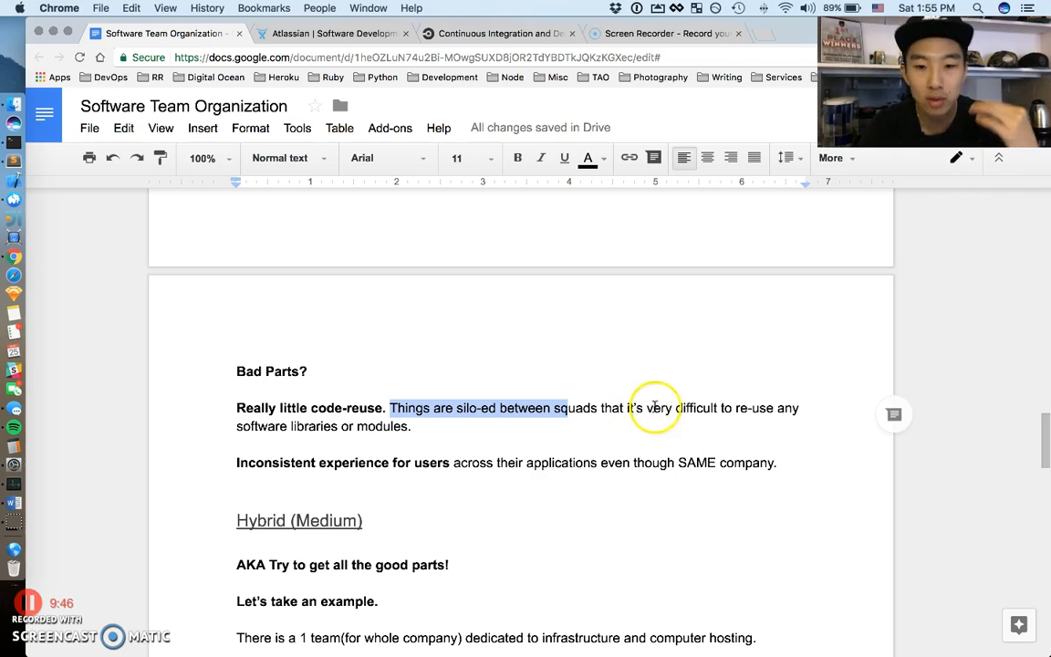
{"action": "left_click", "coordinate": [648, 408]}
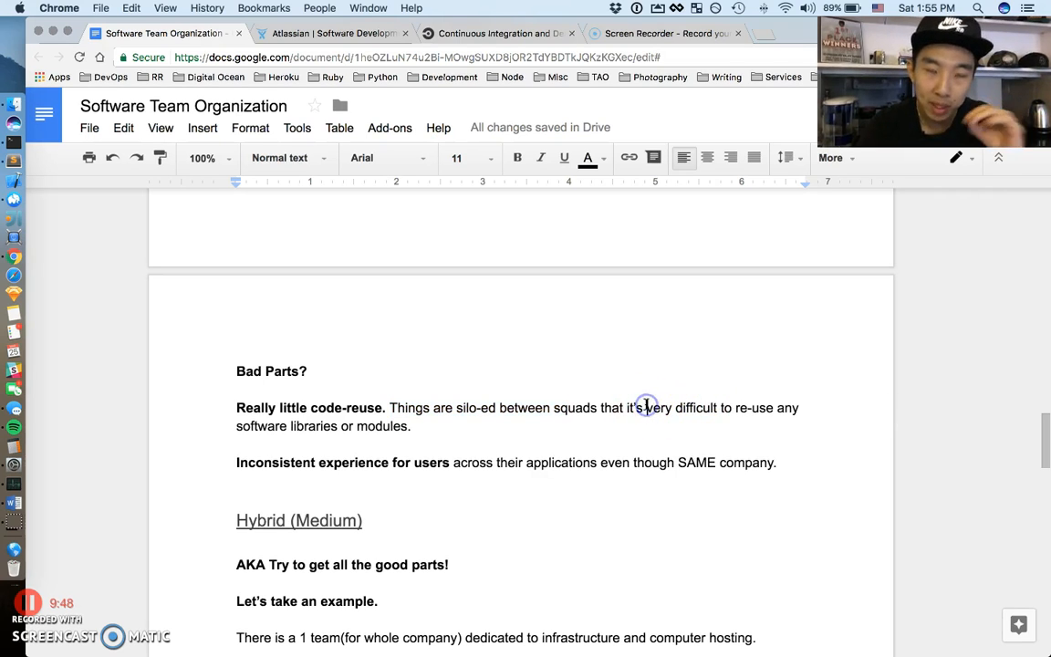
{"action": "left_click_drag", "start_coordinate": [646, 408], "coordinate": [737, 408]}
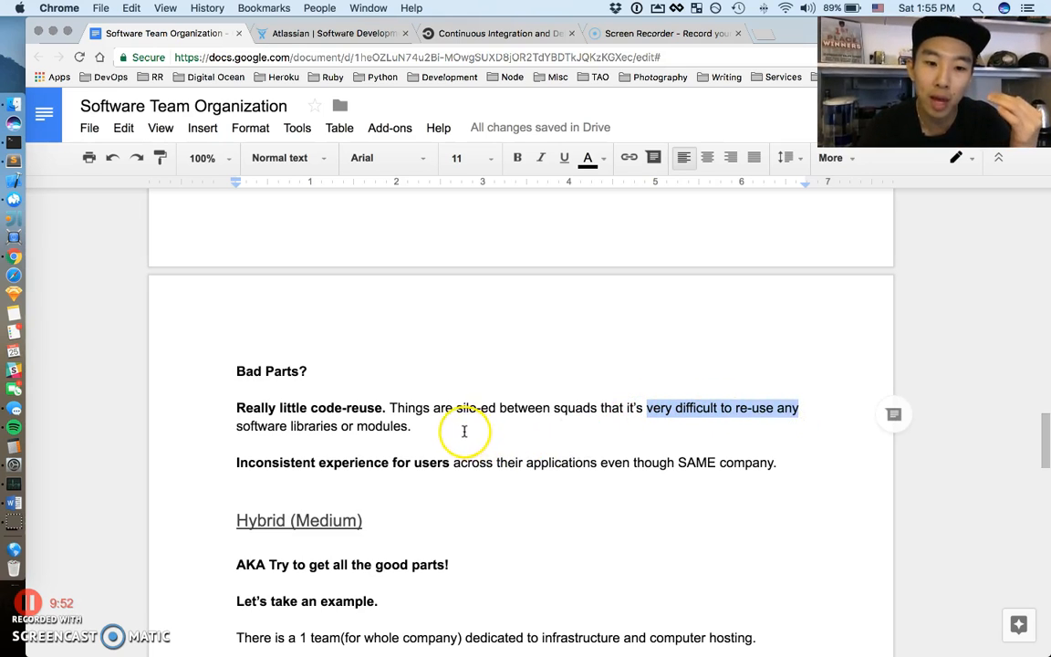
{"action": "left_click", "coordinate": [416, 426]}
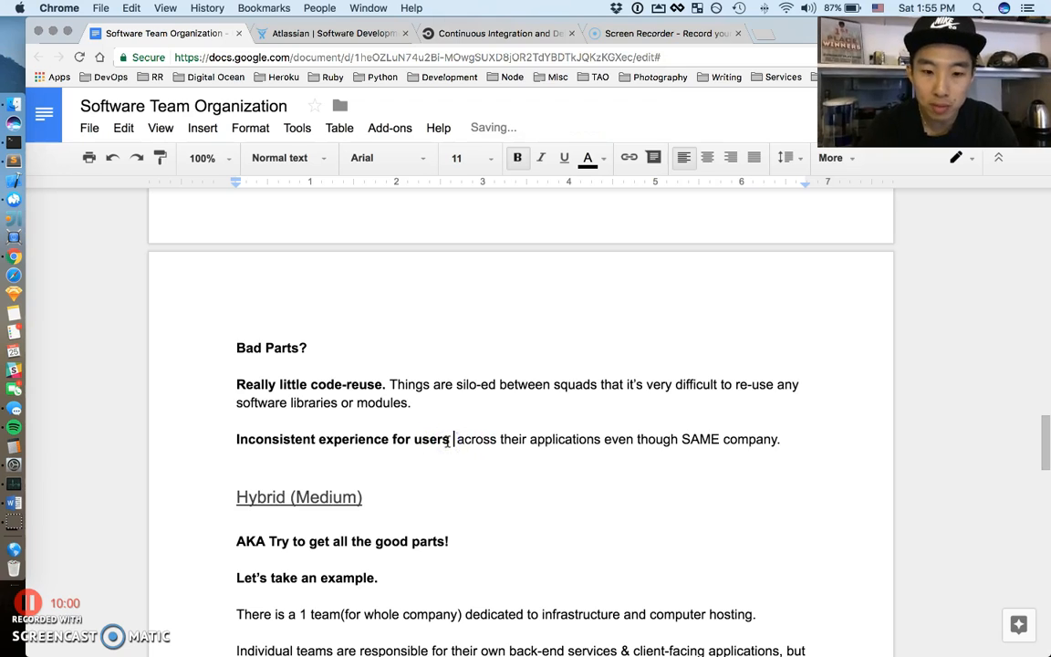
{"action": "type", "text": "UX"}
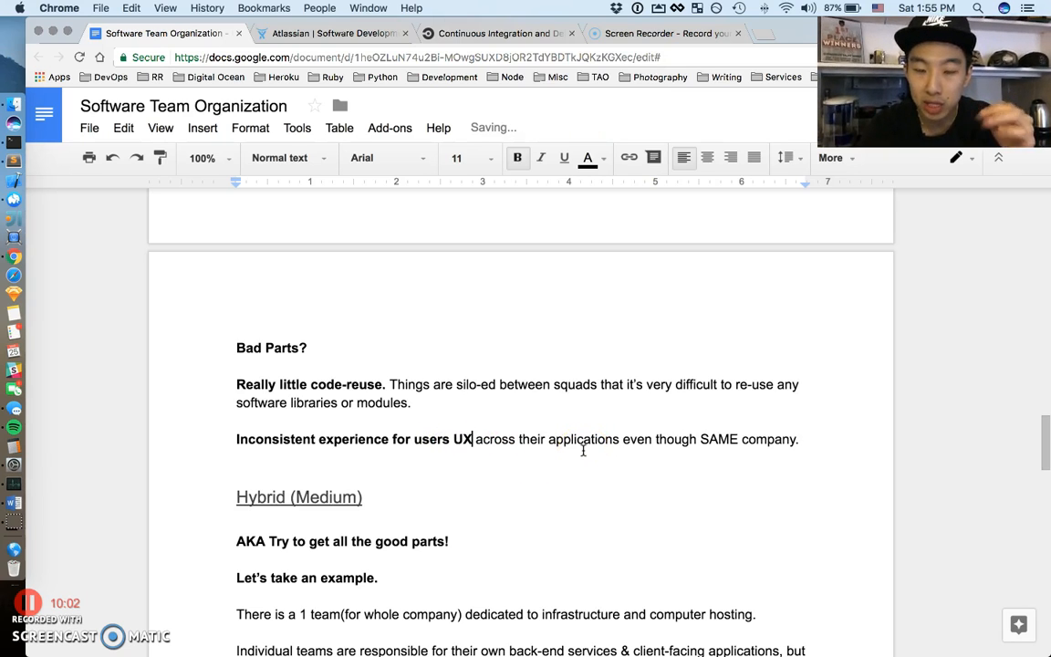
{"action": "mouse_move", "coordinate": [754, 432]}
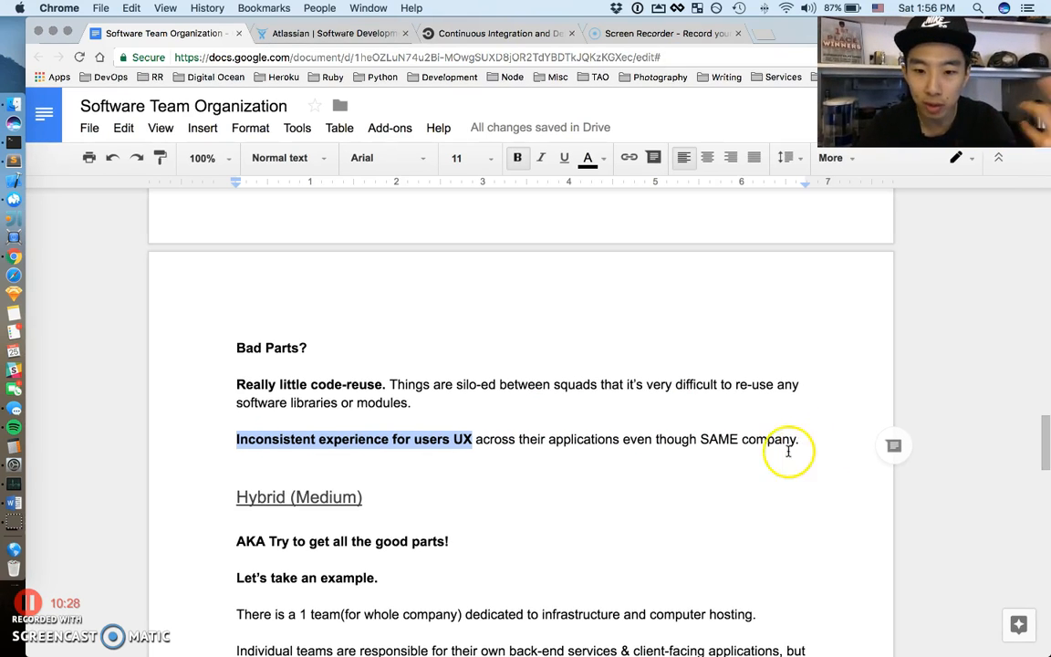
{"action": "scroll", "scroll_direction": "down", "scroll_amount": 3}
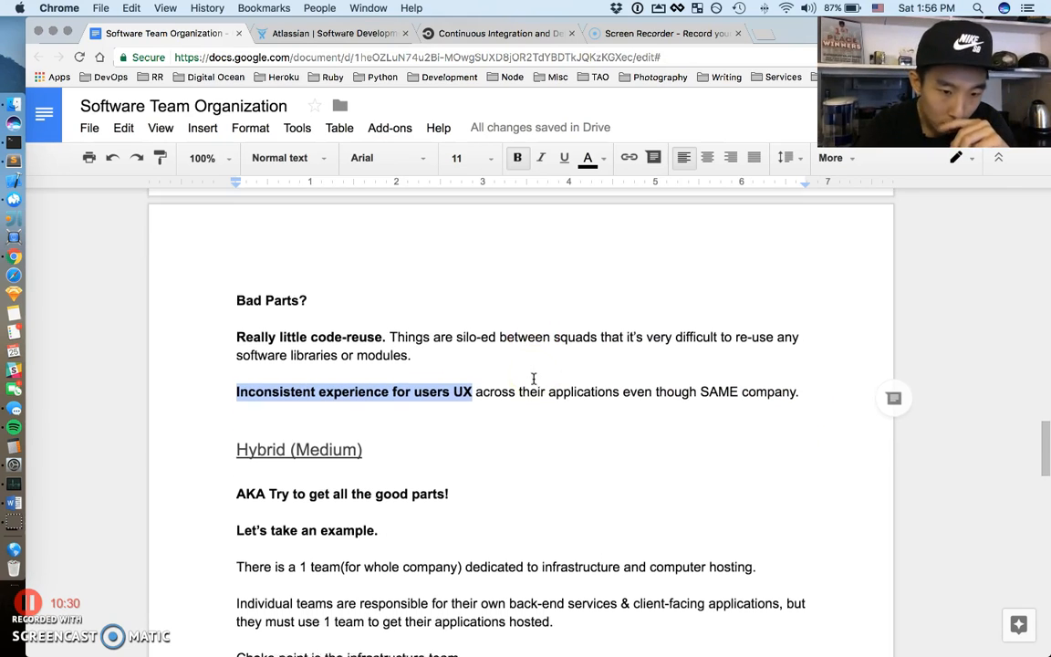
{"action": "scroll", "scroll_direction": "down", "scroll_amount": 3}
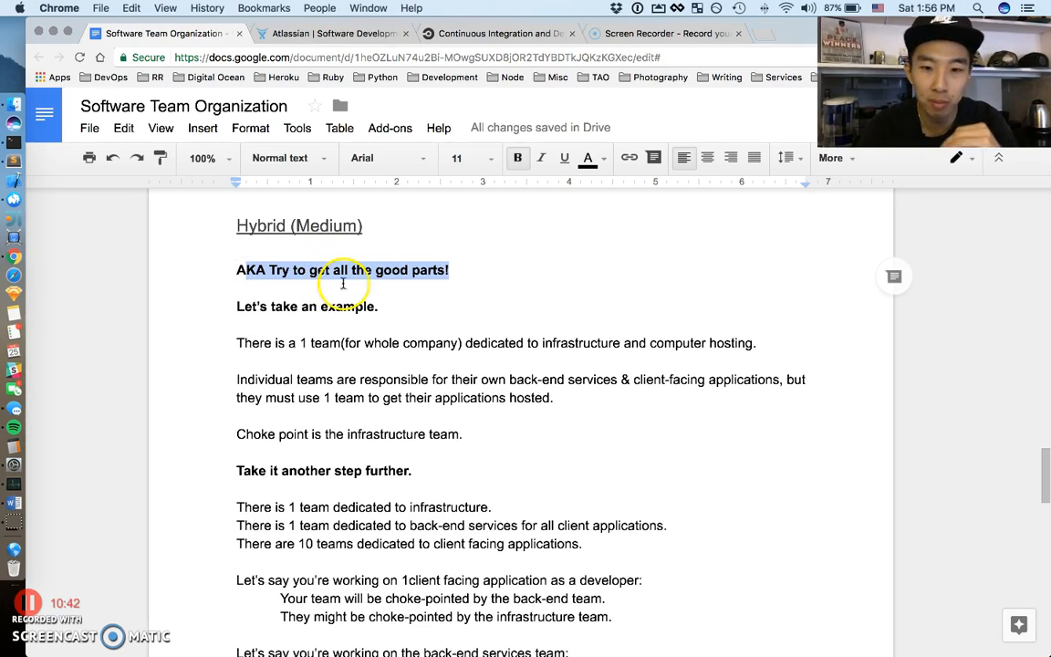
{"action": "mouse_move", "coordinate": [498, 333]}
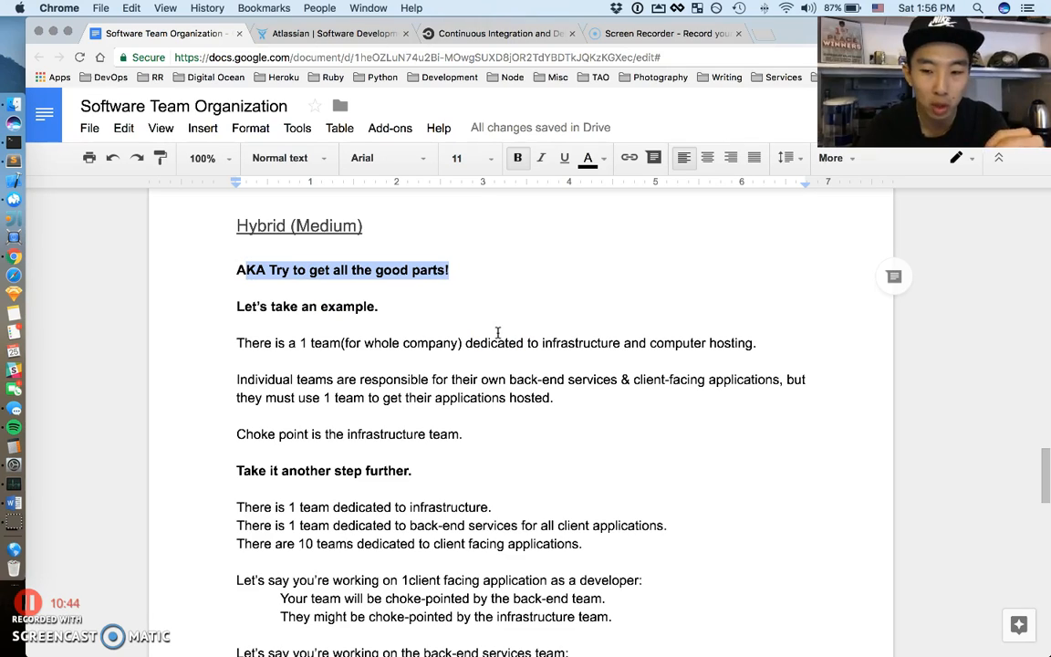
{"action": "mouse_move", "coordinate": [398, 301]}
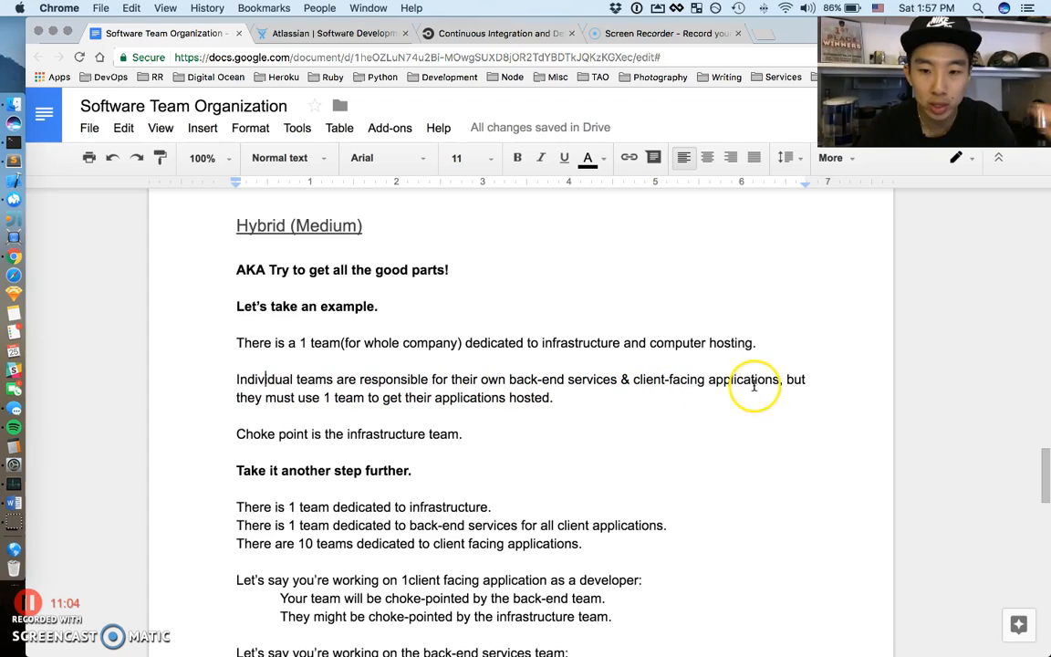
{"action": "mouse_move", "coordinate": [798, 383]}
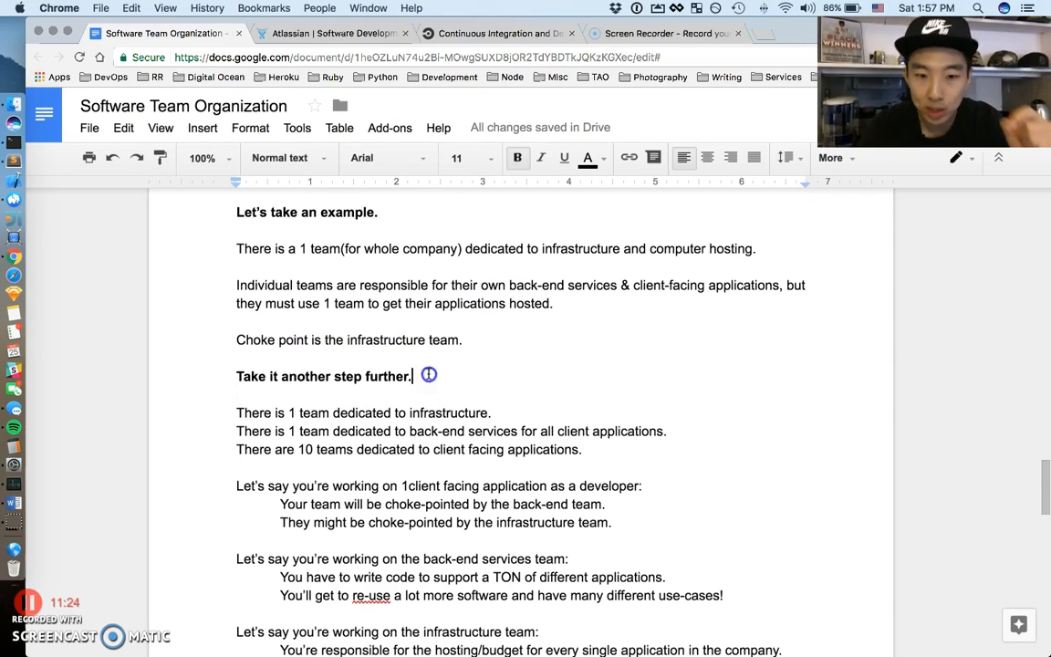
Step: Highlight the many-applications phrase and select text on the '1client' scenario line
{"action": "scroll", "scroll_direction": "down", "scroll_amount": 3}
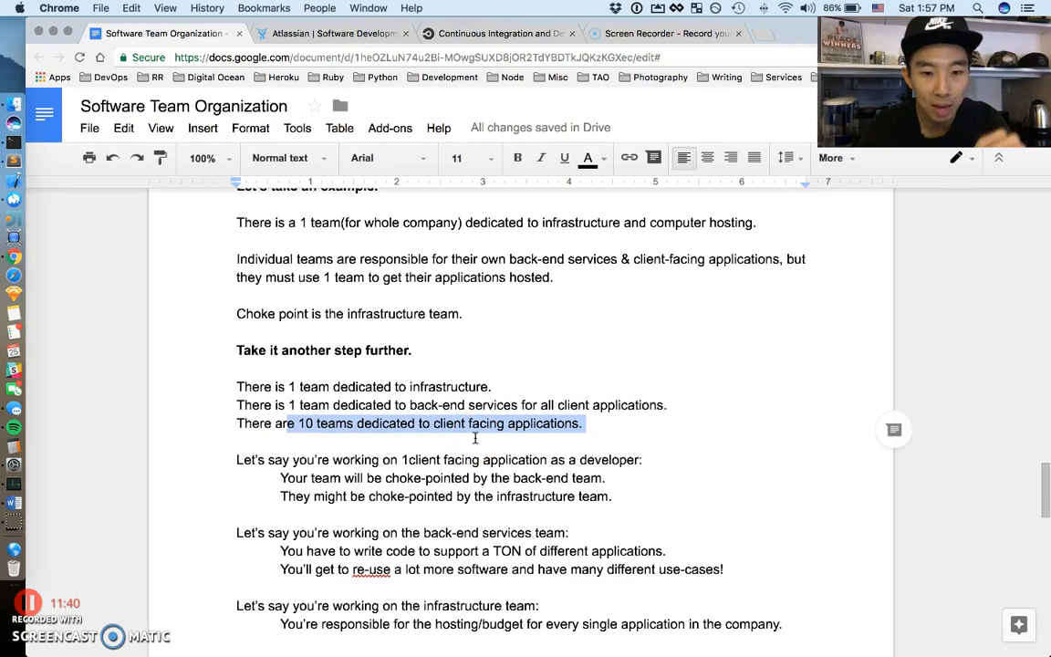
{"action": "scroll", "scroll_direction": "down", "scroll_amount": 3}
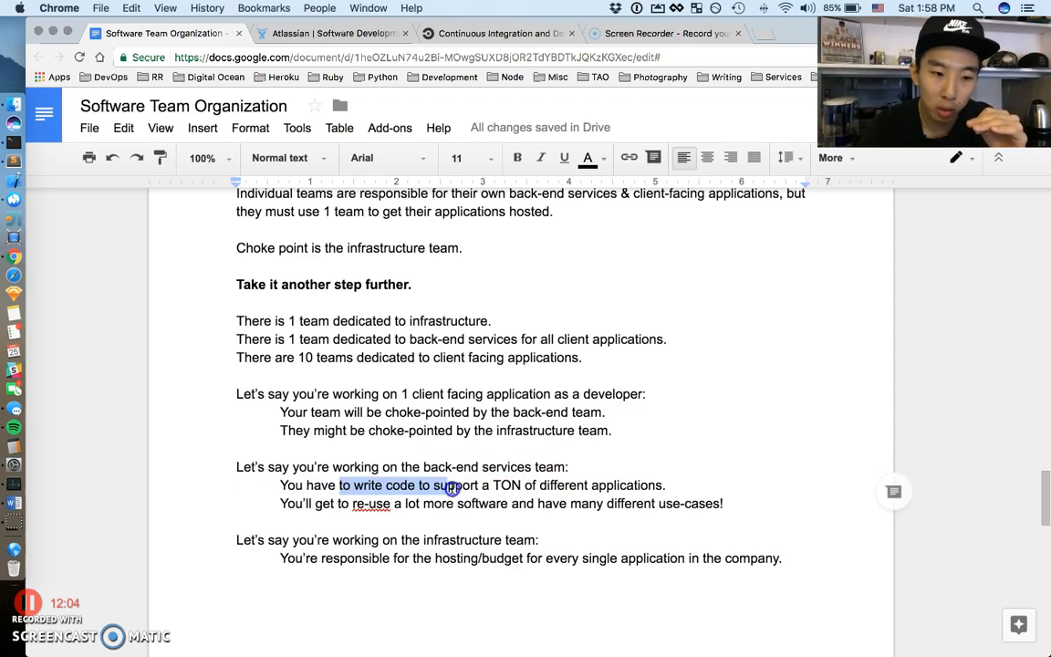
{"action": "left_click_drag", "start_coordinate": [452, 484], "coordinate": [657, 485]}
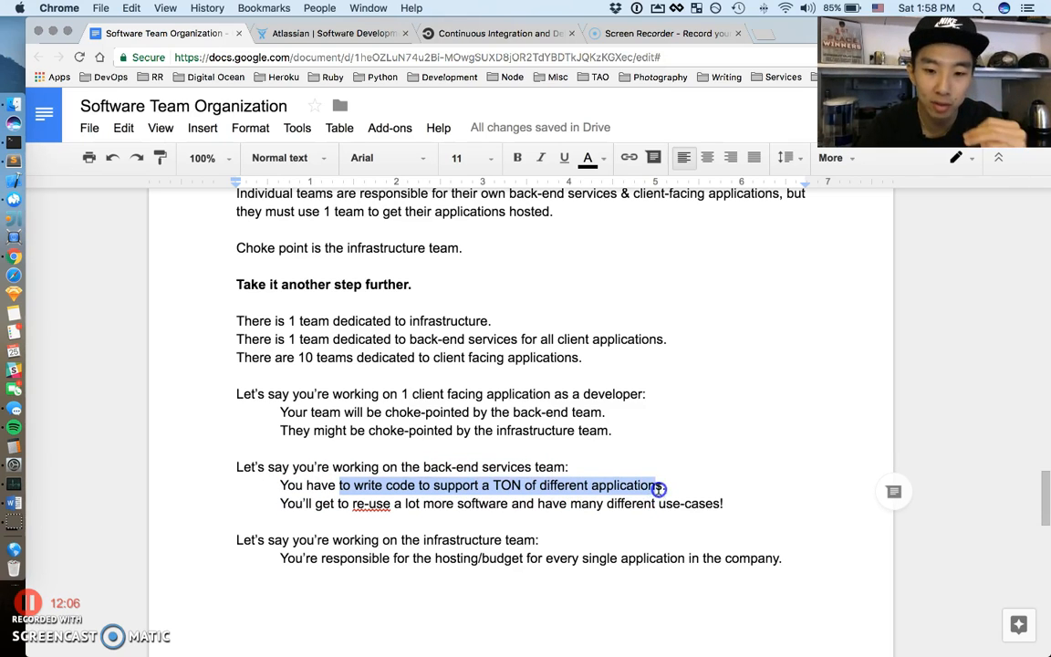
{"action": "double_click", "coordinate": [314, 339]}
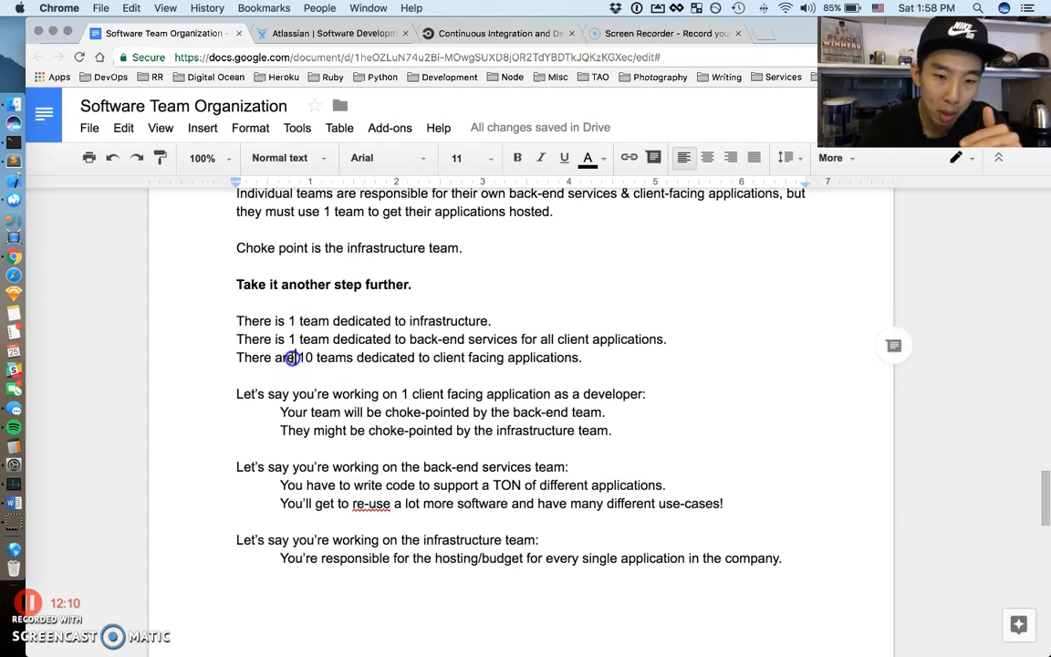
{"action": "left_click_drag", "start_coordinate": [299, 357], "coordinate": [465, 356]}
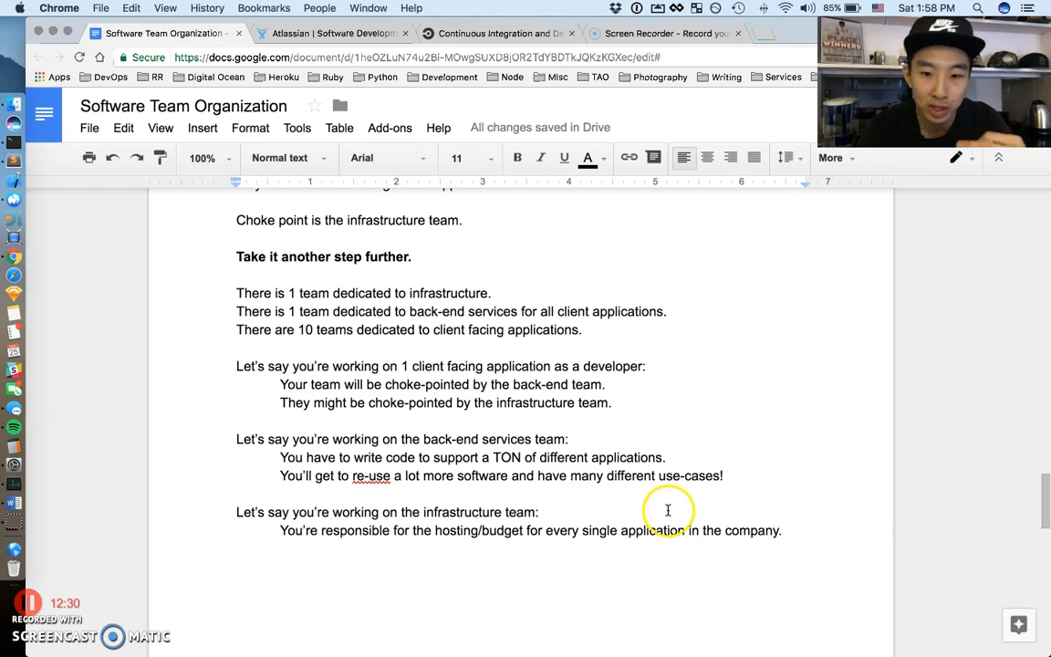
{"action": "mouse_move", "coordinate": [715, 520]}
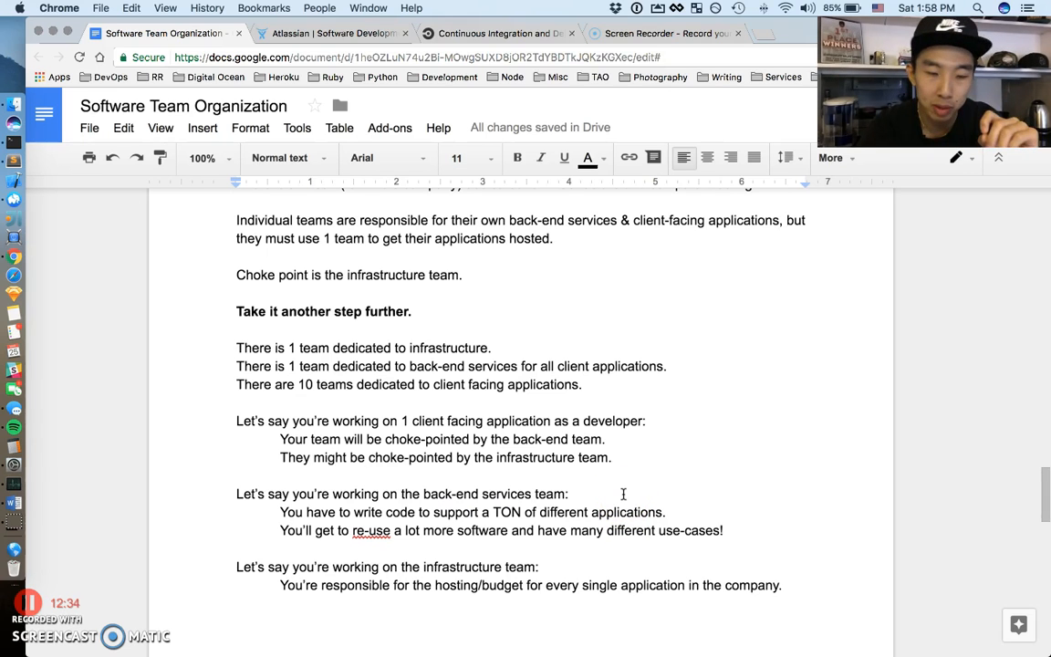
{"action": "scroll", "scroll_direction": "down", "scroll_amount": 3}
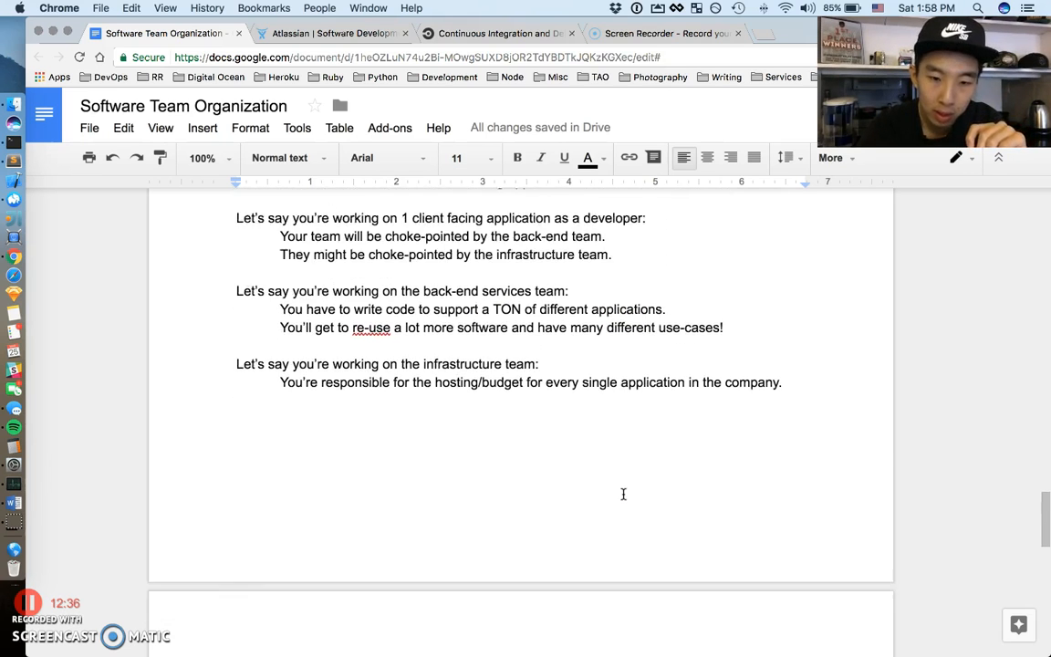
{"action": "scroll", "scroll_direction": "down", "scroll_amount": 3}
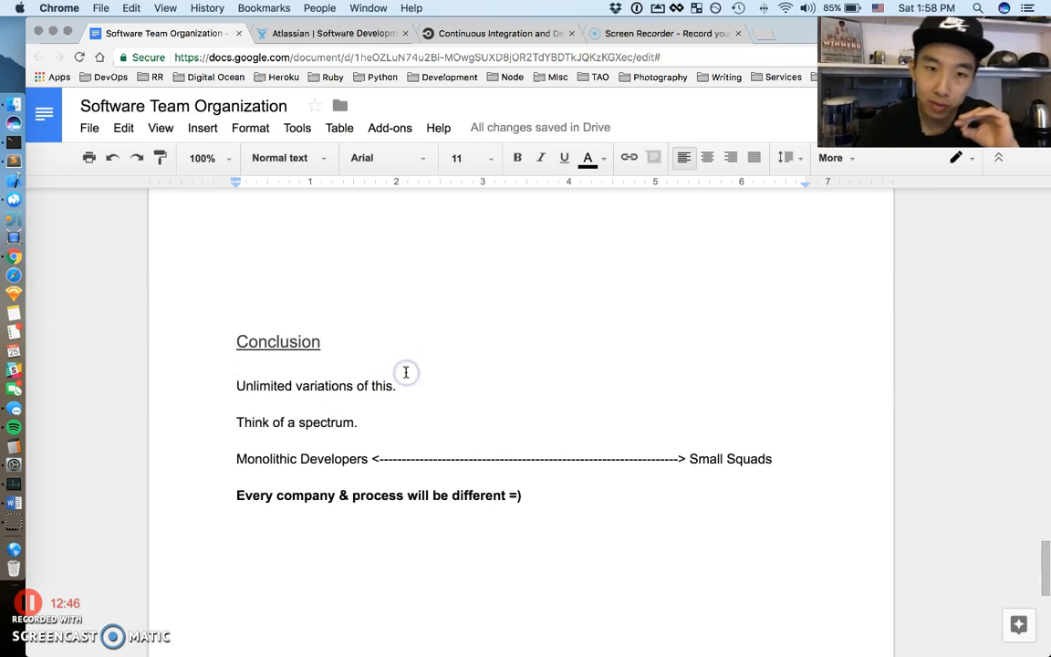
{"action": "mouse_move", "coordinate": [443, 411]}
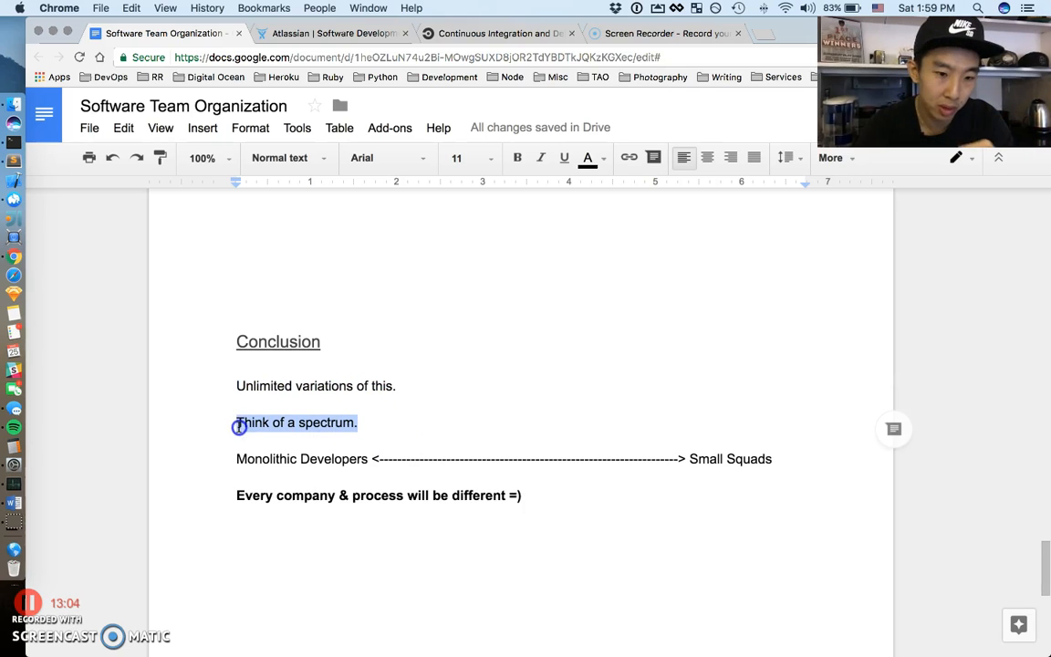
{"action": "left_click", "coordinate": [236, 458]}
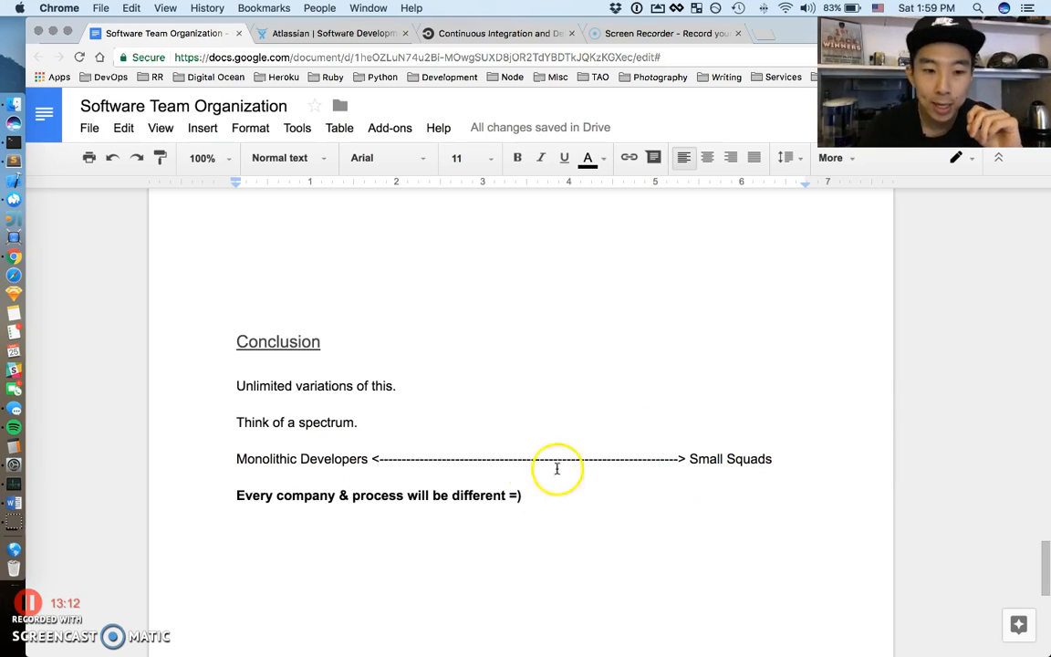
{"action": "mouse_move", "coordinate": [412, 492]}
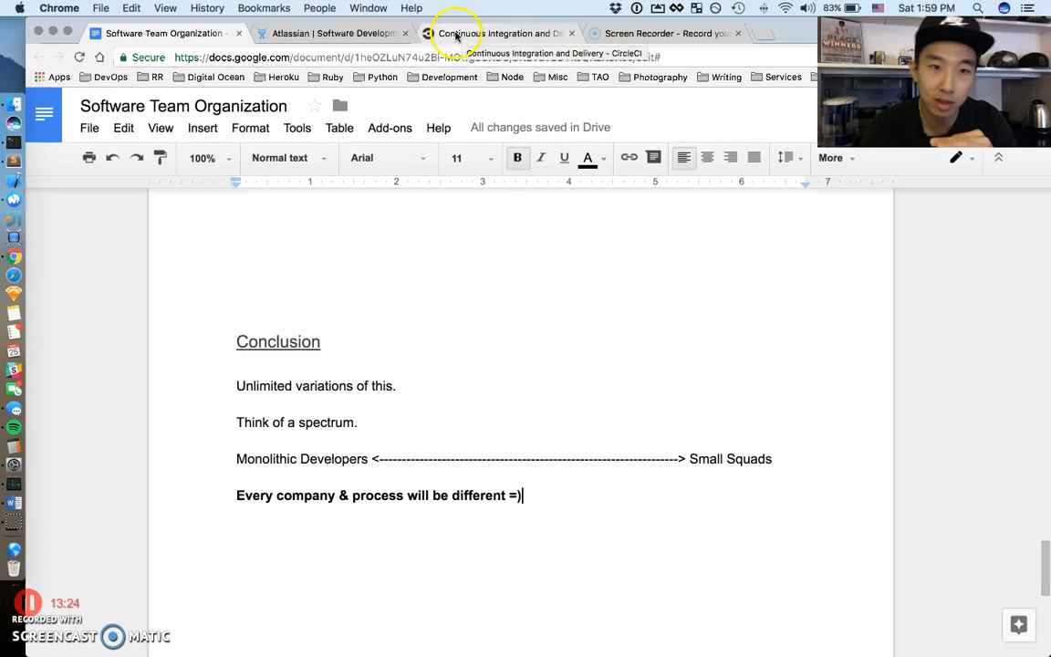
Step: Switch to Atlassian and scroll to the JIRA, Bitbucket and Confluence product grid
{"action": "left_click", "coordinate": [333, 33]}
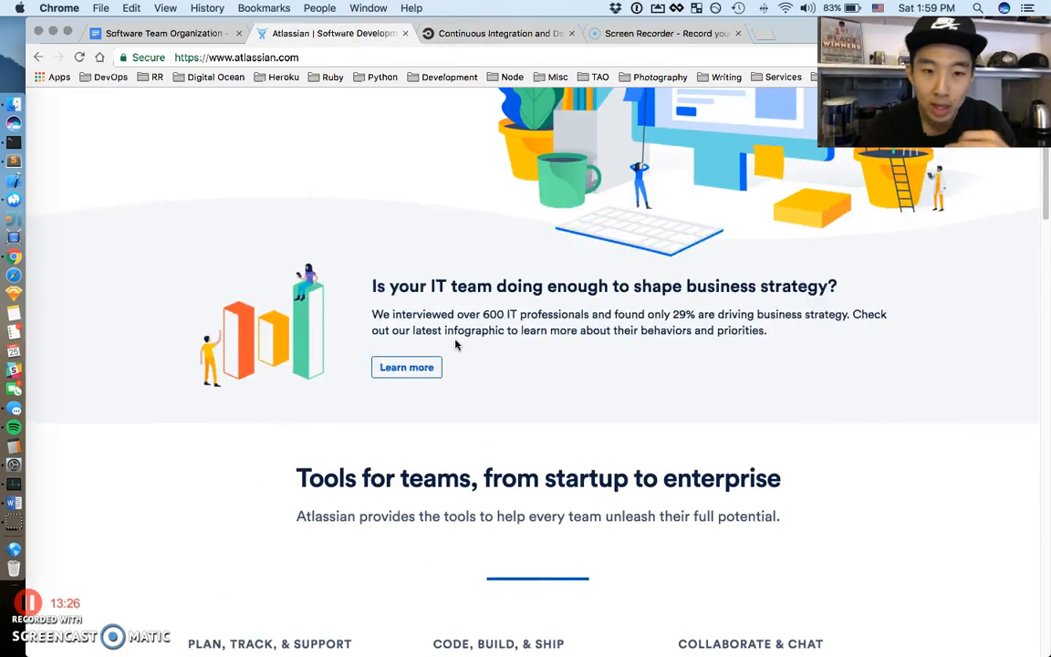
{"action": "scroll", "scroll_direction": "up", "scroll_amount": 3}
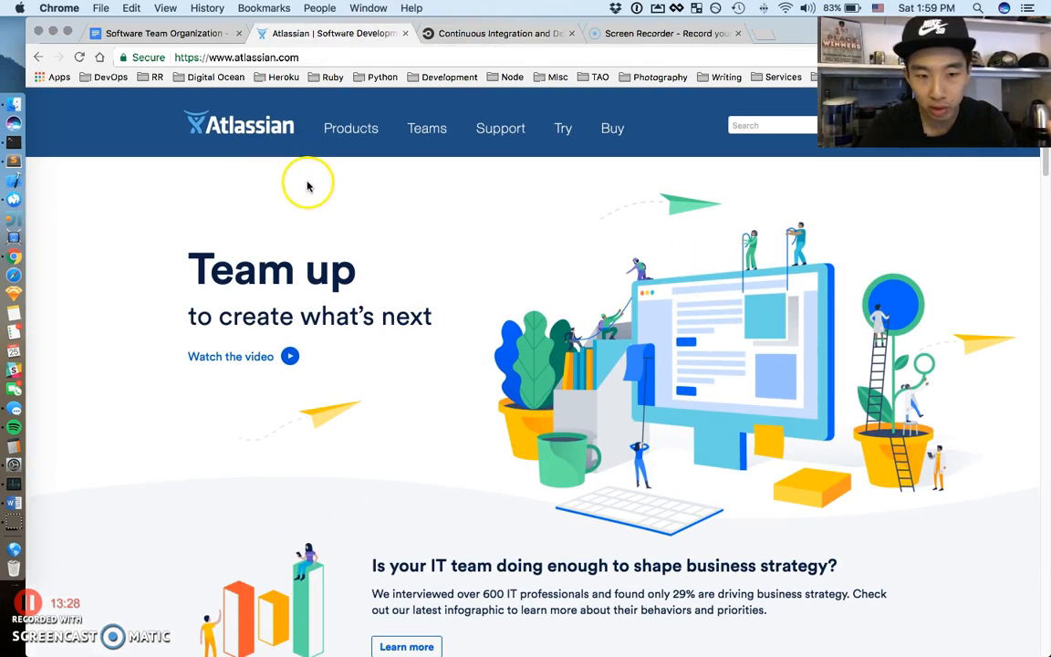
{"action": "scroll", "scroll_direction": "down", "scroll_amount": 3}
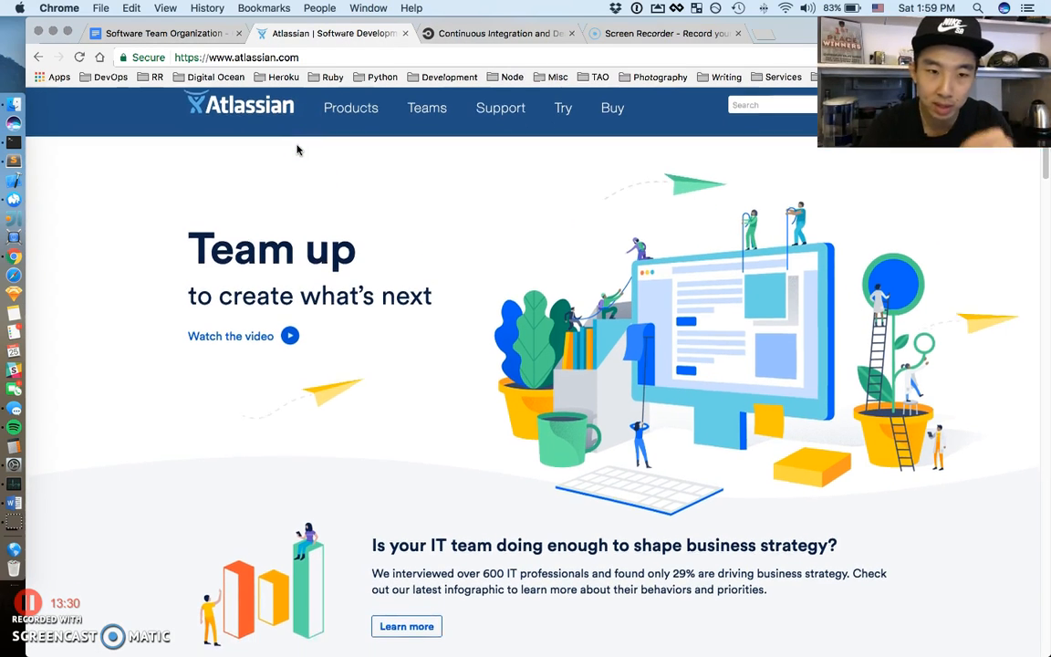
{"action": "scroll", "scroll_direction": "down", "scroll_amount": 3}
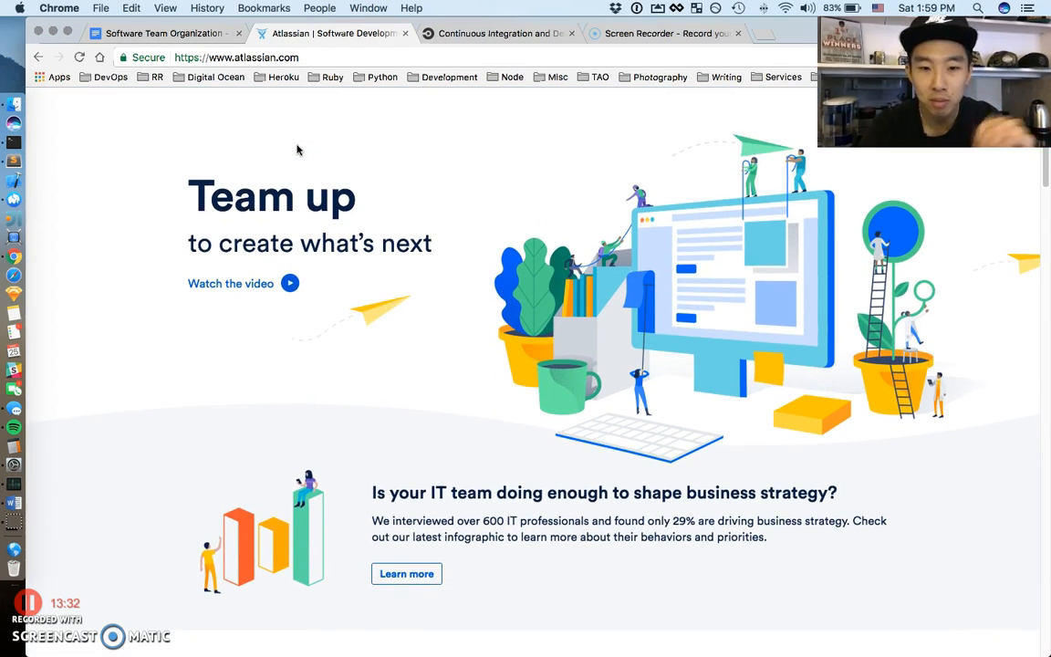
{"action": "scroll", "scroll_direction": "down", "scroll_amount": 3}
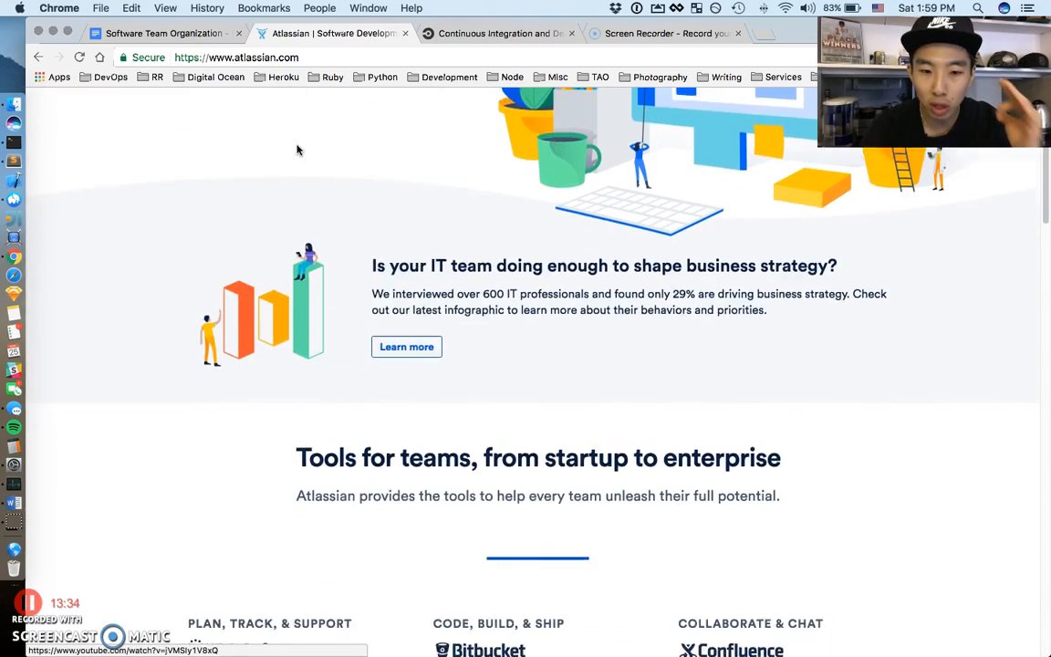
{"action": "scroll", "scroll_direction": "down", "scroll_amount": 3}
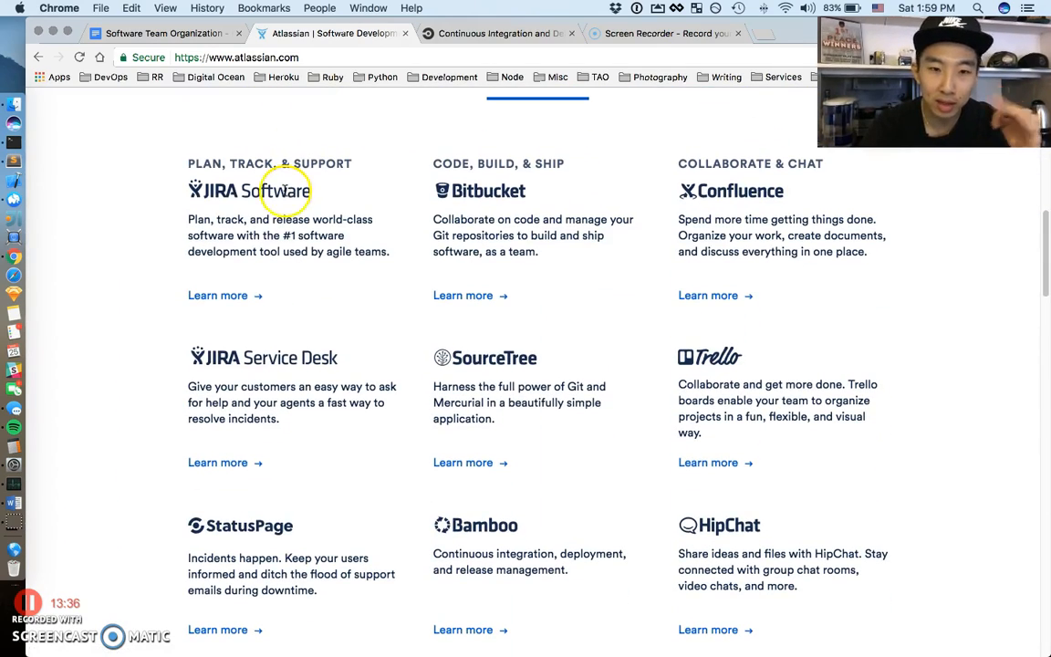
{"action": "mouse_move", "coordinate": [783, 228]}
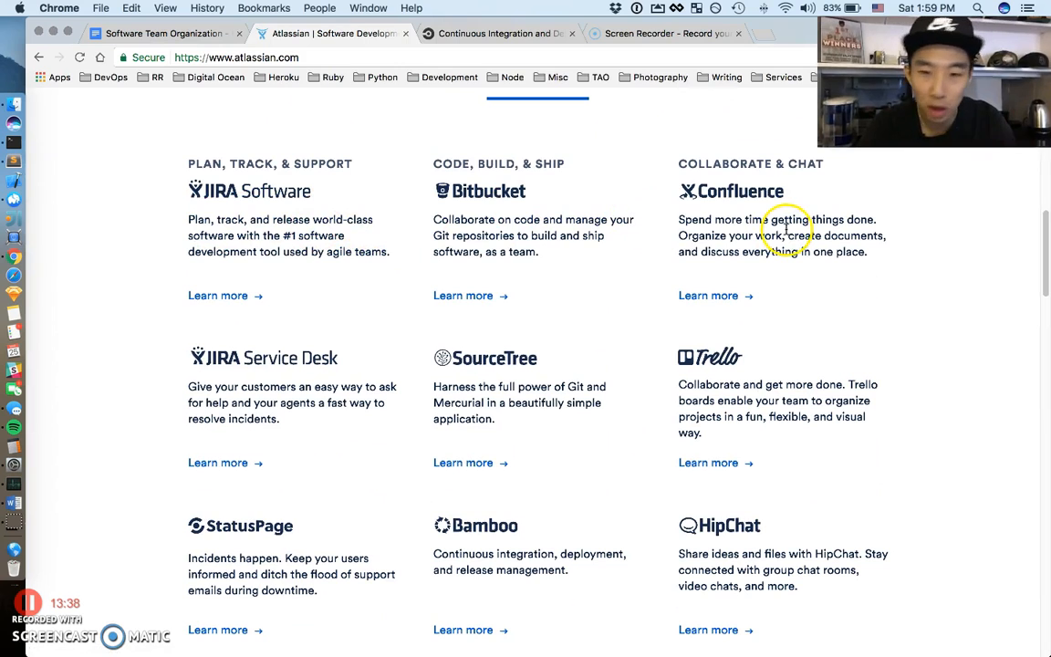
{"action": "mouse_move", "coordinate": [261, 191]}
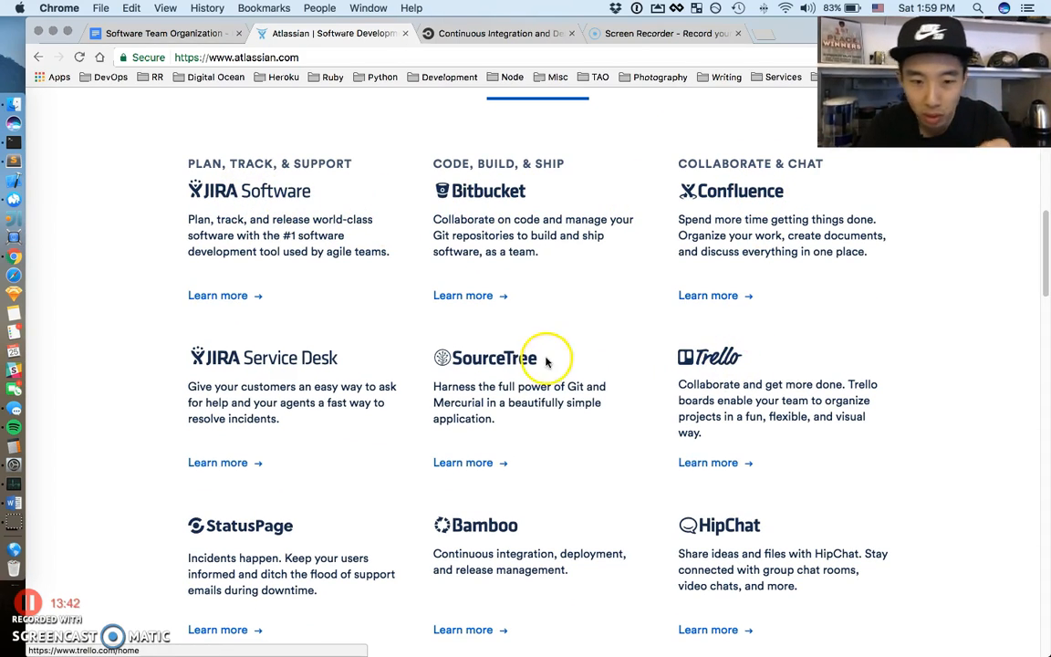
{"action": "mouse_move", "coordinate": [248, 525]}
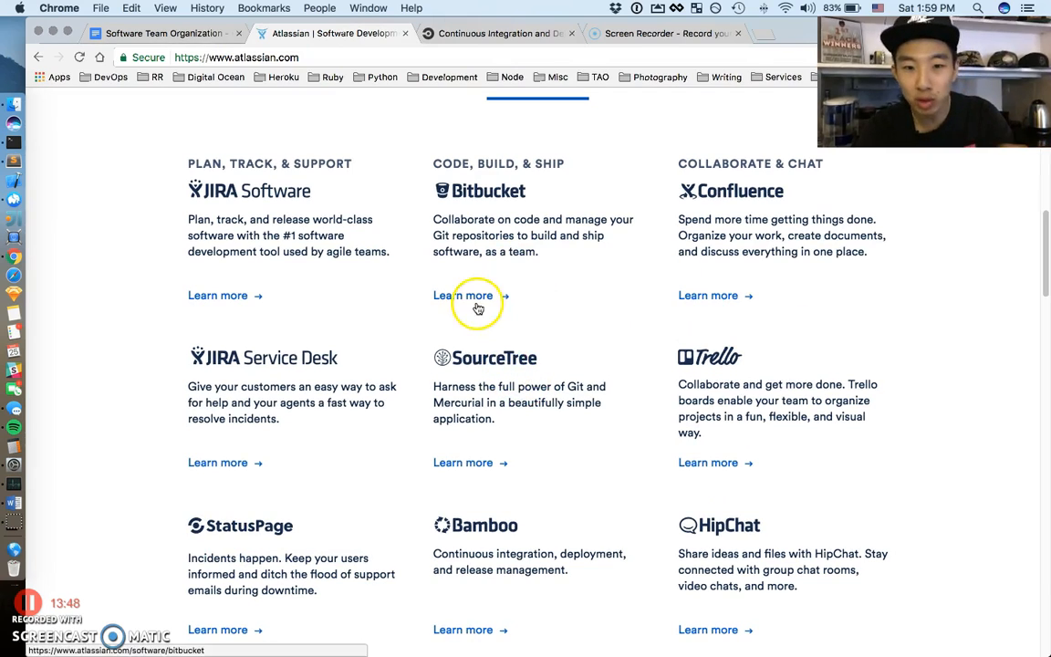
{"action": "mouse_move", "coordinate": [577, 364]}
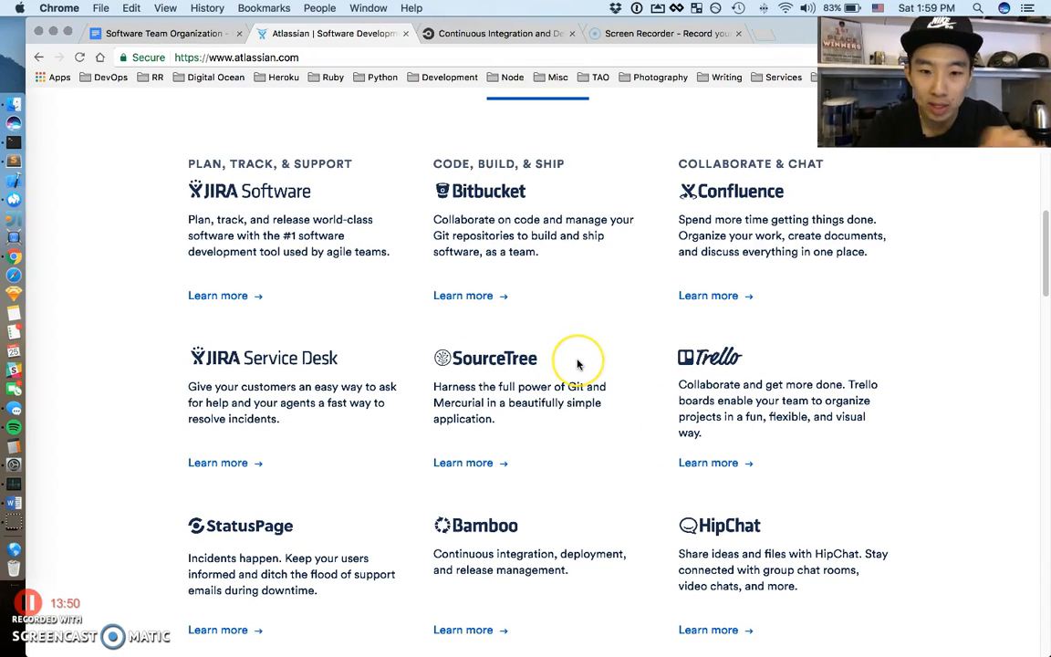
{"action": "mouse_move", "coordinate": [394, 321]}
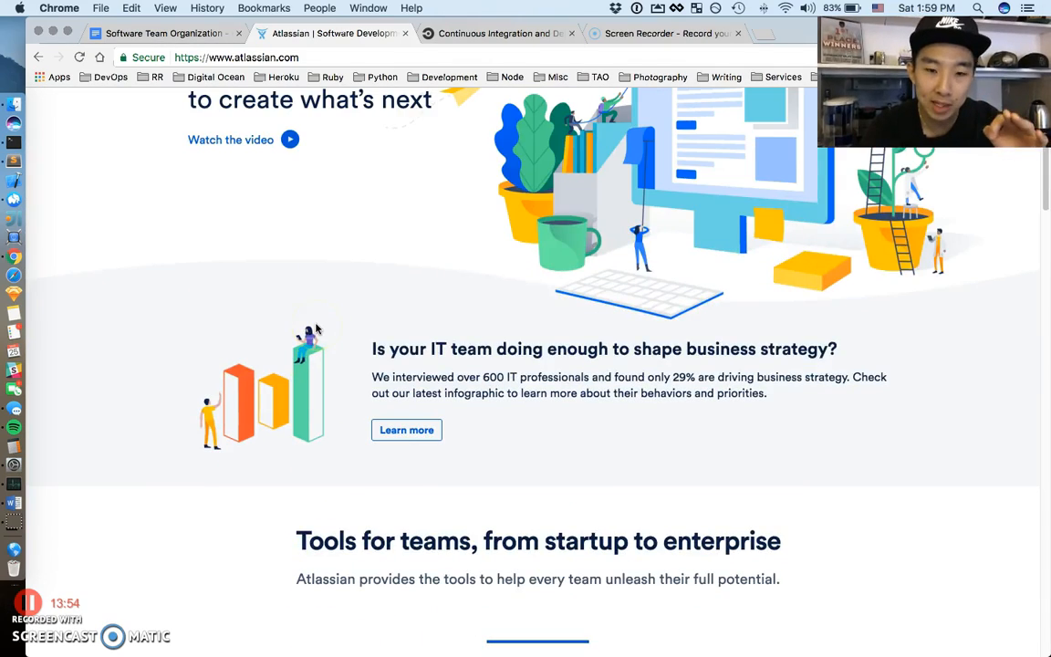
{"action": "scroll", "scroll_direction": "down", "scroll_amount": 3}
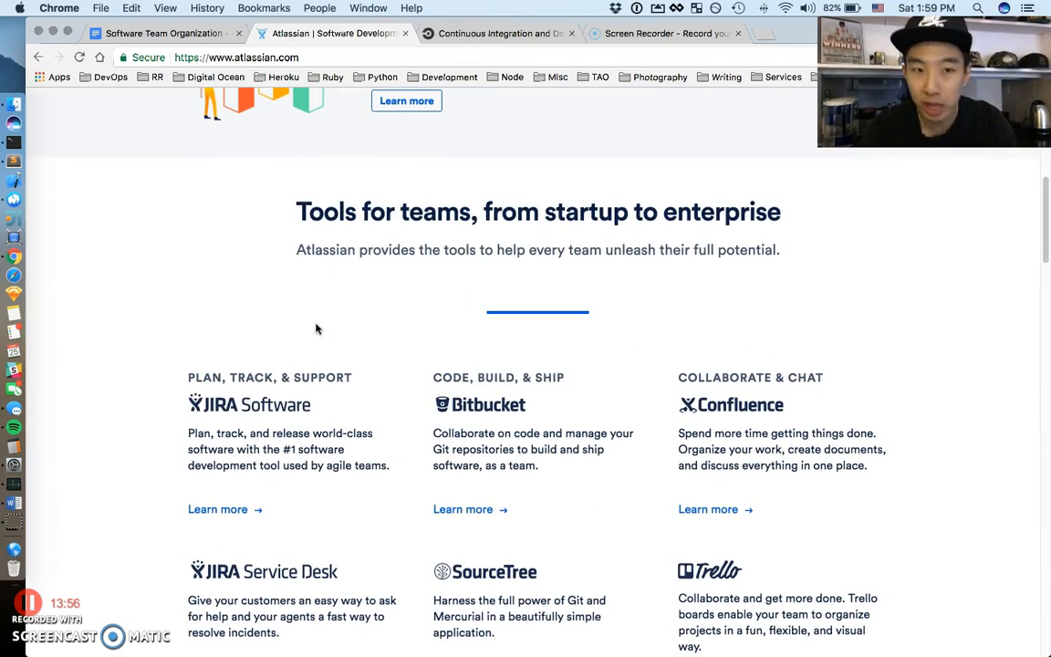
{"action": "scroll", "scroll_direction": "down", "scroll_amount": 3}
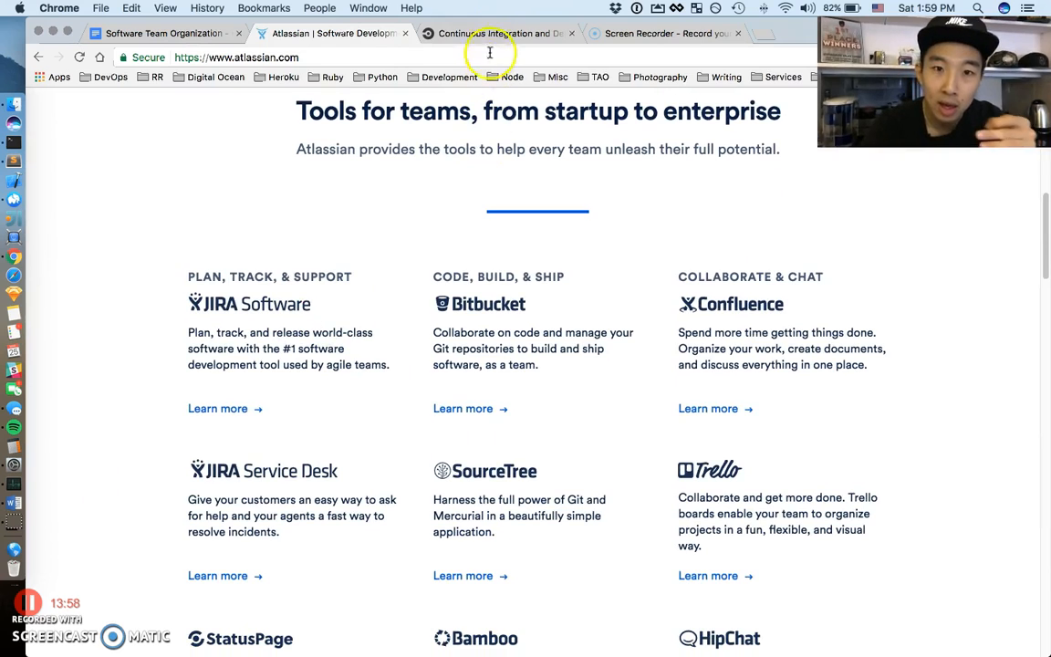
{"action": "left_click", "coordinate": [500, 34]}
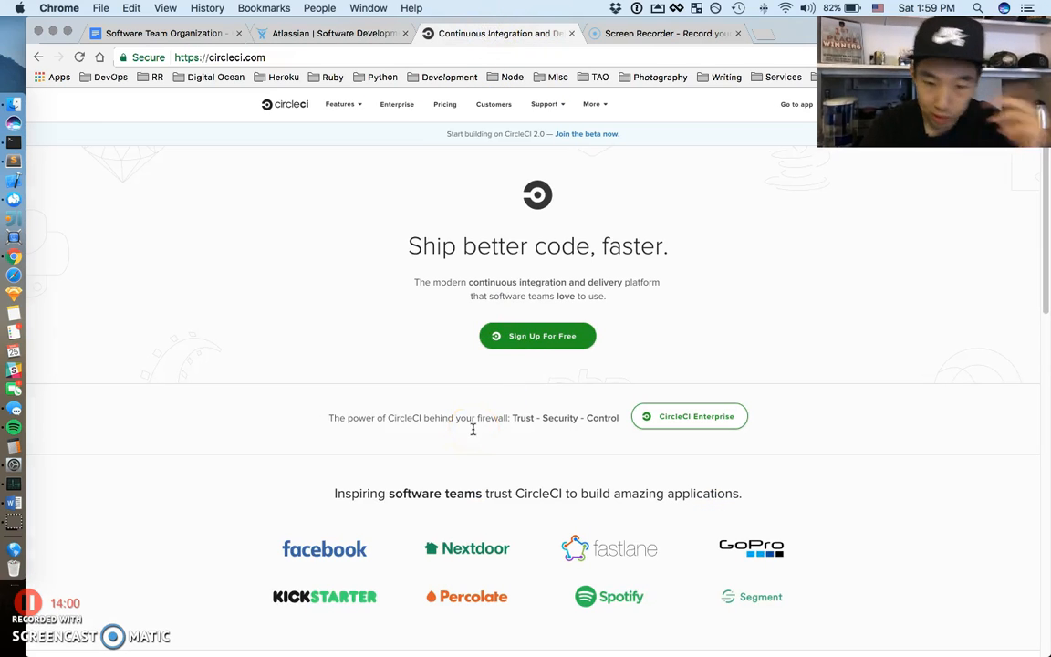
{"action": "mouse_move", "coordinate": [698, 378]}
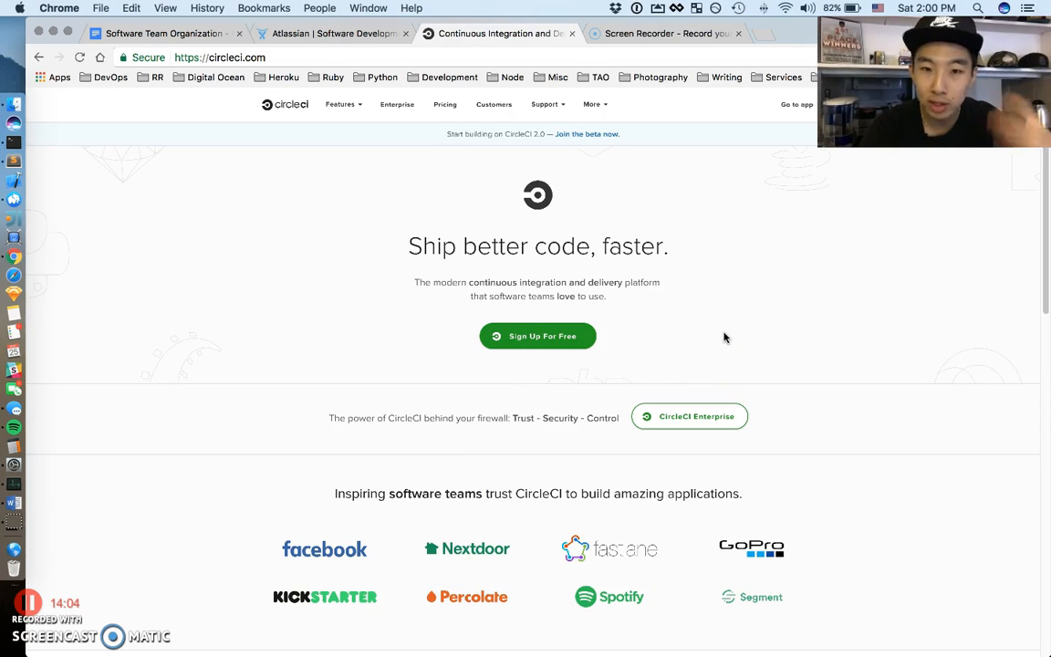
{"action": "mouse_move", "coordinate": [706, 319]}
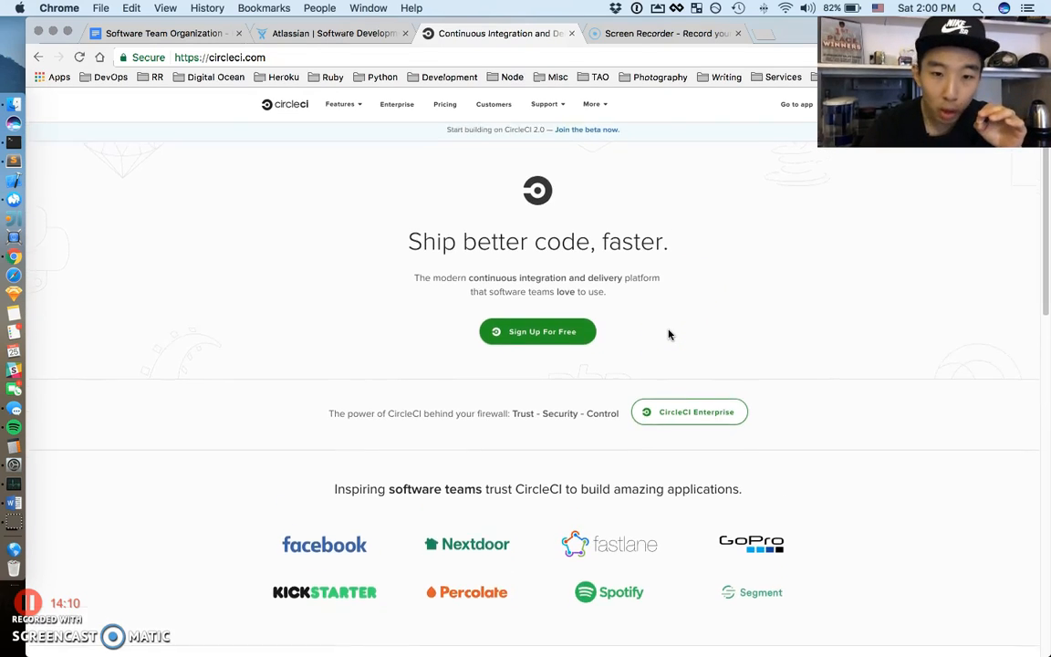
{"action": "scroll", "scroll_direction": "down", "scroll_amount": 3}
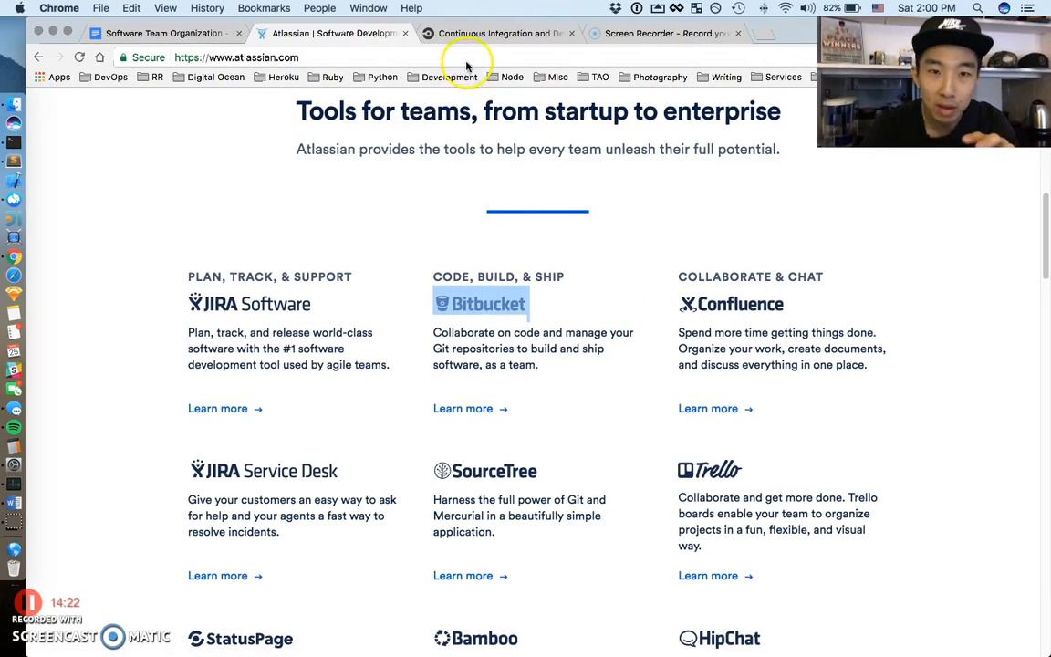
Step: Revisit the CircleCI and Atlassian homepages, then return to the document's Conclusion section
{"action": "left_click", "coordinate": [498, 34]}
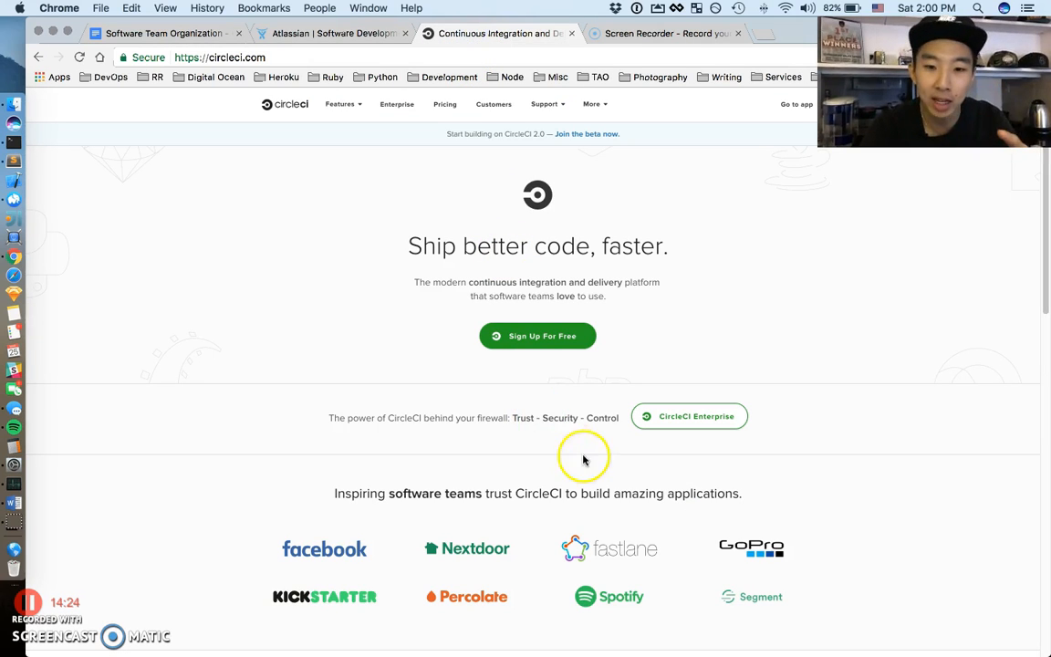
{"action": "mouse_move", "coordinate": [671, 351]}
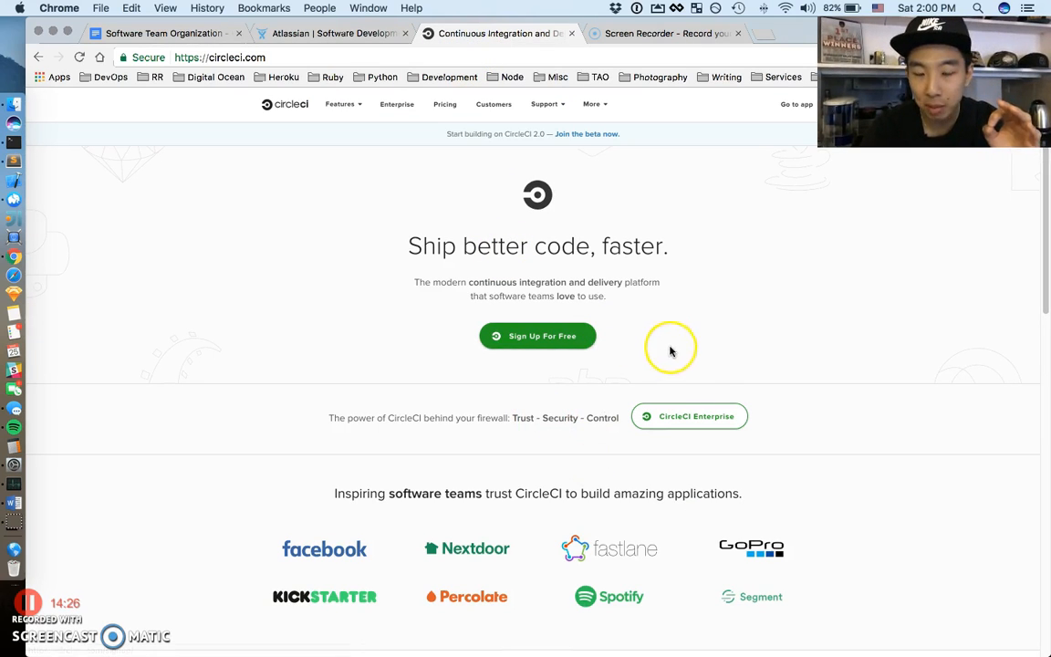
{"action": "mouse_move", "coordinate": [703, 394]}
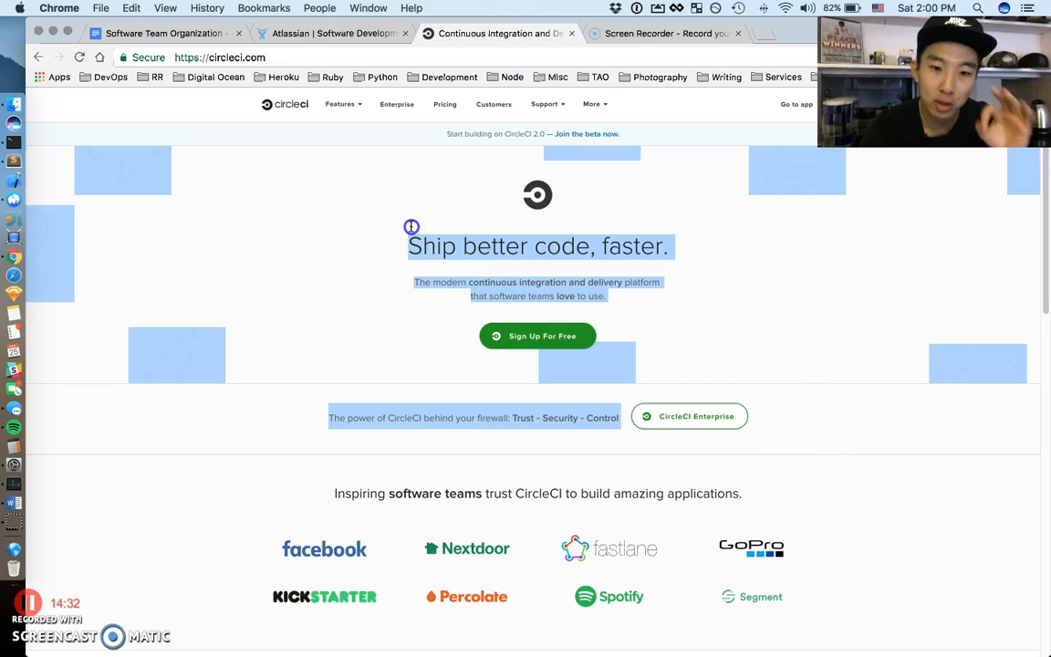
{"action": "left_click", "coordinate": [333, 34]}
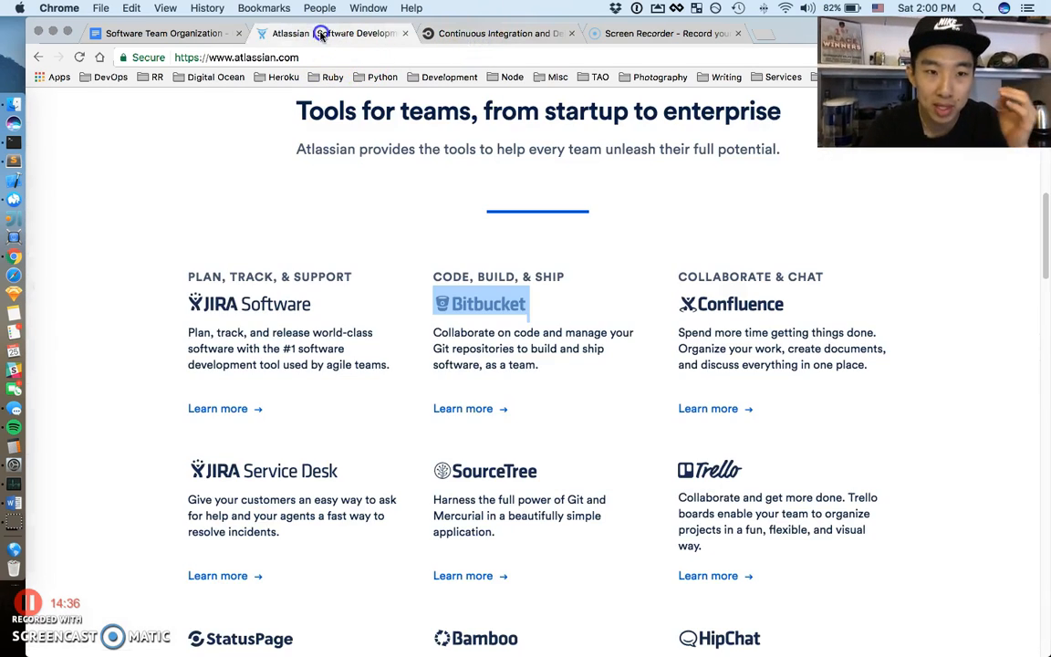
{"action": "left_click", "coordinate": [164, 33]}
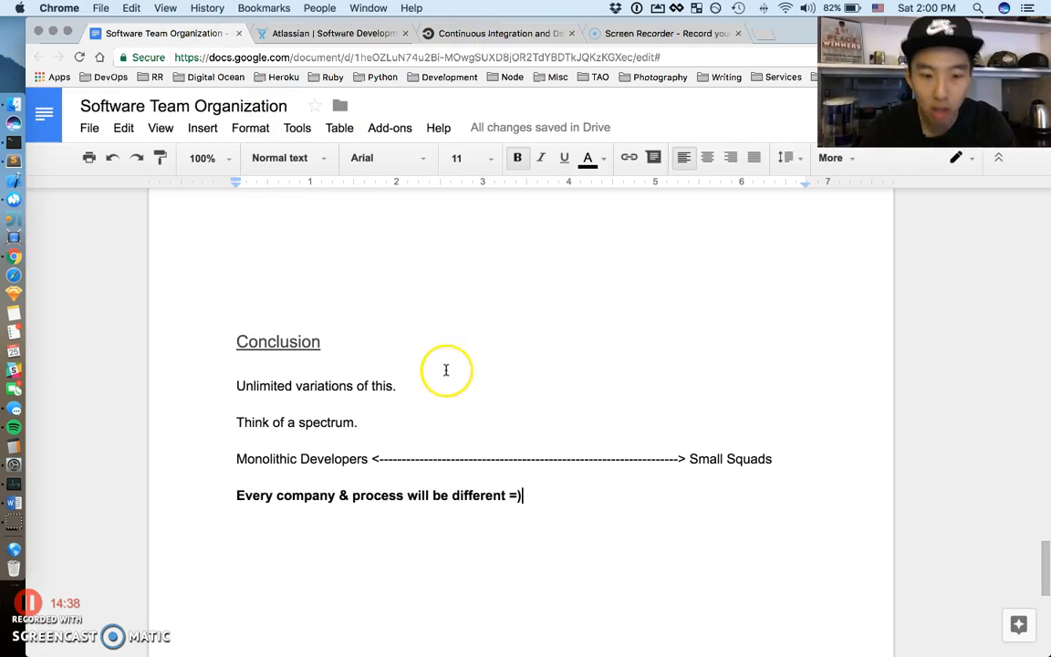